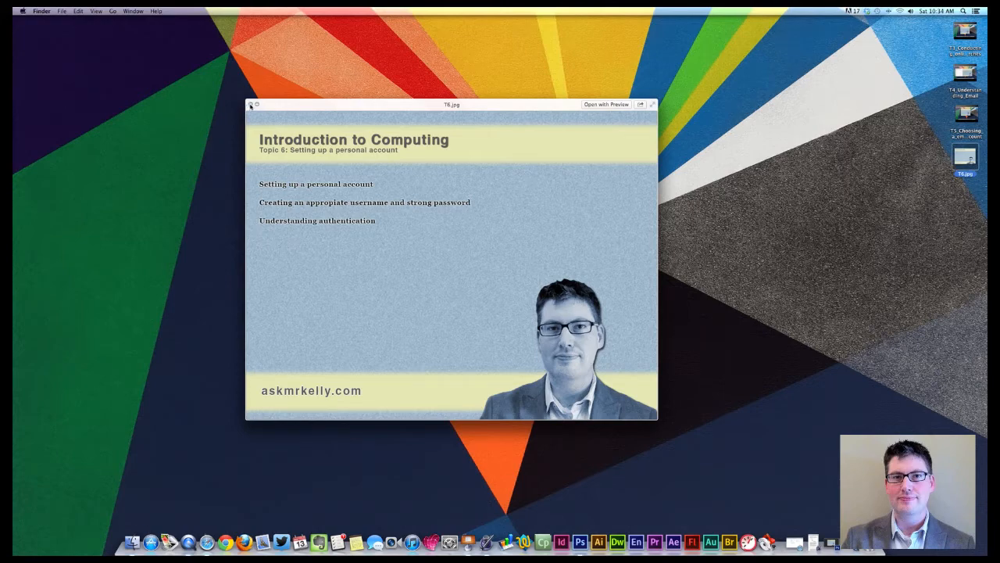
# - Close the course introduction slide and launch Safari from the Dock to reach Gmail sign-in
pyautogui.click(250, 103)
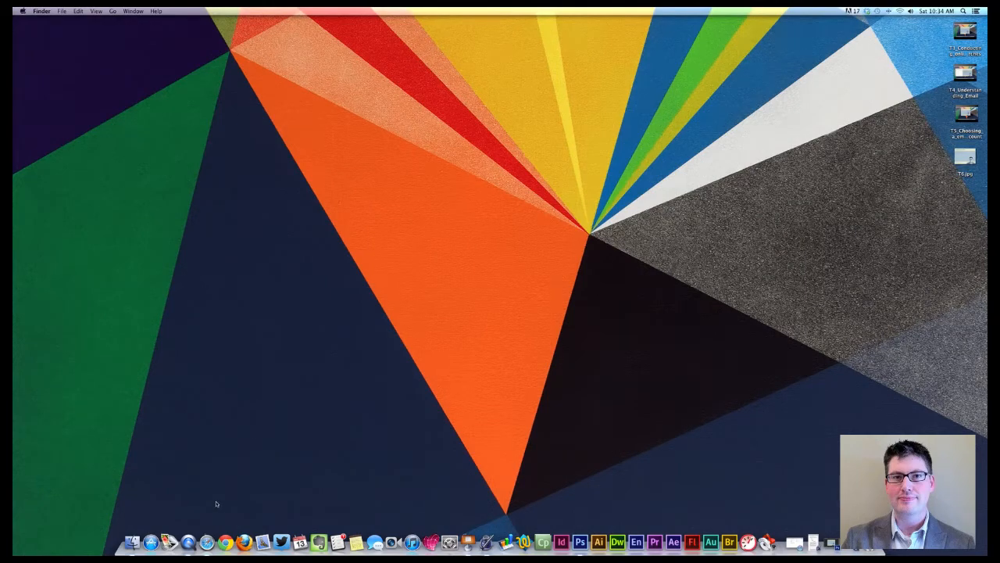
pyautogui.click(153, 541)
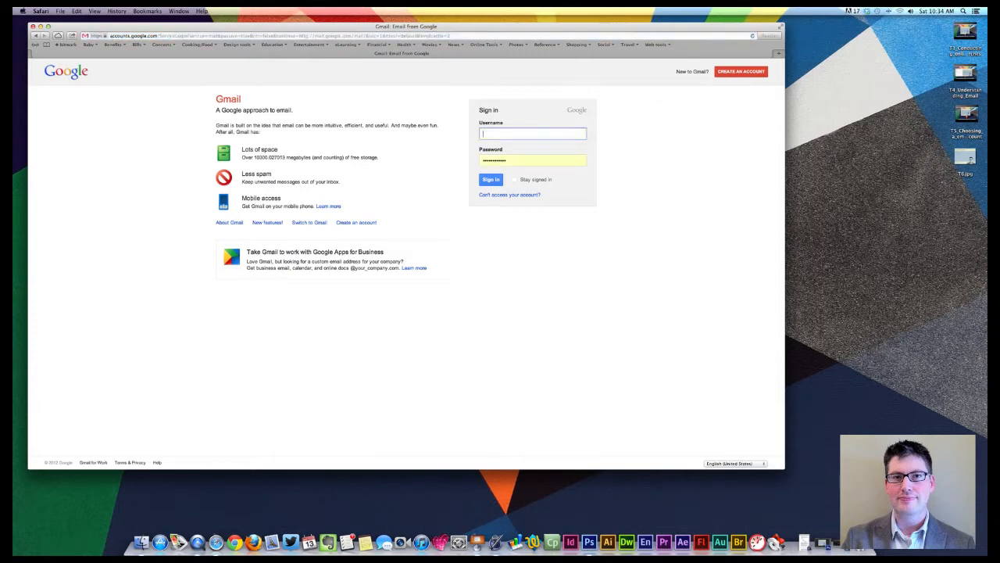
# - Delete the autofilled username and password so both Gmail sign-in fields are blank
pyautogui.click(531, 159)
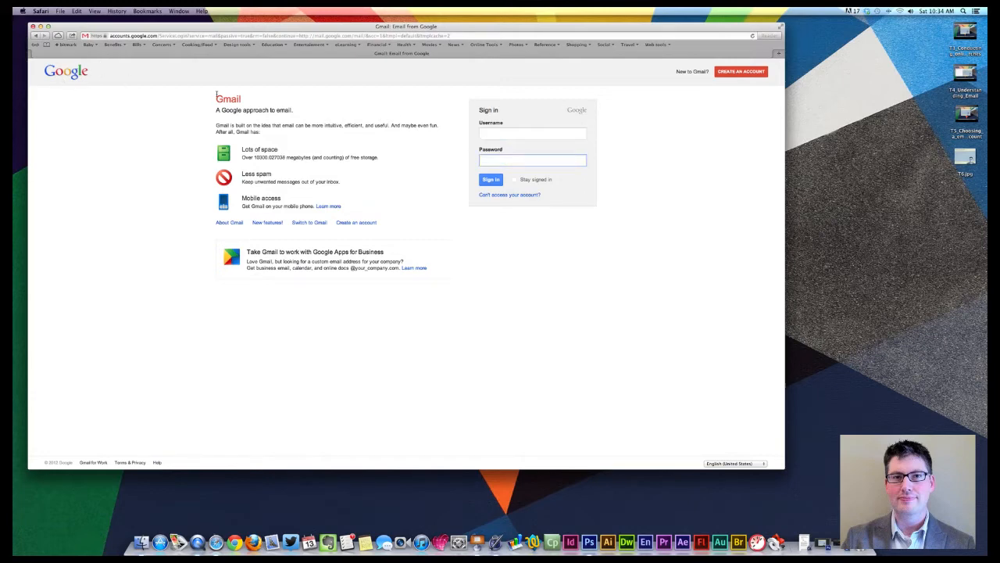
pyautogui.moveTo(159, 113)
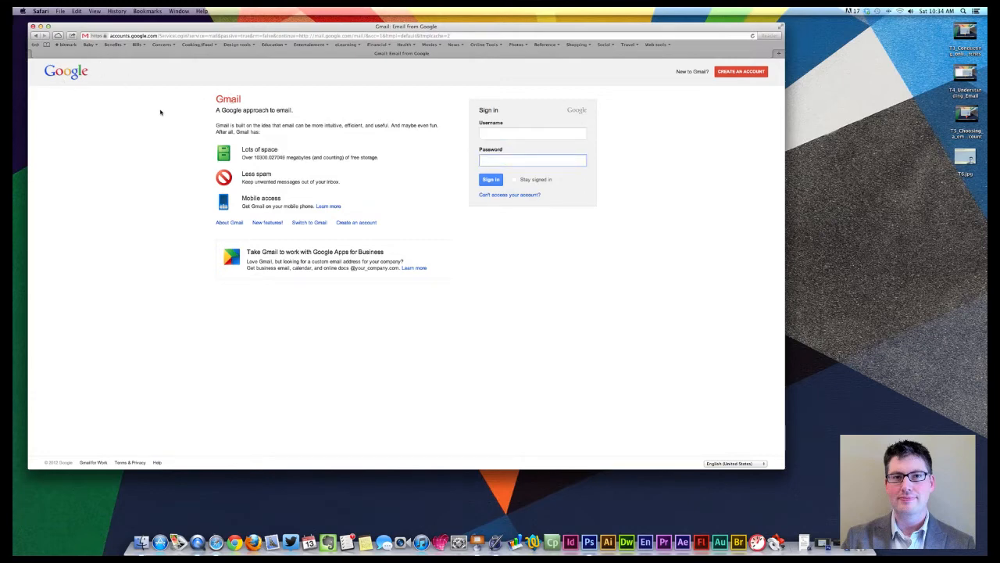
pyautogui.click(531, 132)
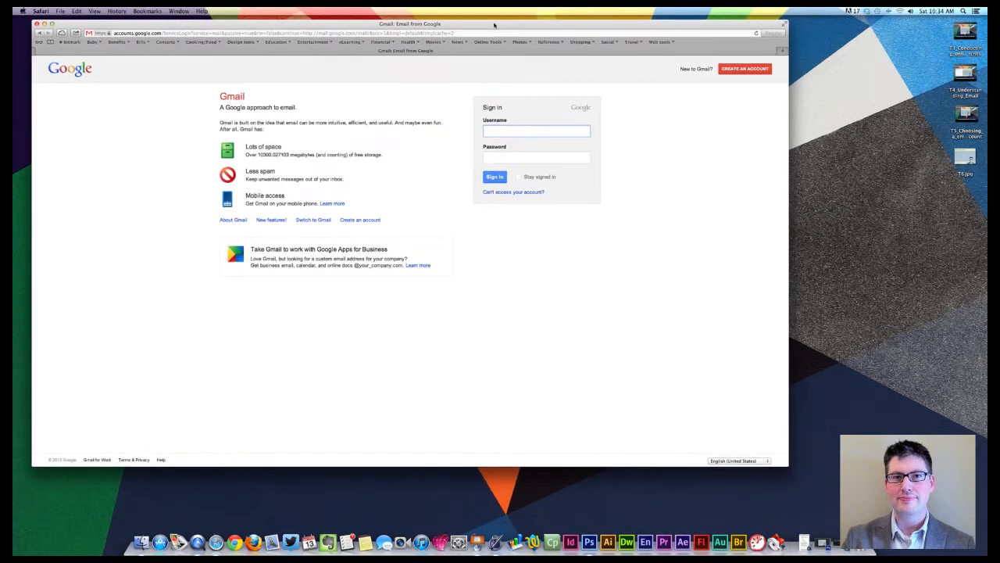
pyautogui.click(536, 132)
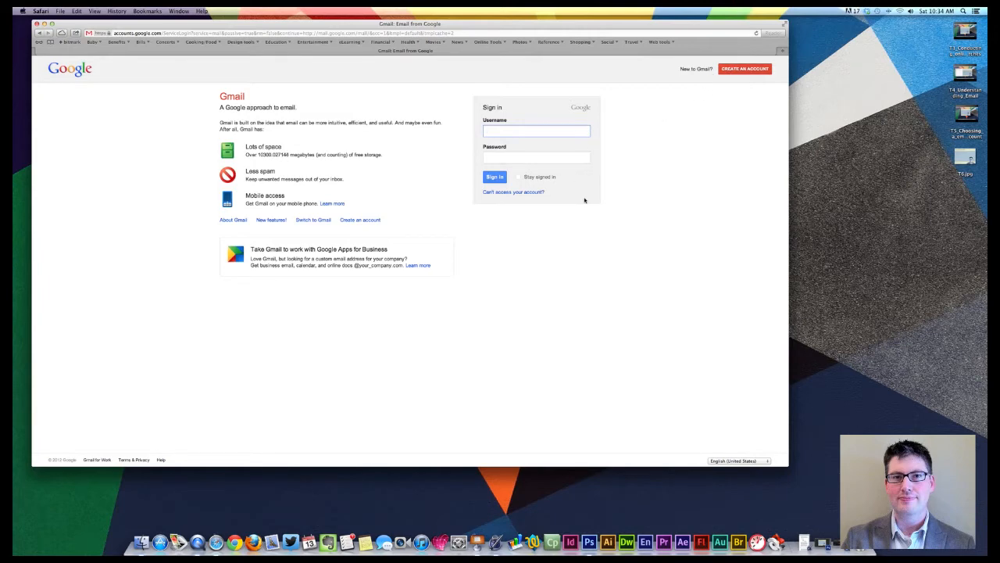
pyautogui.moveTo(513, 191)
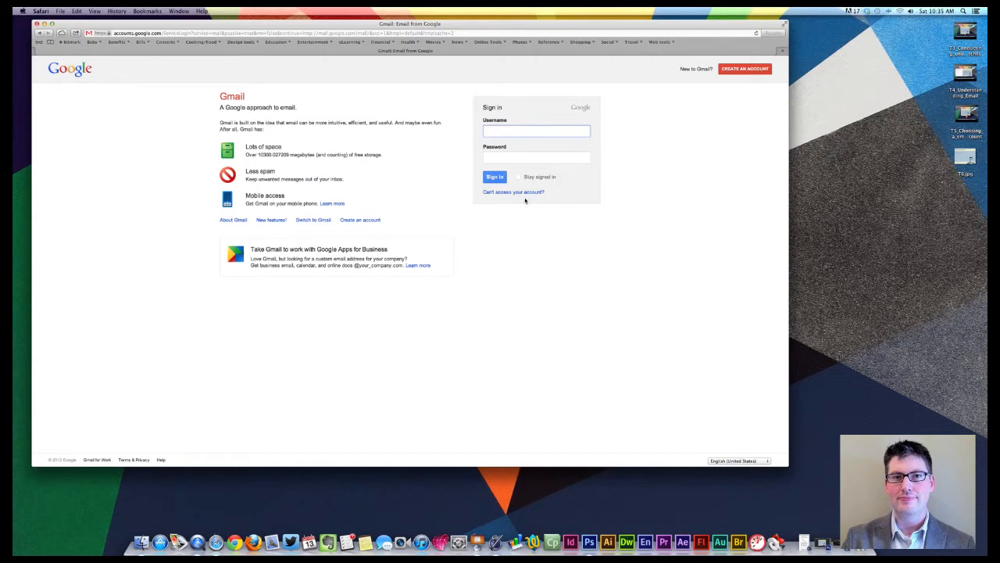
pyautogui.click(536, 131)
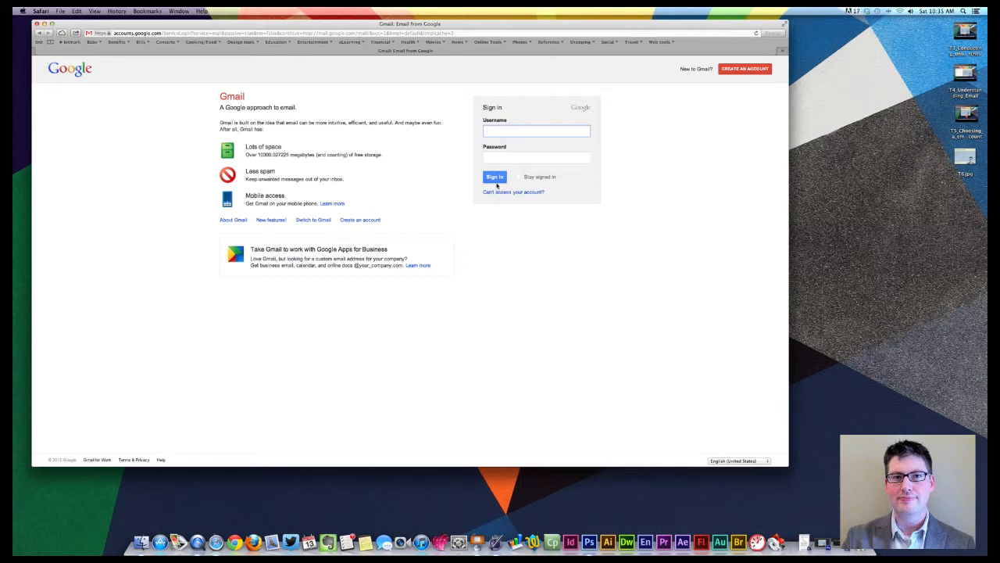
pyautogui.click(536, 132)
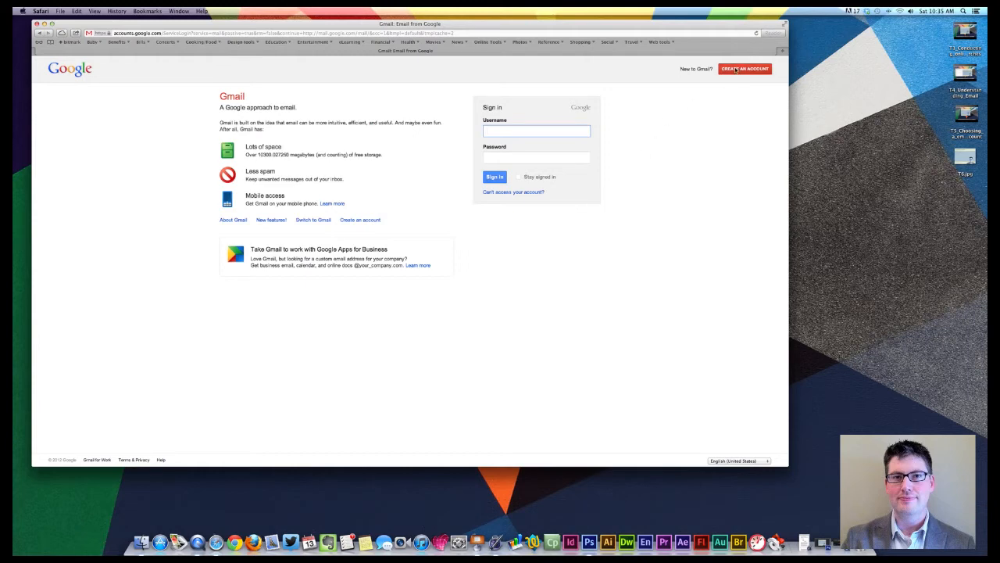
# - Choose CREATE AN ACCOUNT and look over the blank new Google Account registration form
pyautogui.click(744, 69)
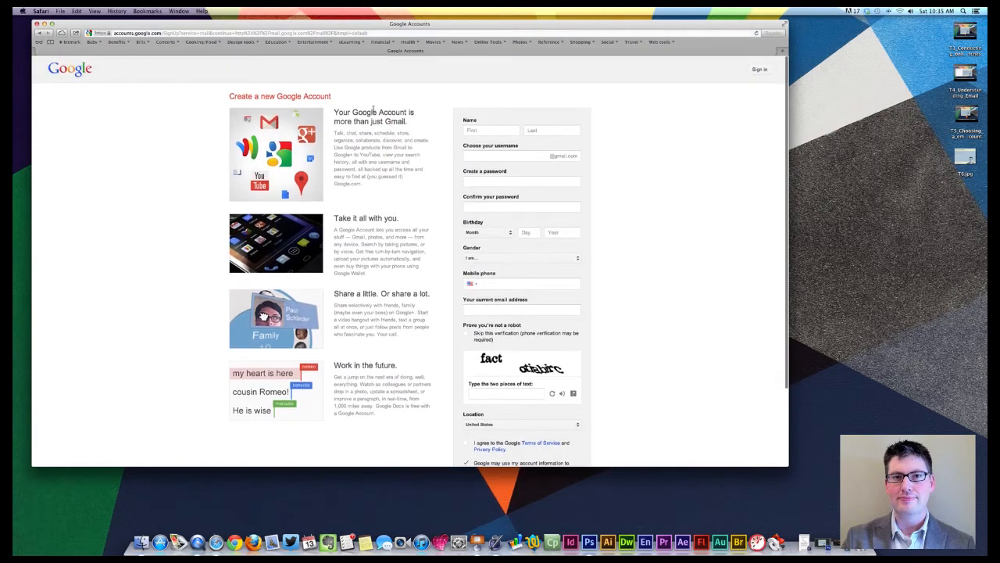
pyautogui.moveTo(341, 214)
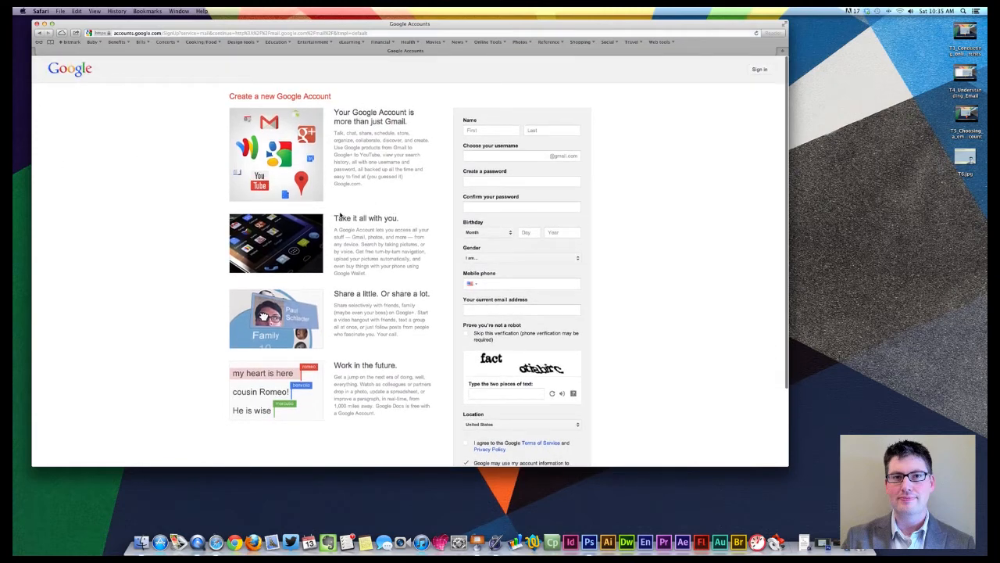
pyautogui.scroll(-3)
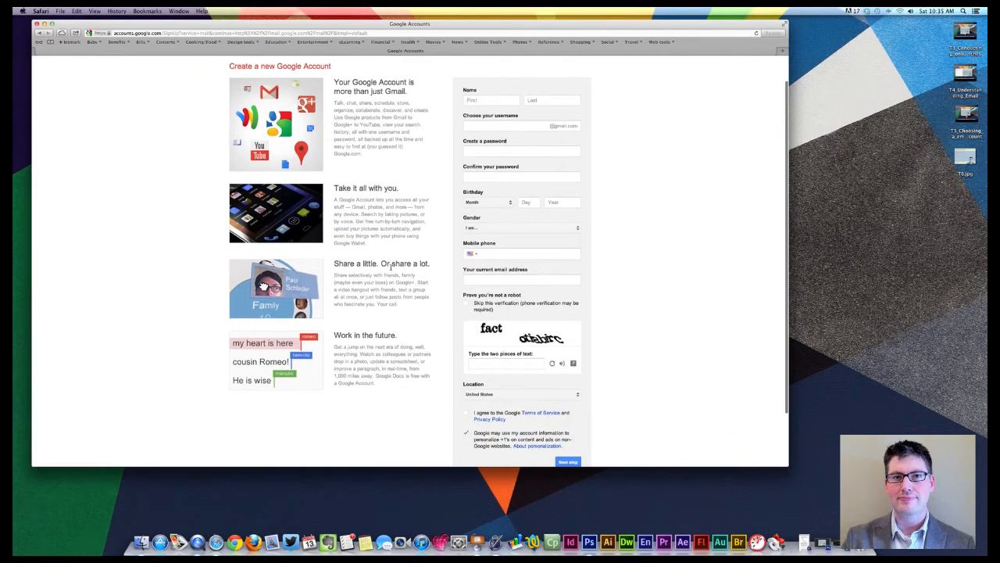
pyautogui.scroll(-3)
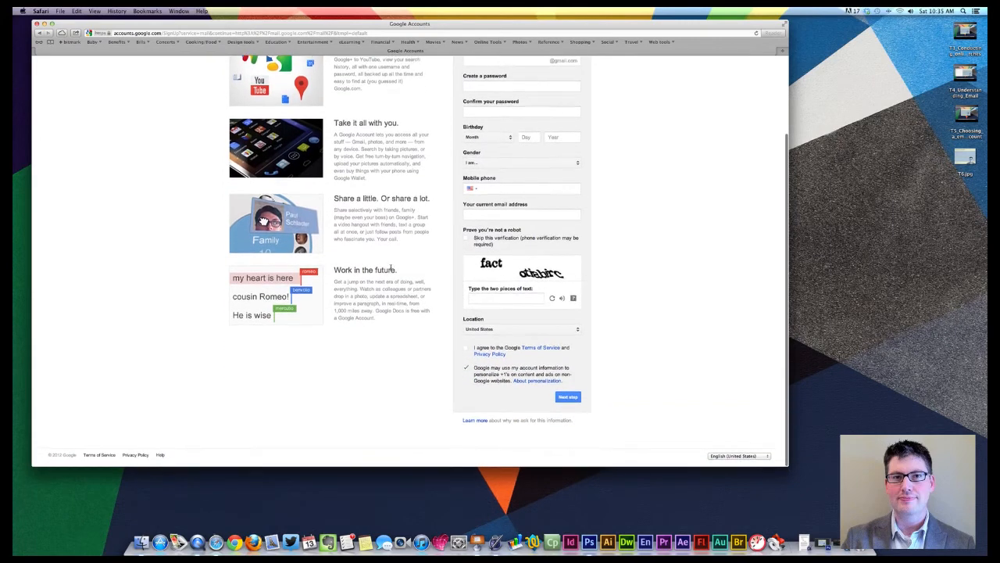
pyautogui.scroll(3)
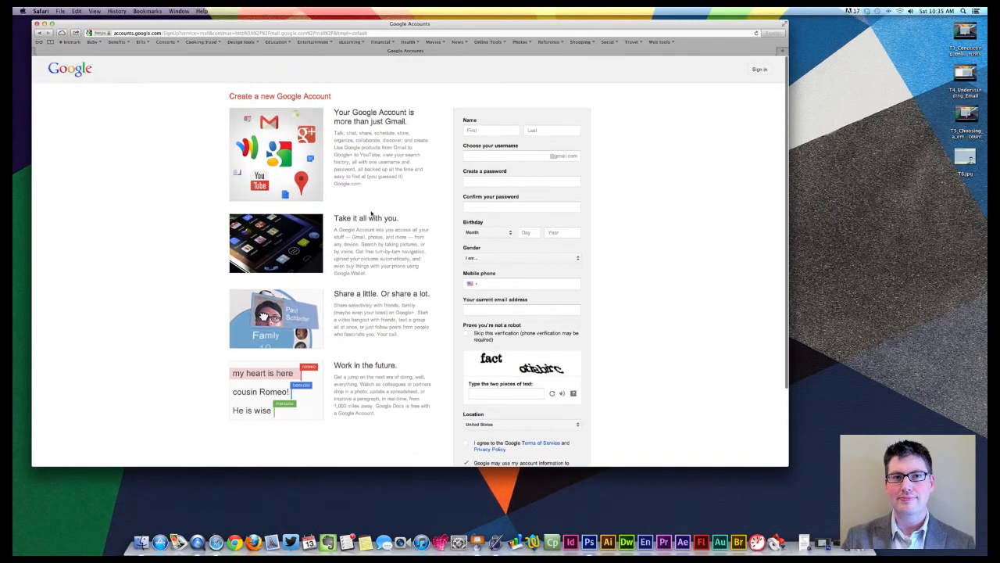
pyautogui.moveTo(366, 244)
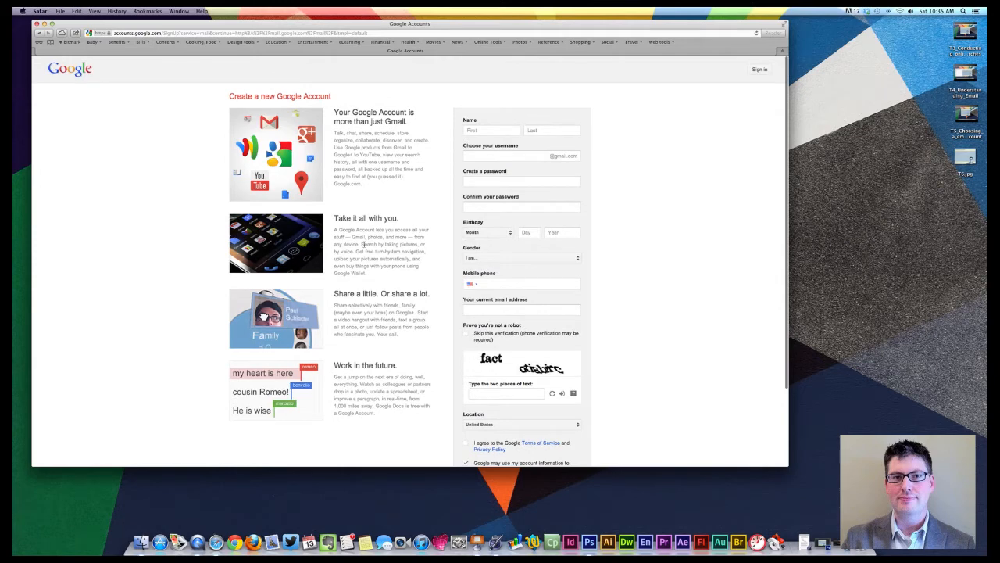
pyautogui.doubleClick(369, 244)
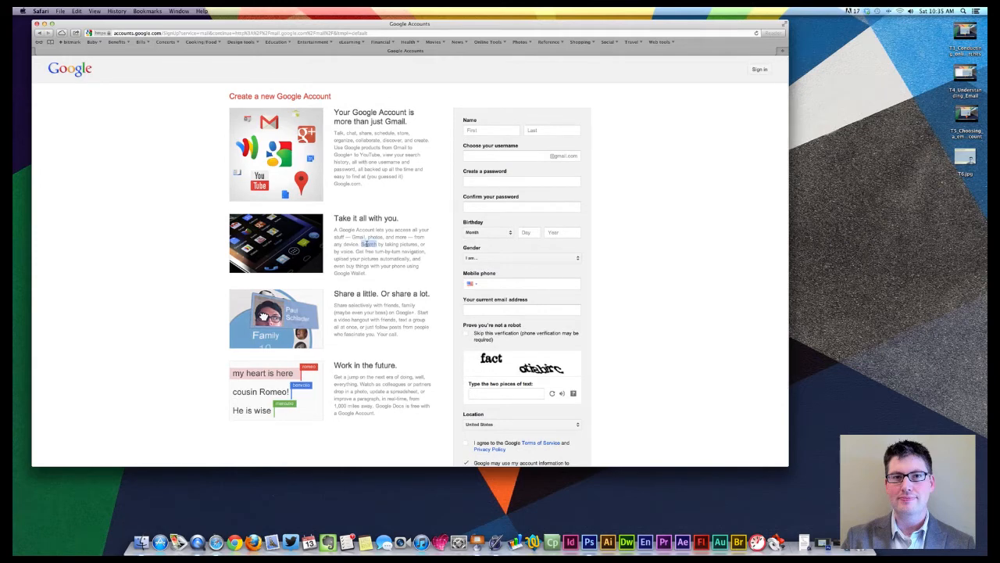
pyautogui.scroll(-3)
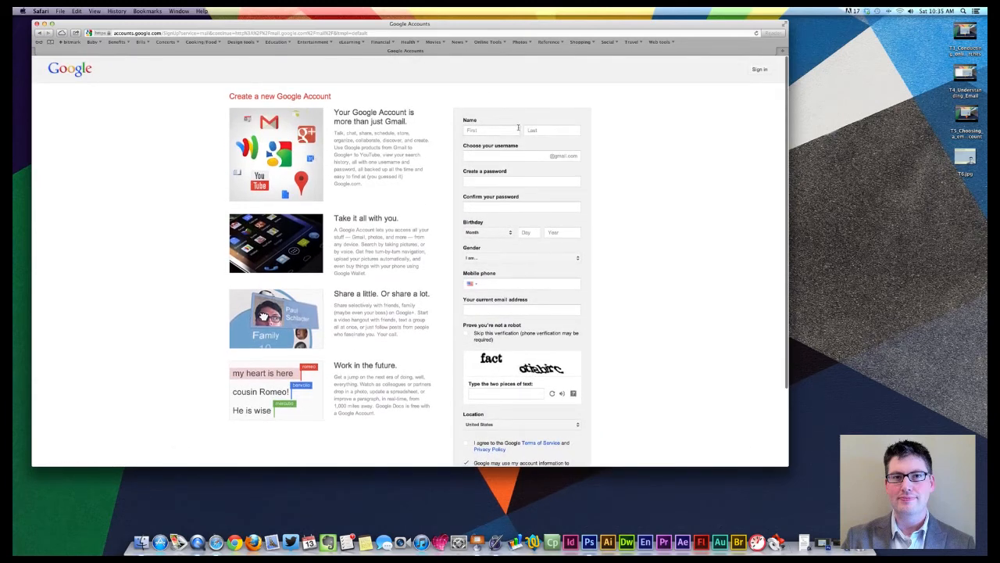
pyautogui.scroll(-3)
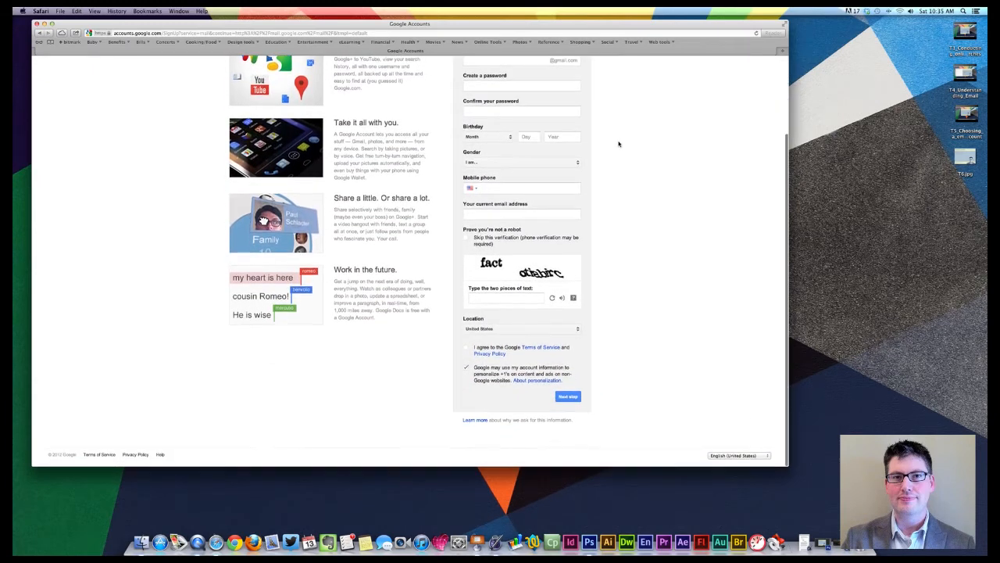
pyautogui.scroll(3)
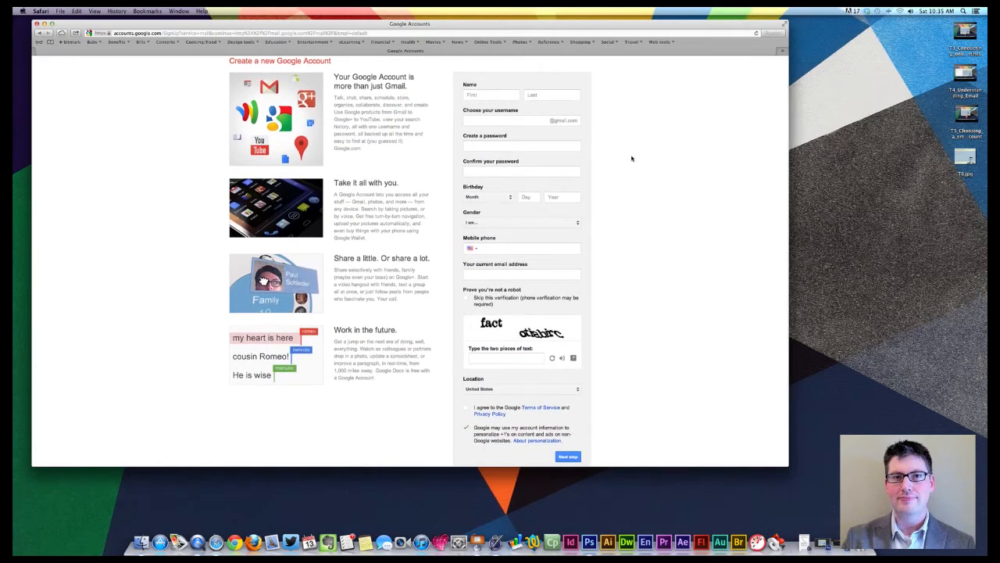
pyautogui.scroll(-3)
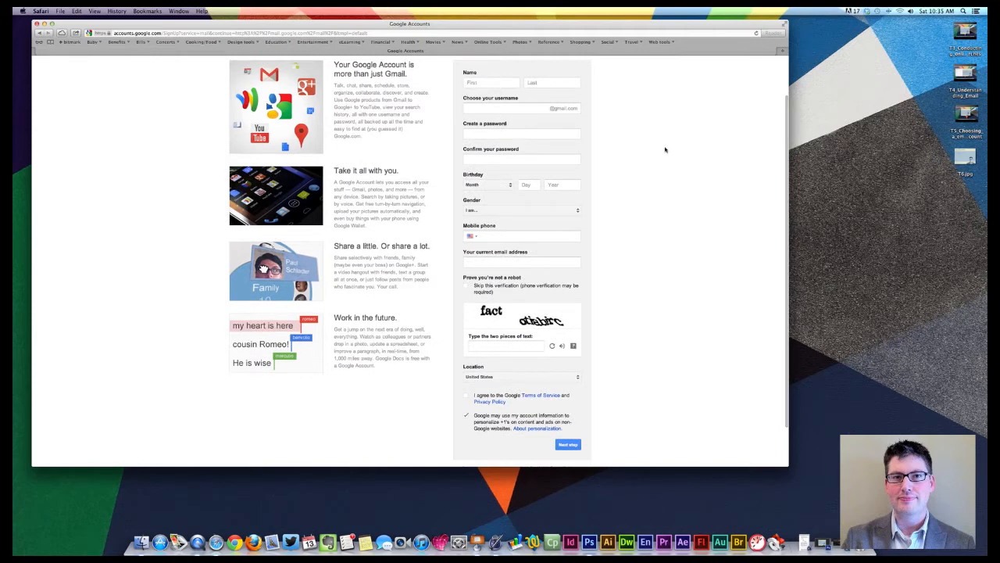
pyautogui.scroll(-3)
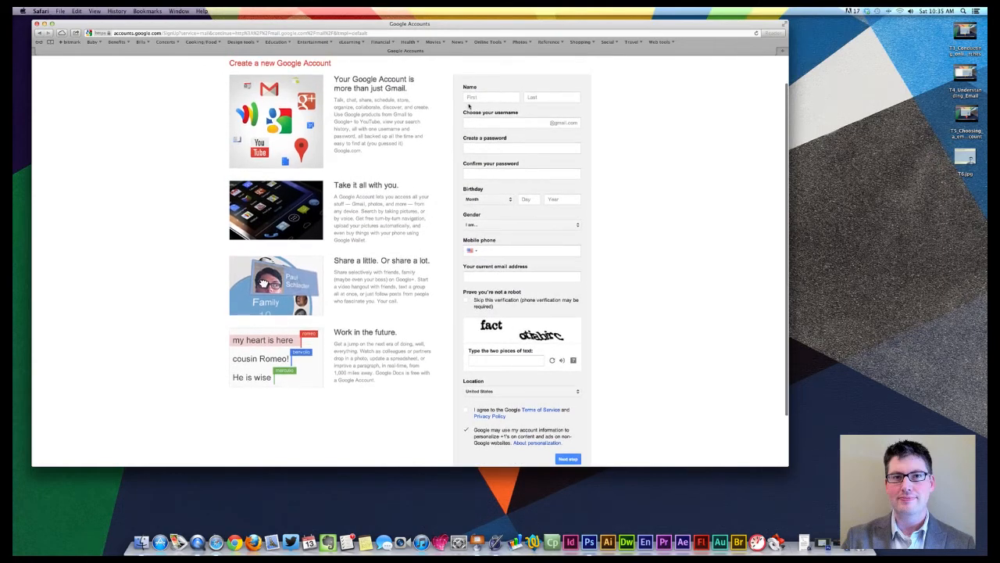
# - Enter the first name and last name 'Kelly', then move to the username field
pyautogui.write('B')
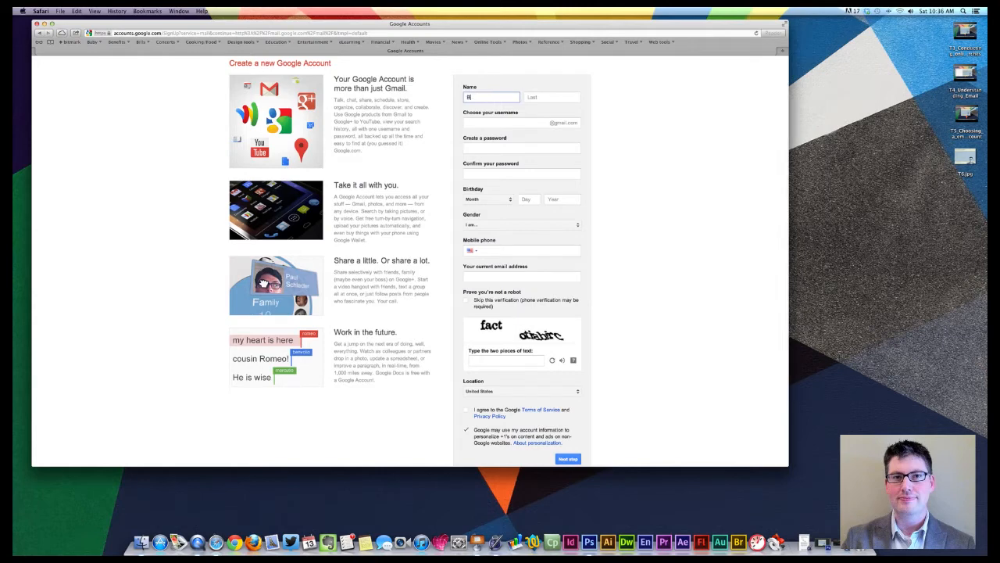
pyautogui.write('Kelly')
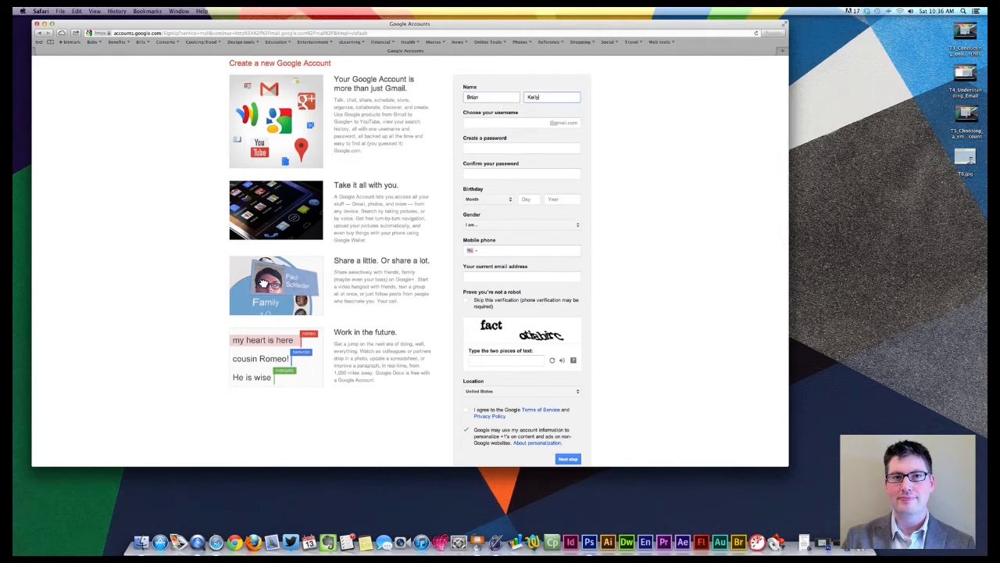
pyautogui.click(522, 122)
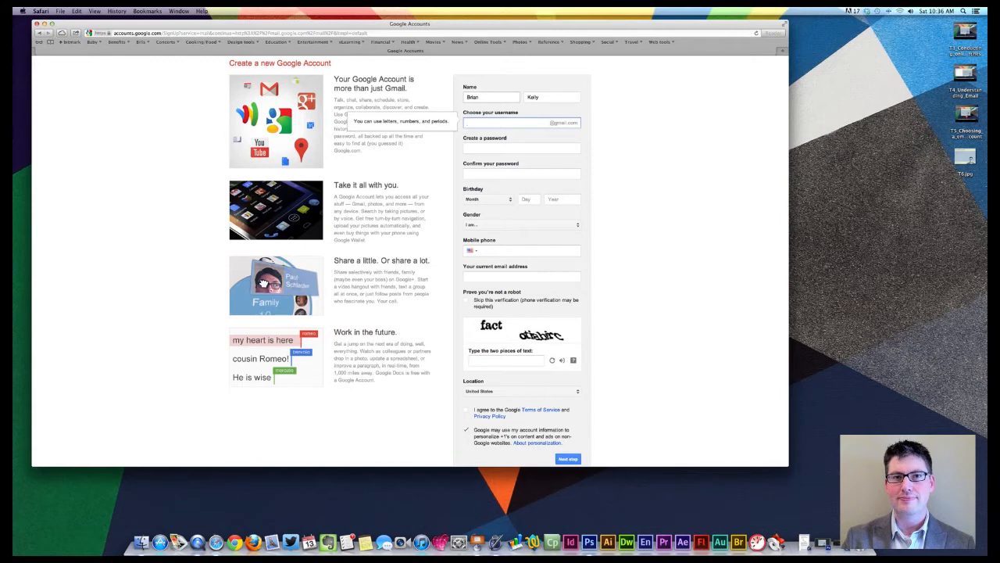
# - Enter 'brian' as the desired username and see the 'Someone already has that username' warning
pyautogui.click(508, 122)
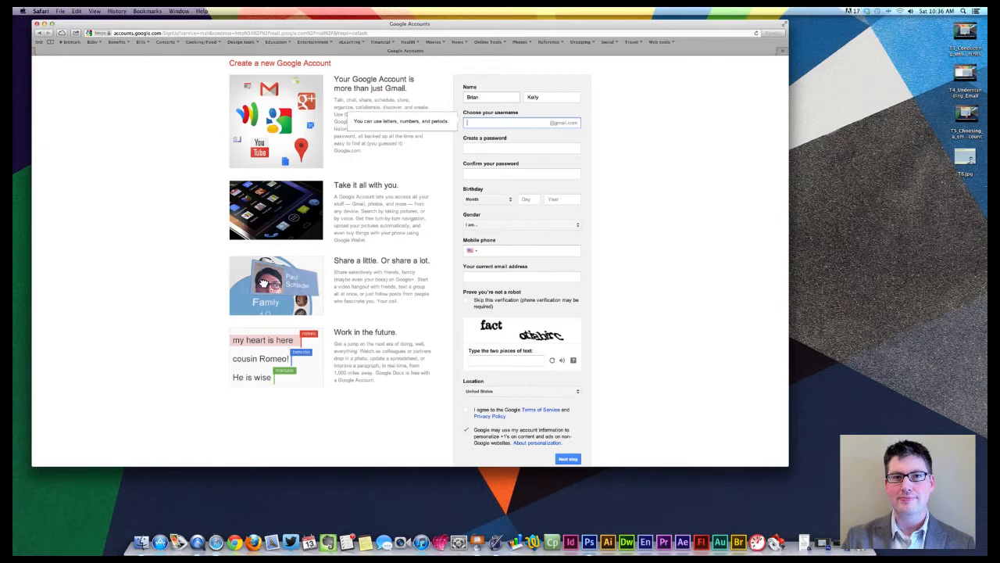
pyautogui.write('briankelly')
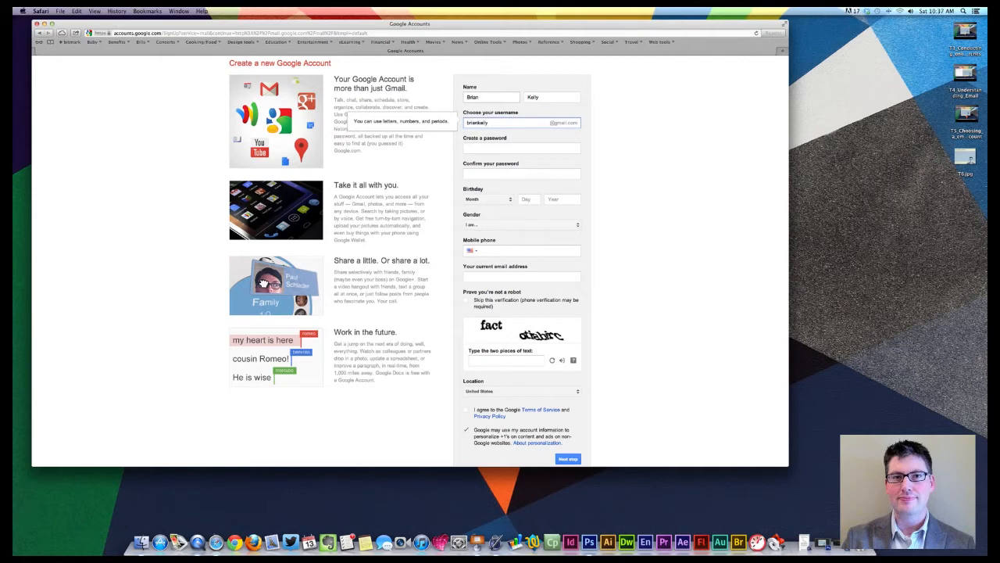
pyautogui.click(522, 164)
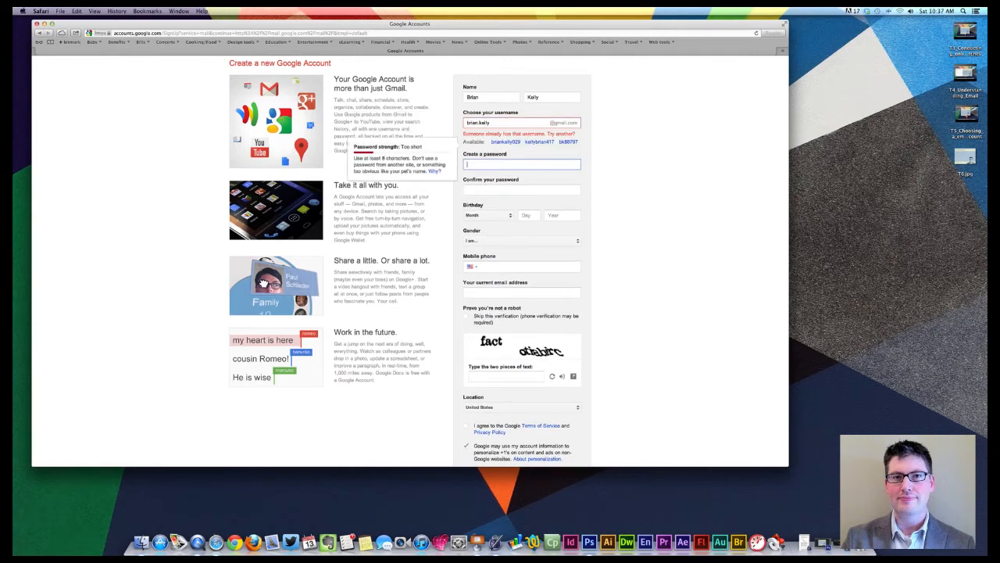
pyautogui.moveTo(585, 147)
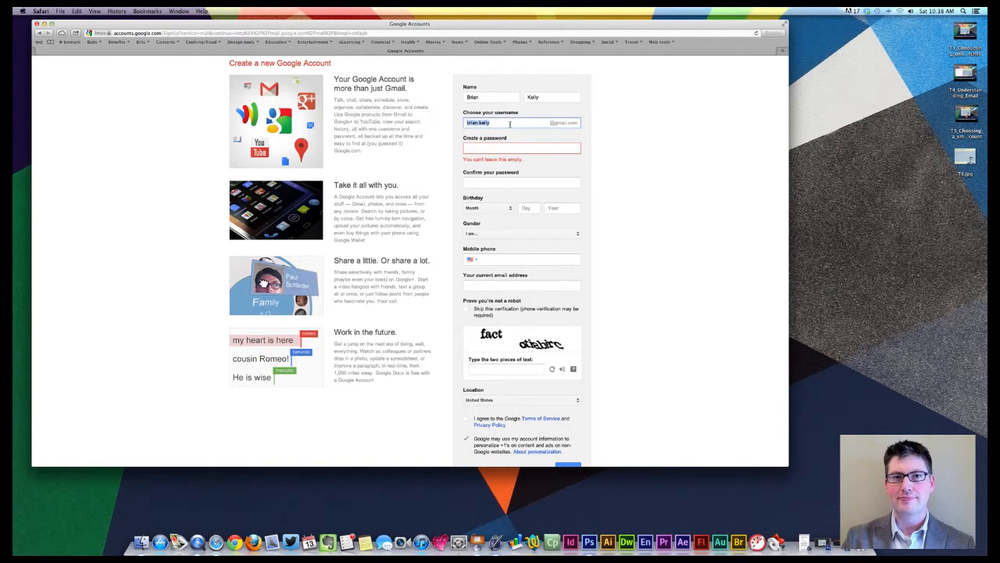
# - Try alternative usernames such as 'askmikelly' and 'brian' until one shows no taken warning
pyautogui.write('askmikelly')
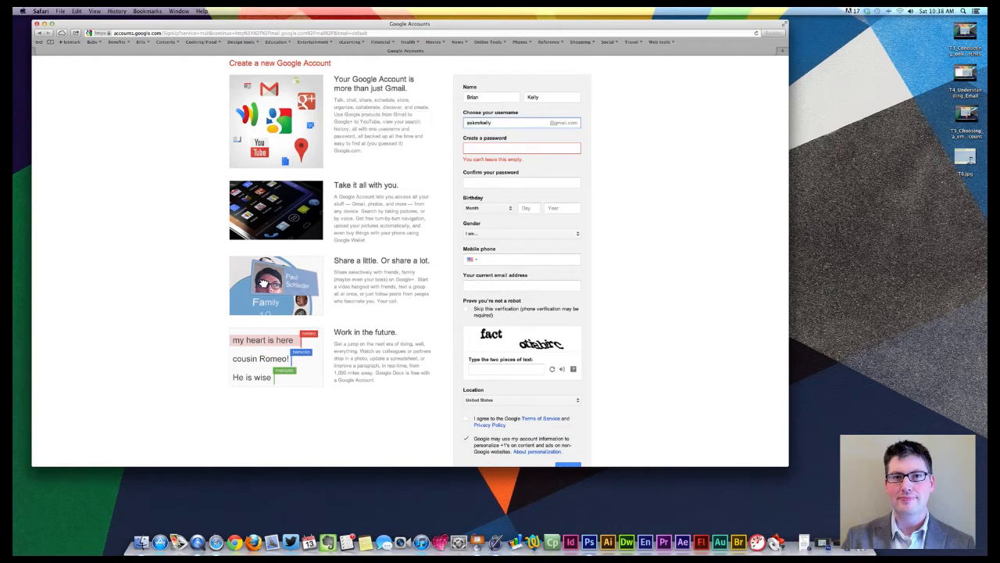
pyautogui.click(522, 165)
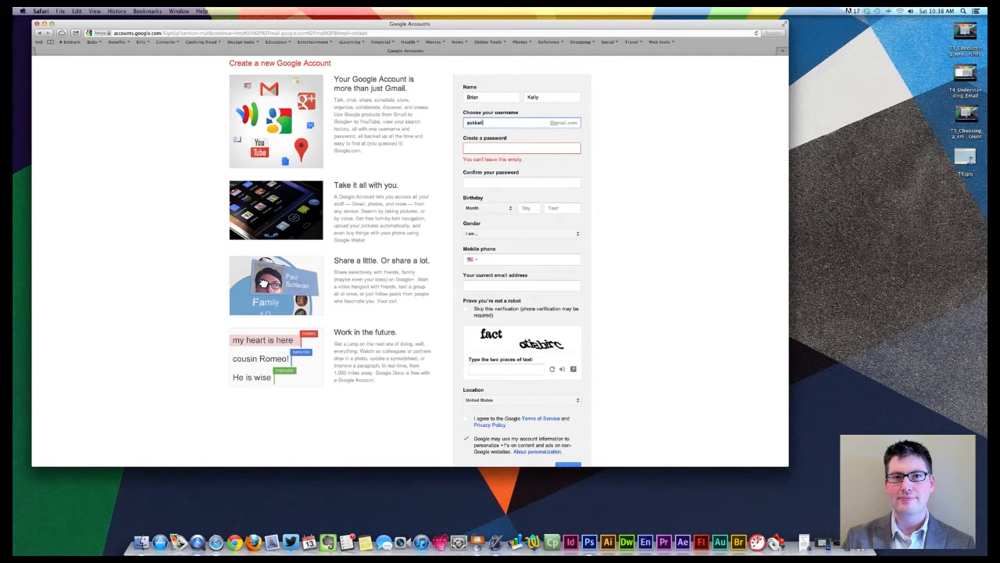
pyautogui.click(522, 165)
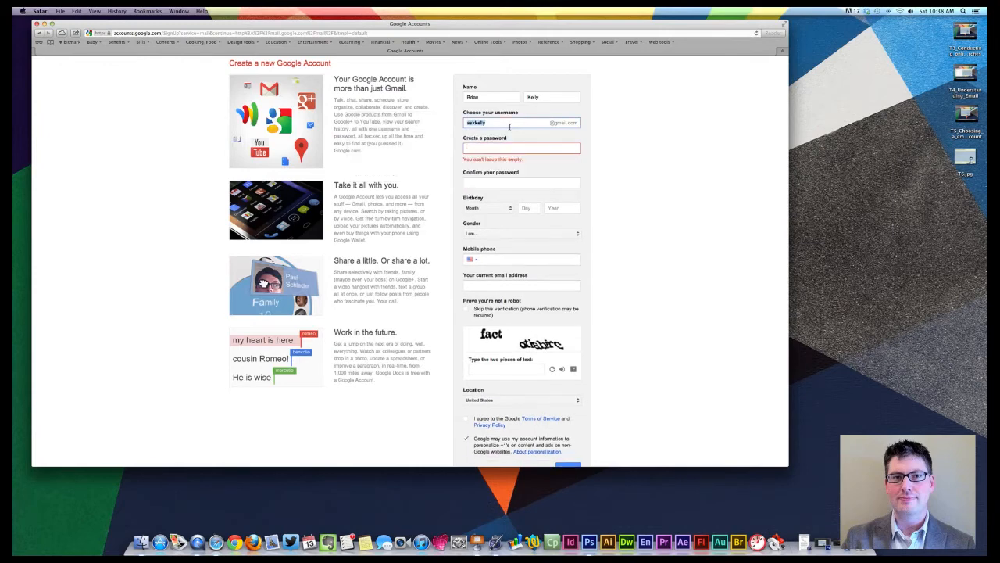
pyautogui.write('brian.')
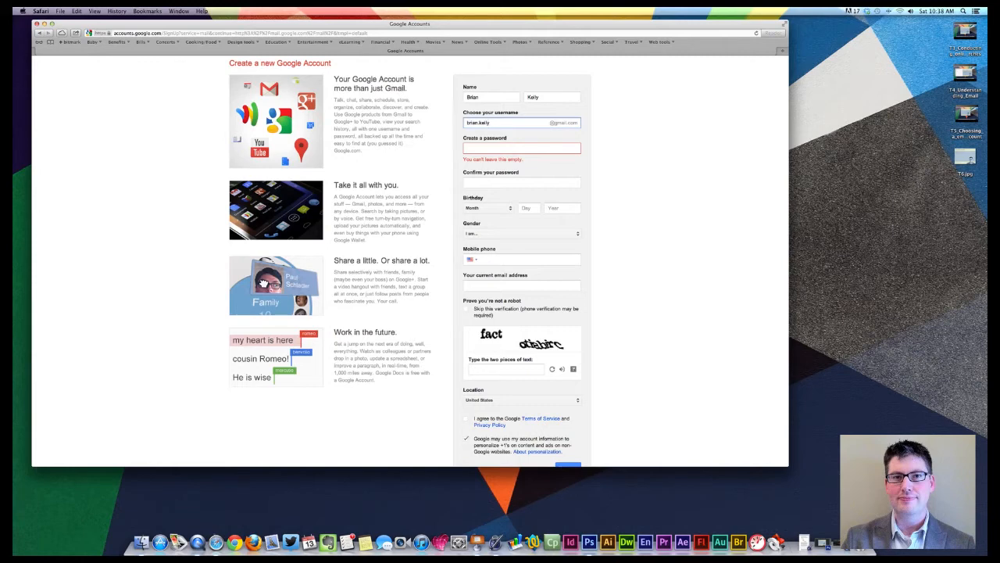
pyautogui.click(522, 164)
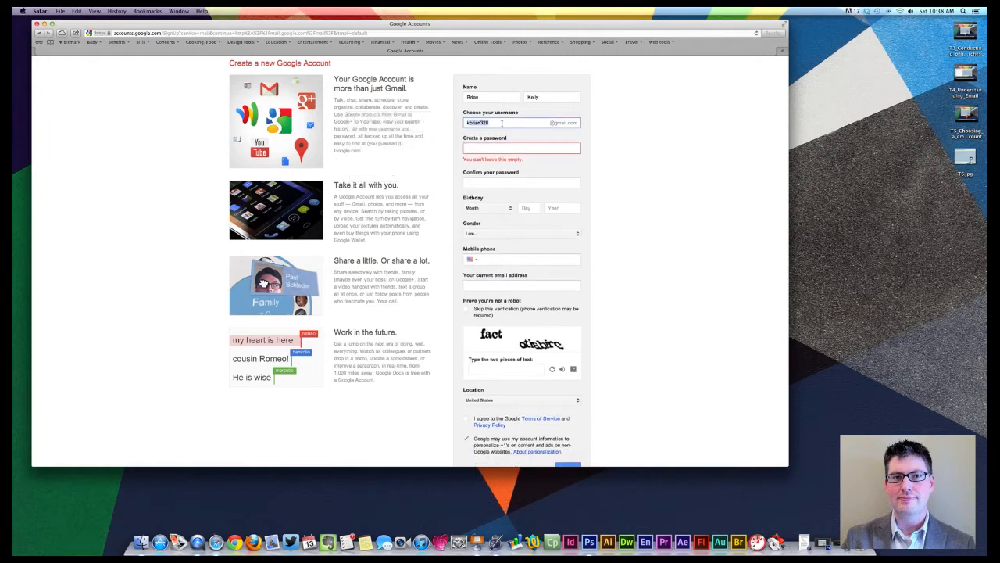
pyautogui.click(522, 149)
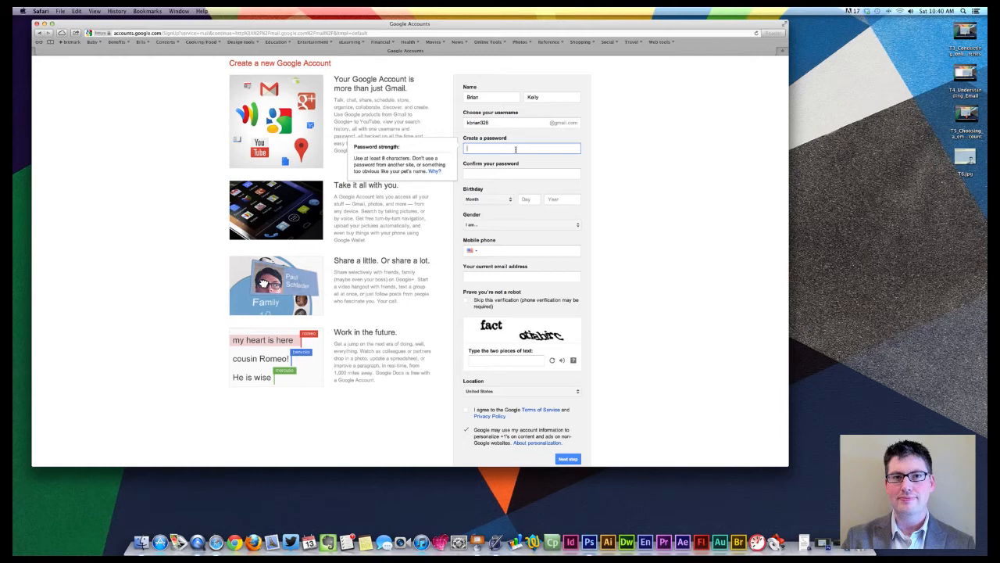
# - Enter a password in the Create a password field until its strength rates Strong
pyautogui.write('•')
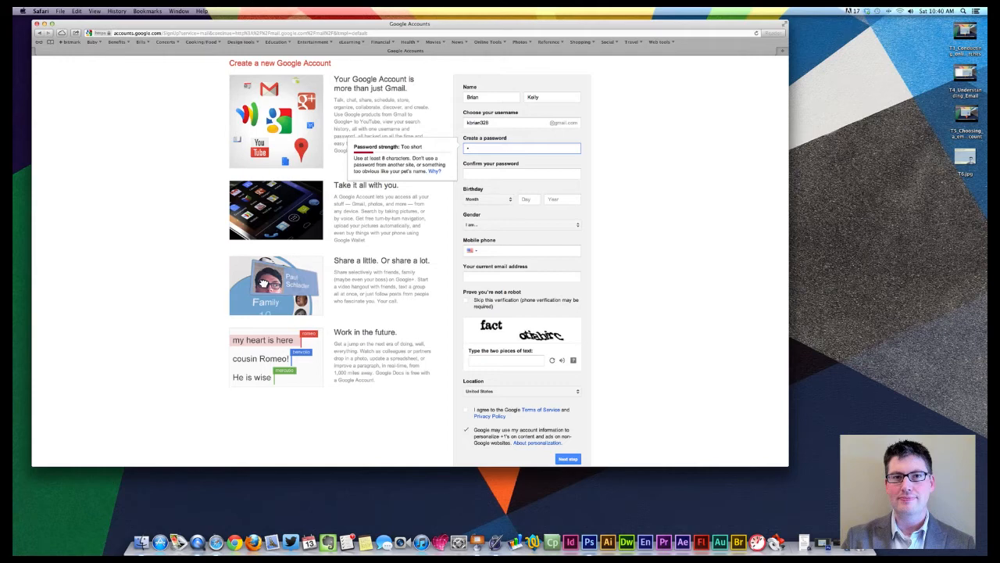
pyautogui.write('•')
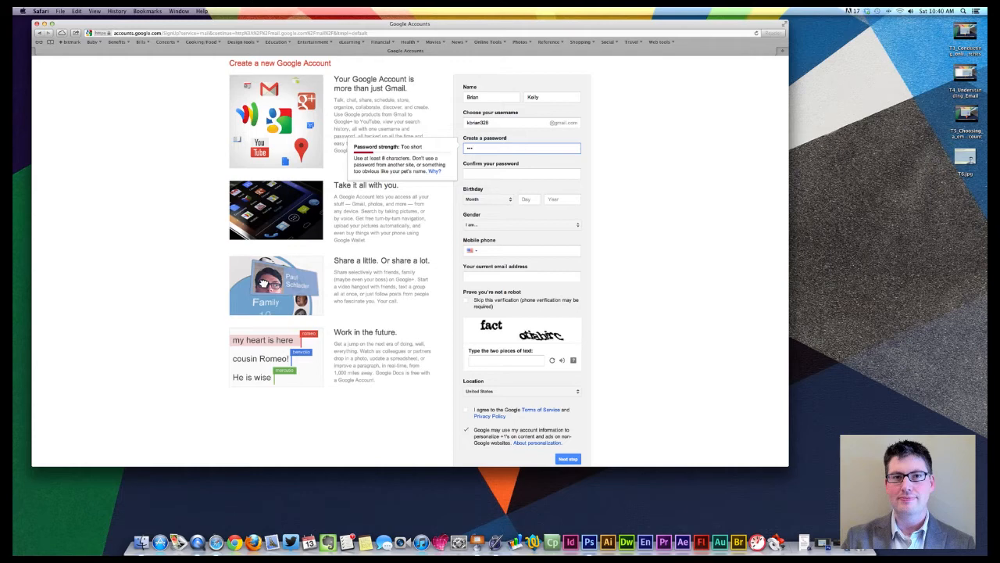
pyautogui.write('•')
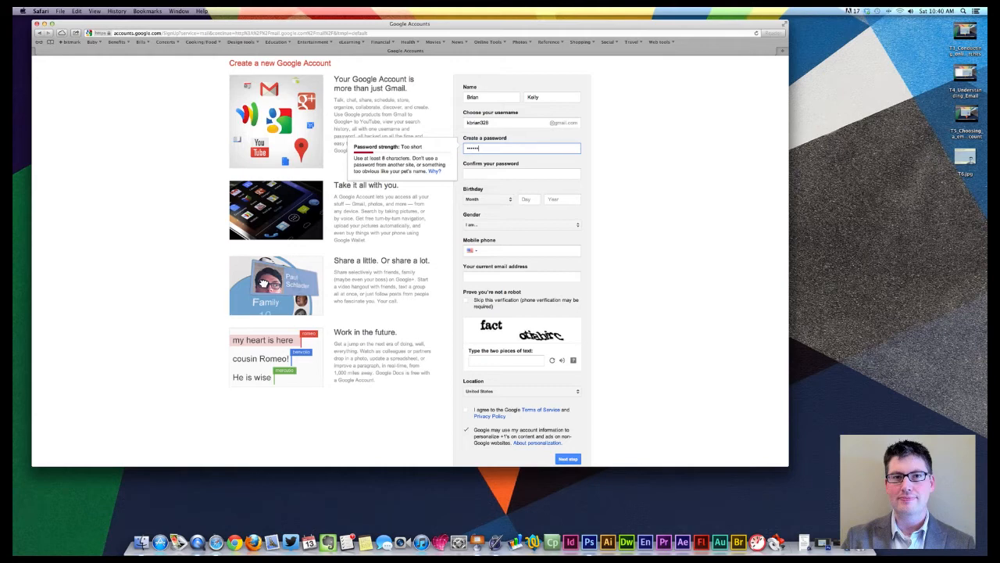
pyautogui.write('••')
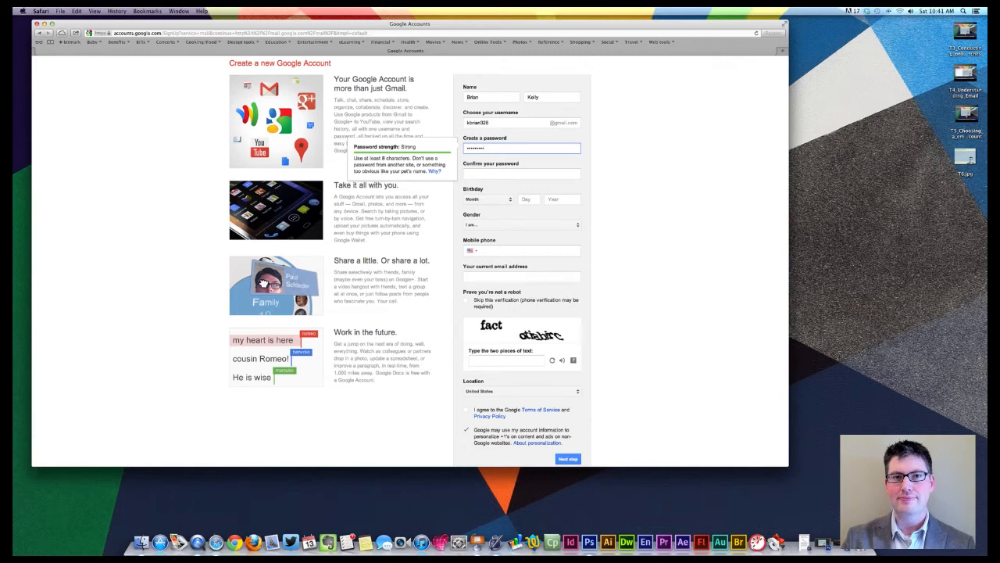
# - Re-enter the same password in the Confirm your password field
pyautogui.click(522, 173)
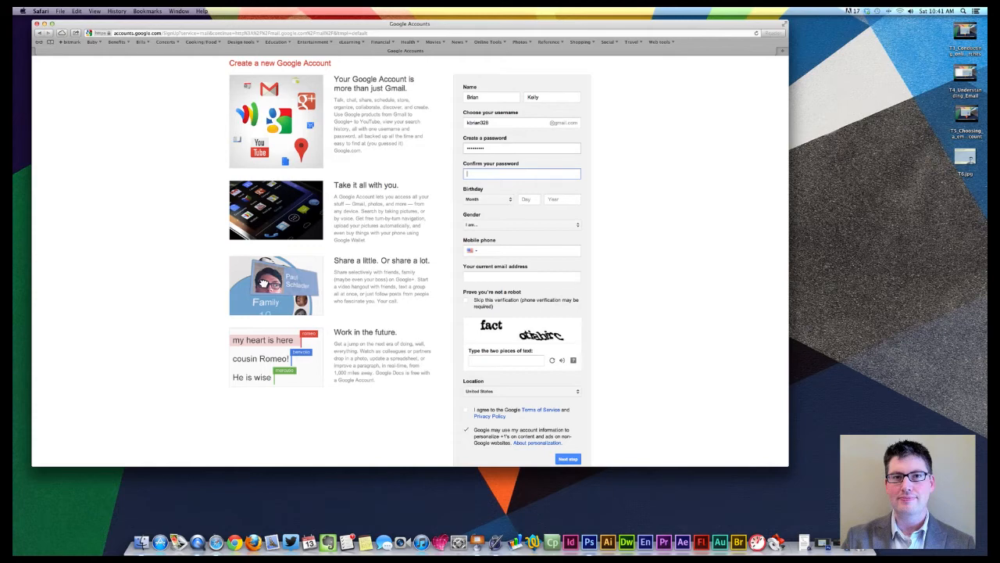
pyautogui.write('•')
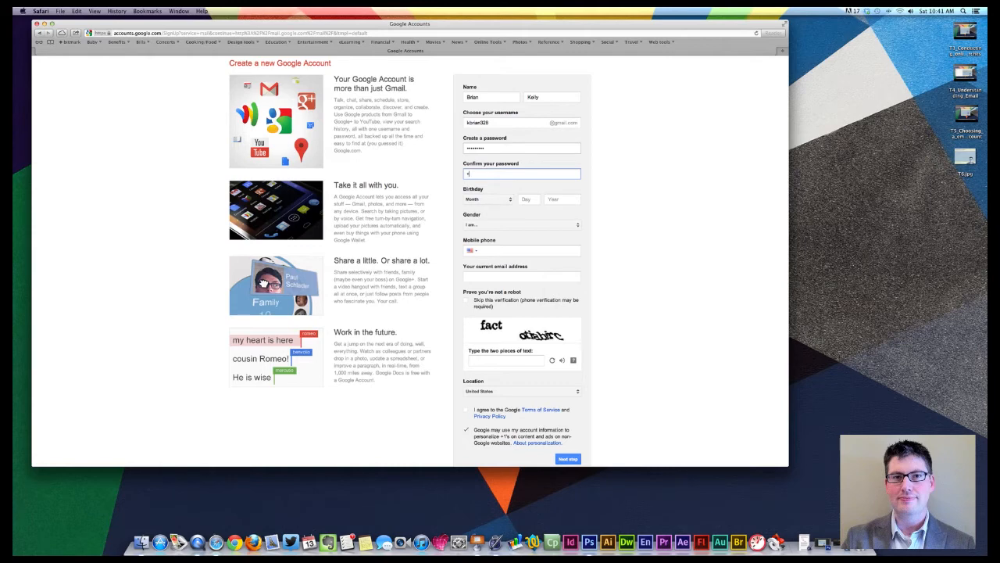
pyautogui.write('••')
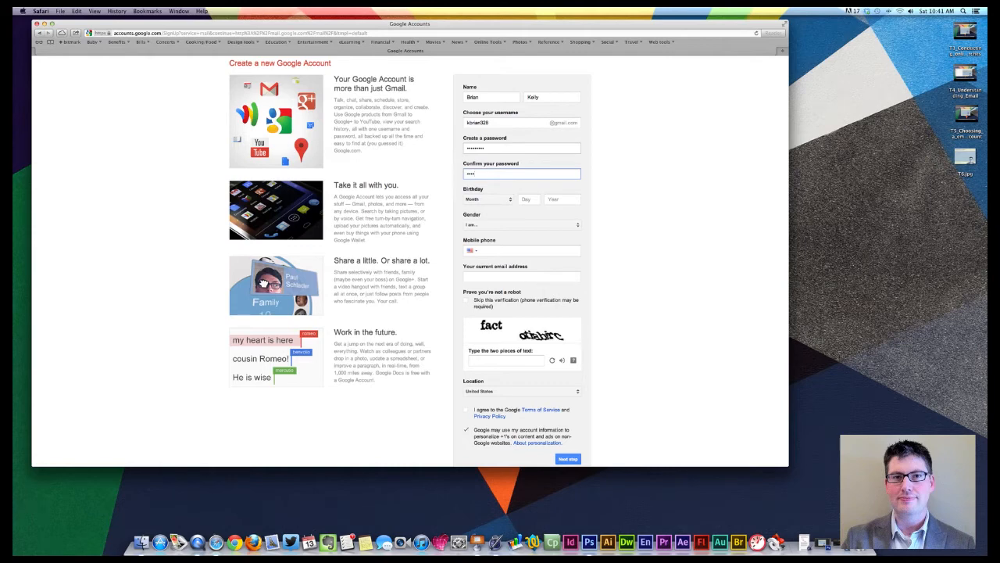
pyautogui.write('•')
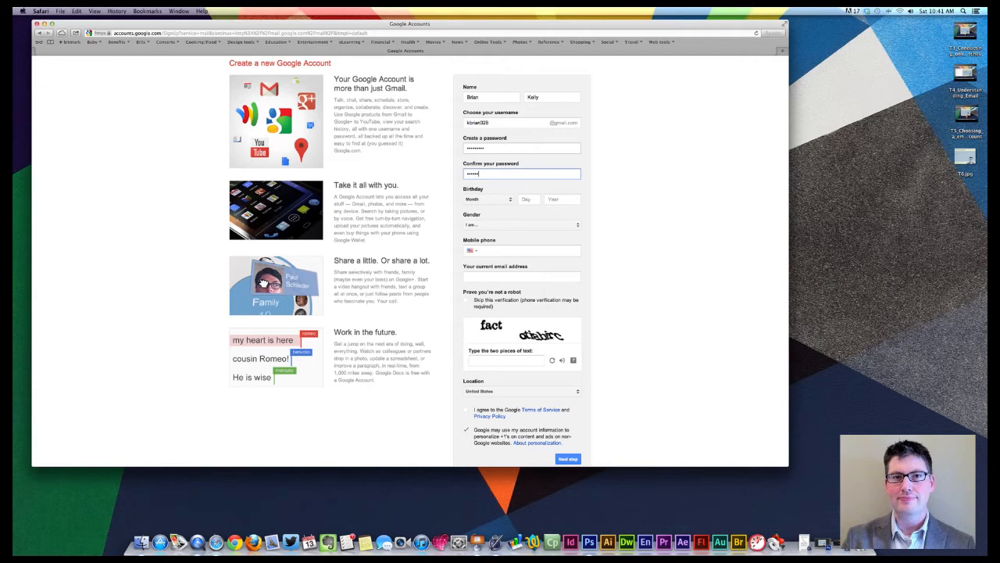
pyautogui.write('•')
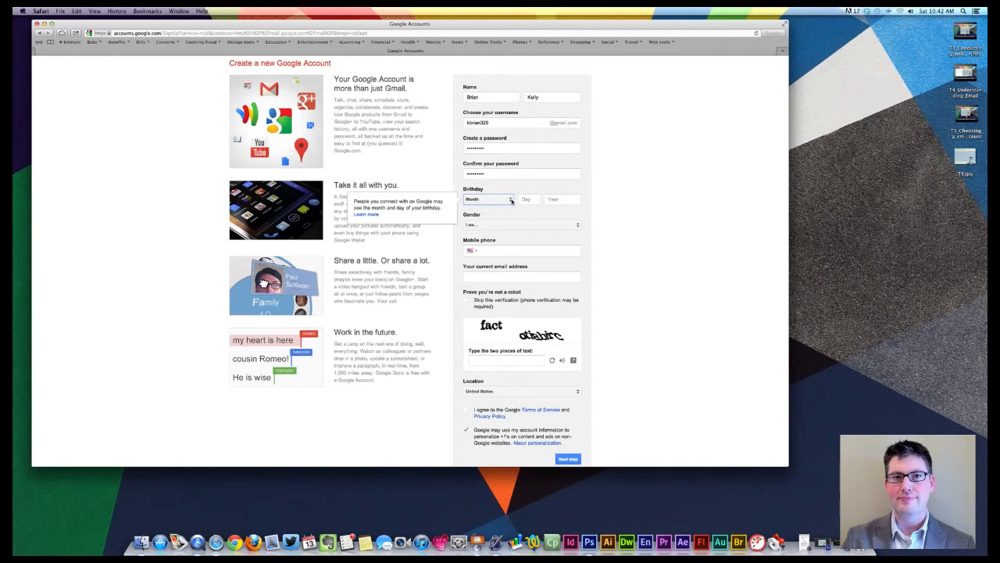
# - Set the birthday to January 1, 1980 and the gender to Male, then move to the mobile phone field
pyautogui.click(488, 200)
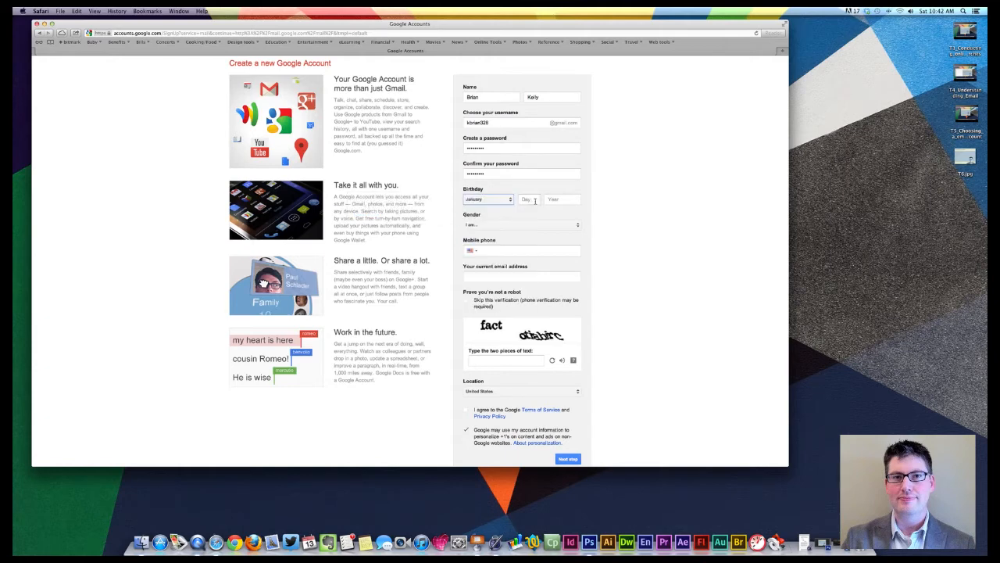
pyautogui.write('1')
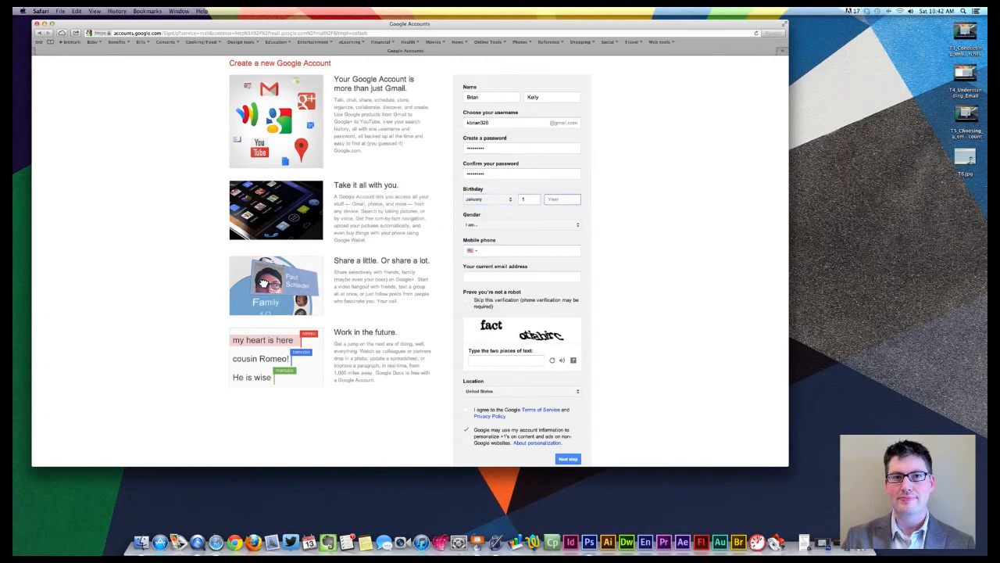
pyautogui.write('1980')
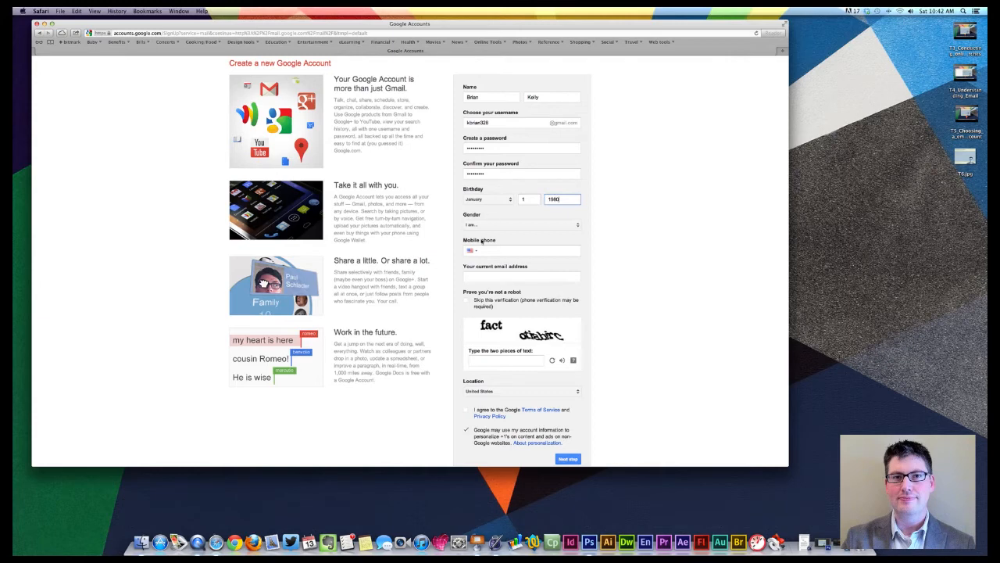
pyautogui.click(523, 225)
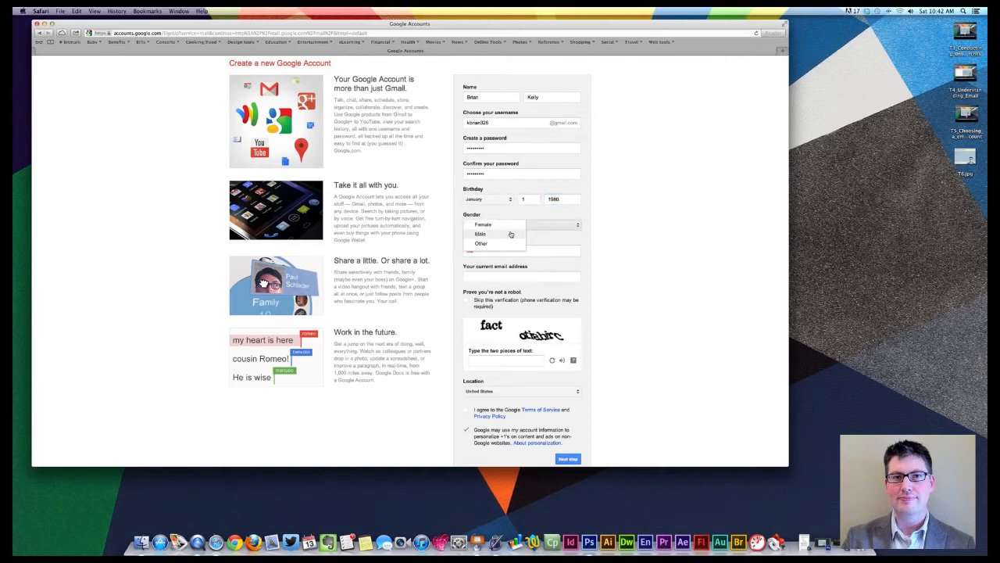
pyautogui.click(482, 235)
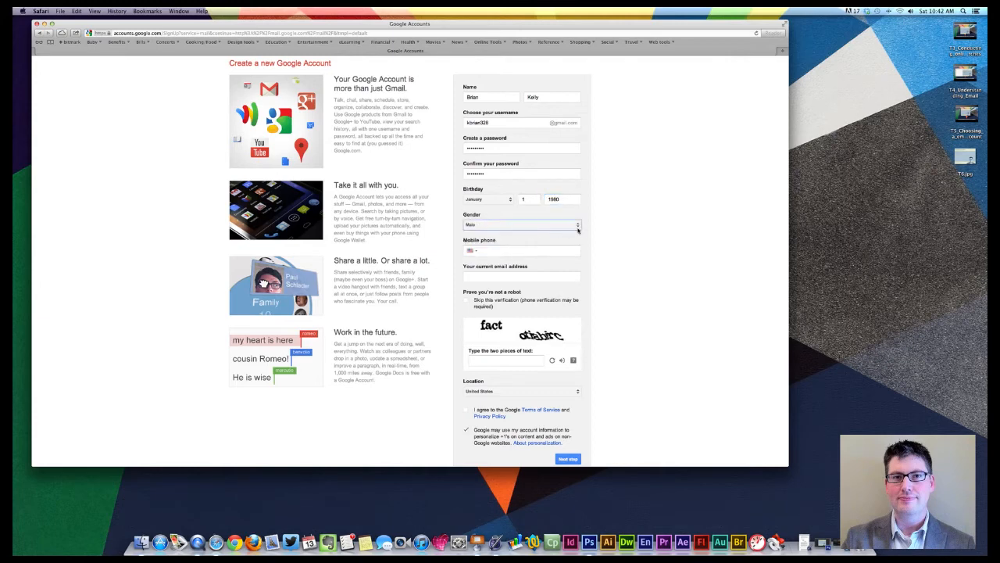
pyautogui.click(530, 250)
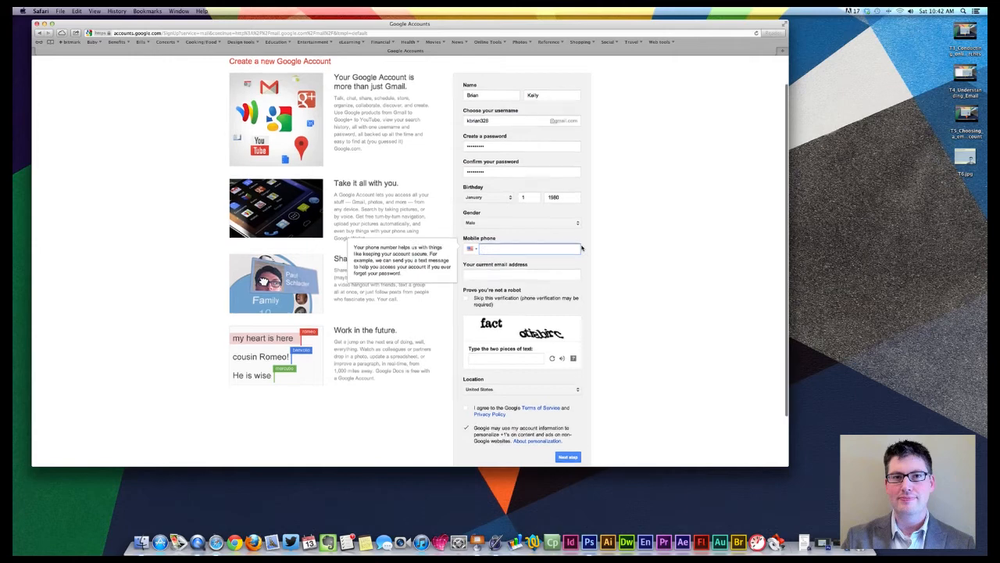
# - Enter a mobile phone number beginning with 702 and move to the current email address field
pyautogui.scroll(-3)
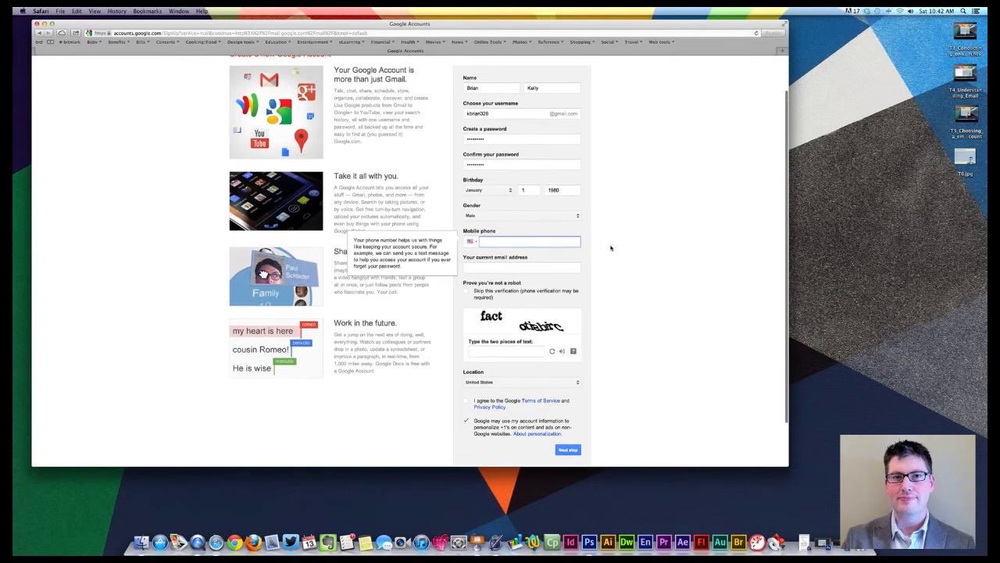
pyautogui.scroll(-3)
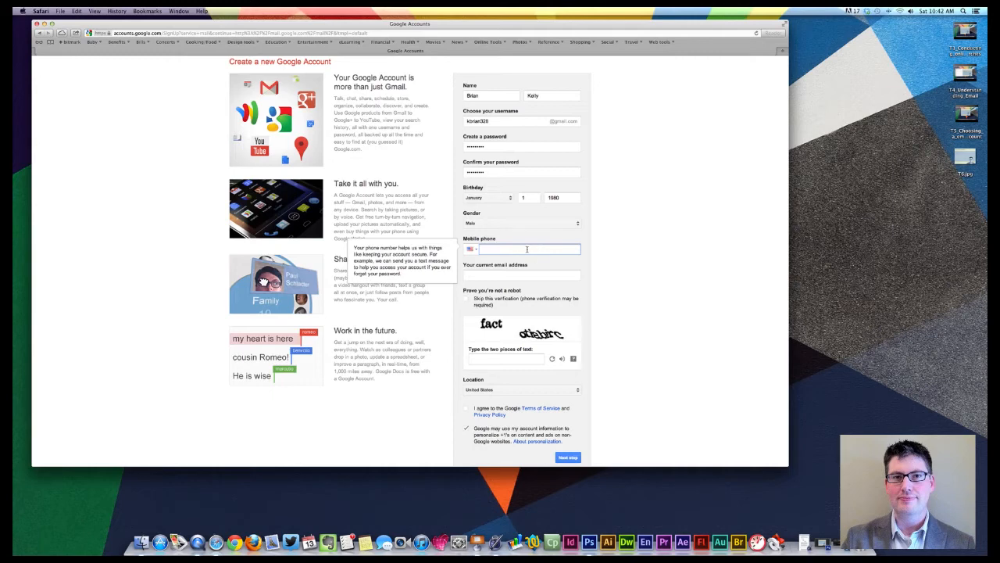
pyautogui.write('702249')
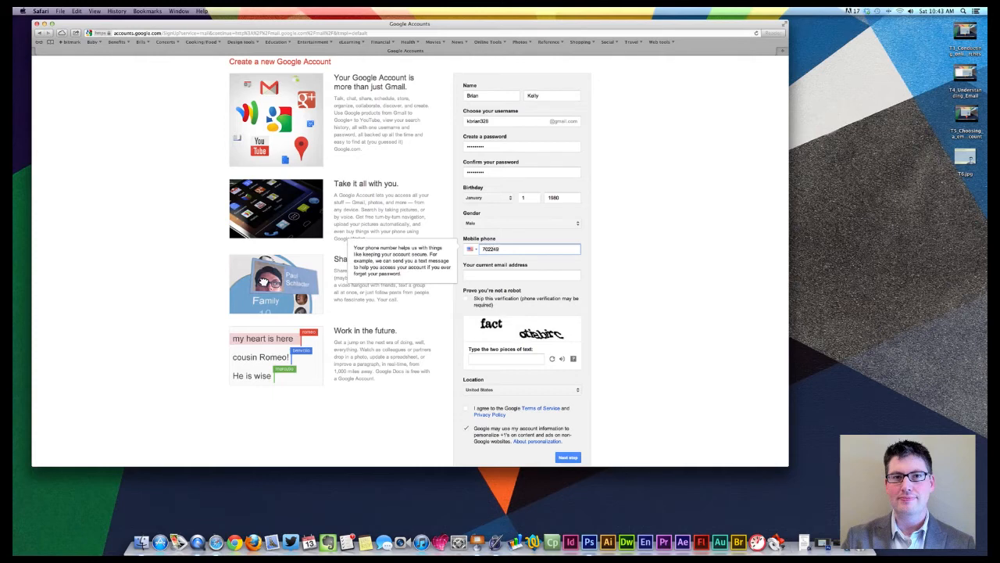
pyautogui.click(523, 276)
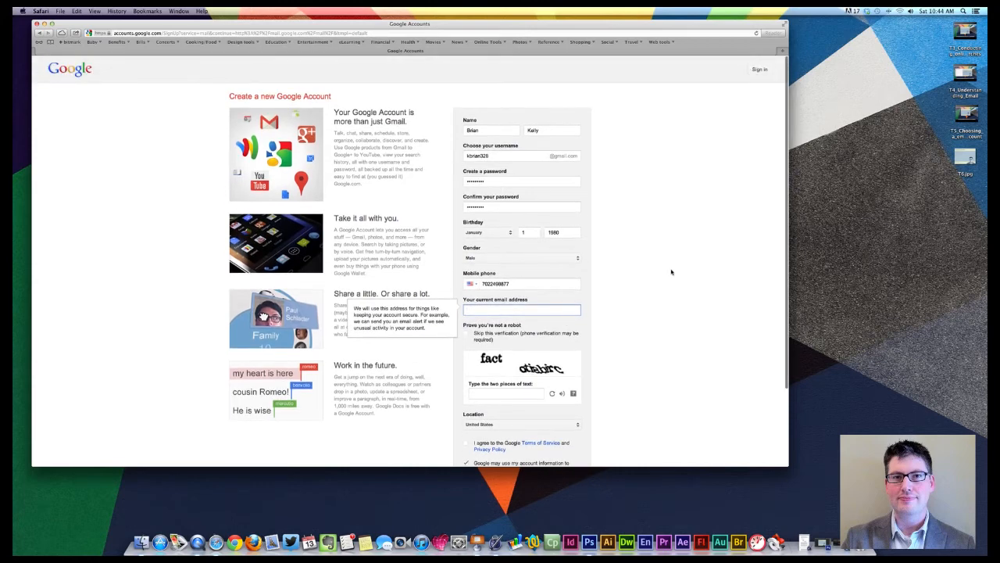
# - Toggle 'Skip this verification' off again so the word-verification challenge reappears
pyautogui.scroll(-3)
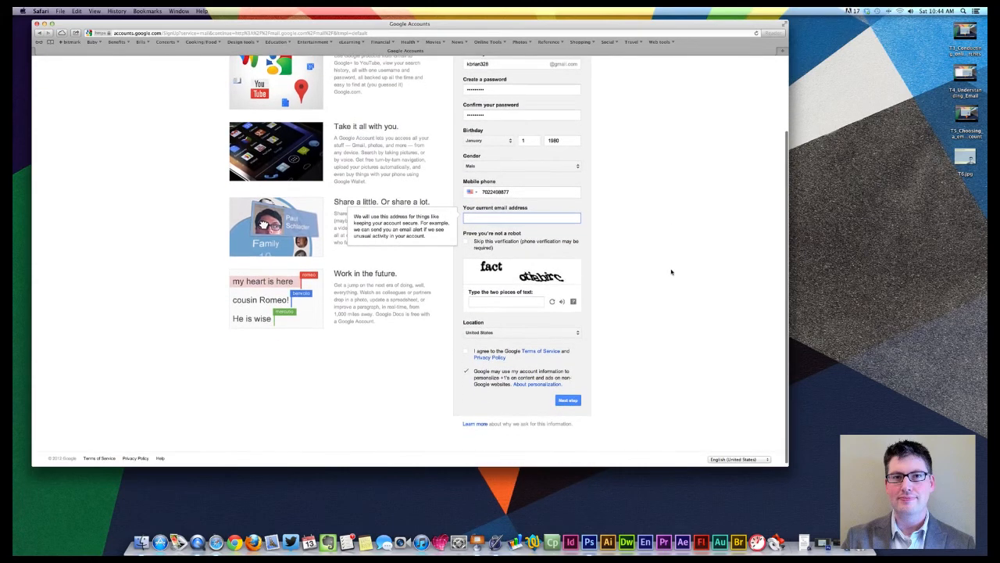
pyautogui.click(522, 217)
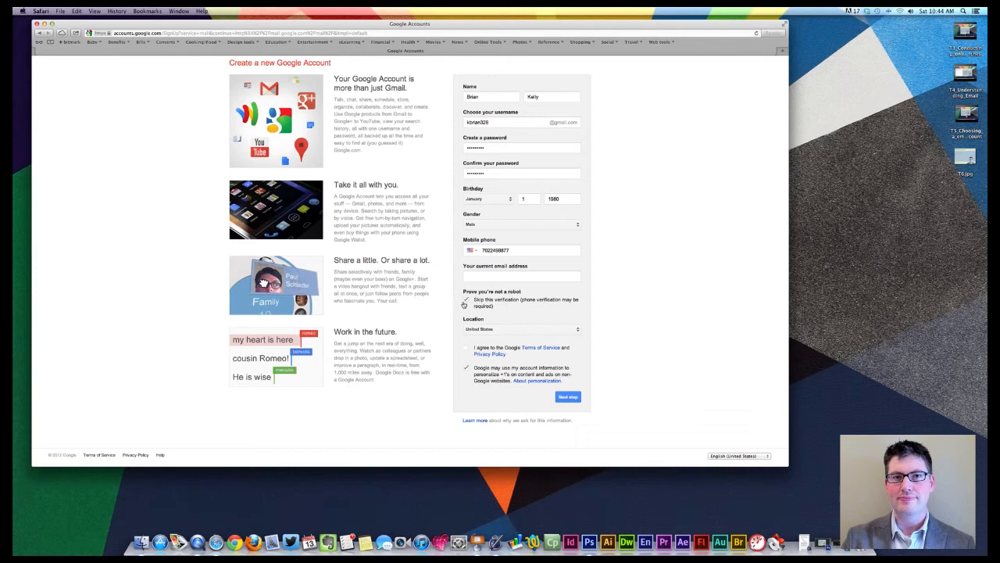
pyautogui.click(466, 302)
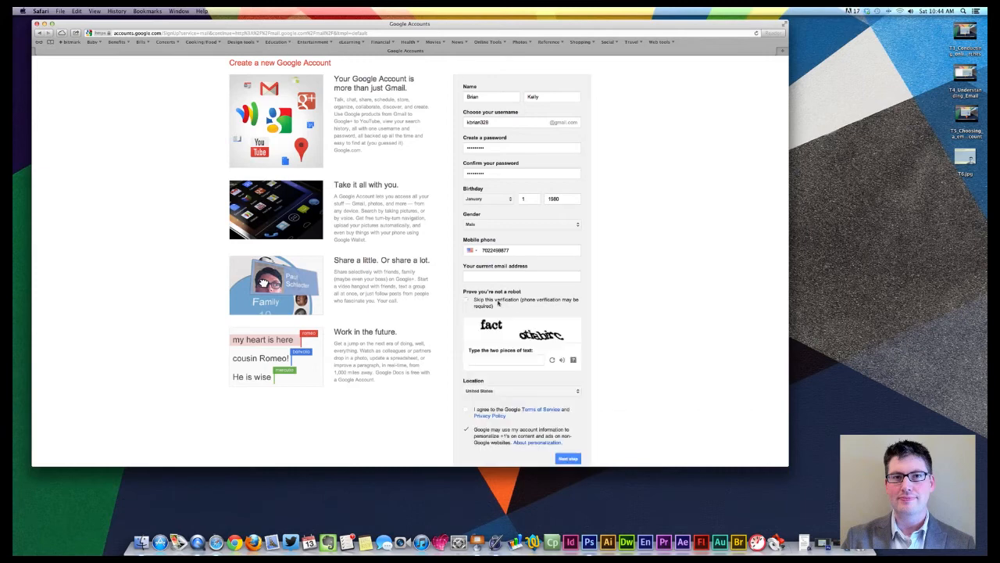
pyautogui.scroll(-3)
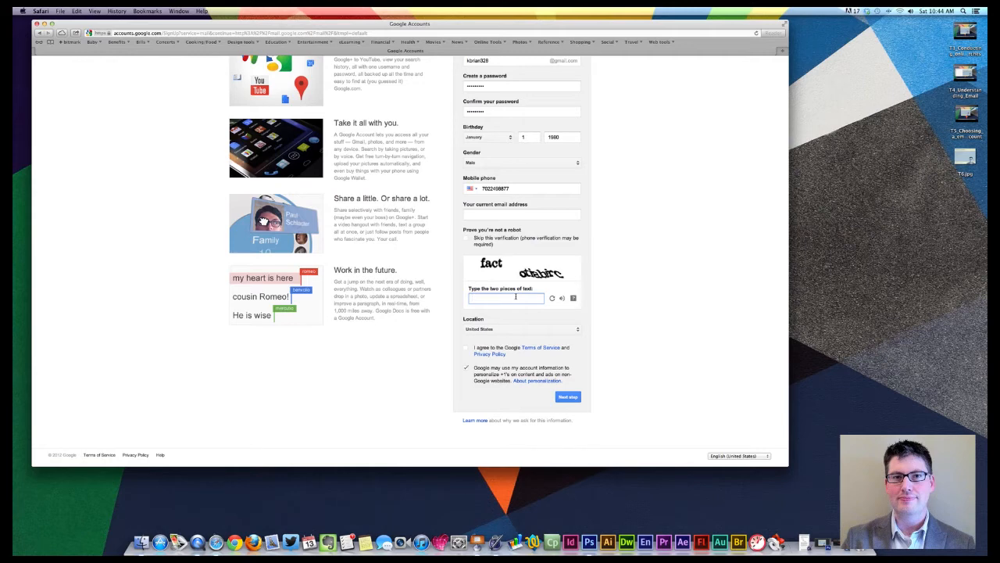
# - Enter the CAPTCHA answer starting with 'fact' into the verification box
pyautogui.write('fact otiabirc')
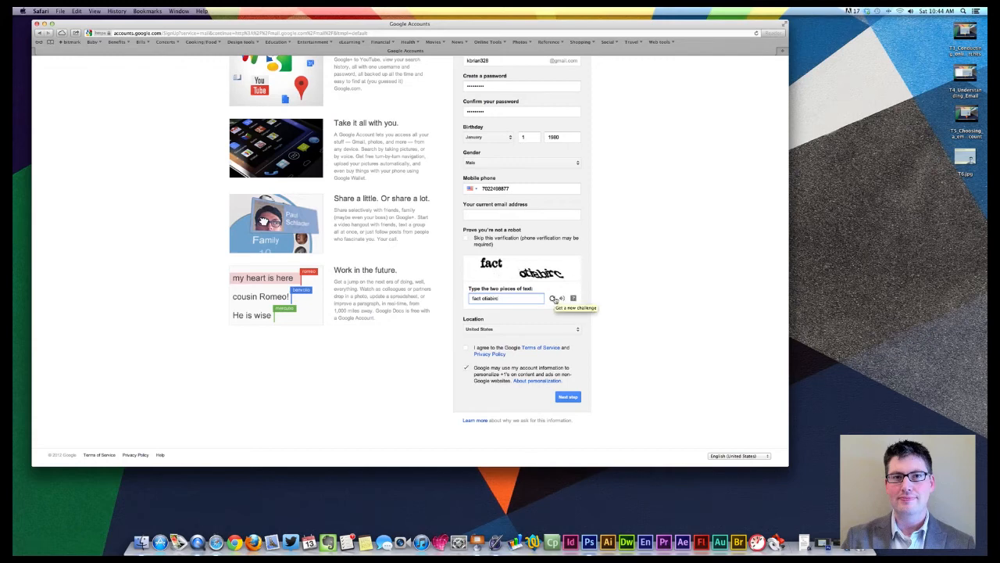
pyautogui.click(554, 299)
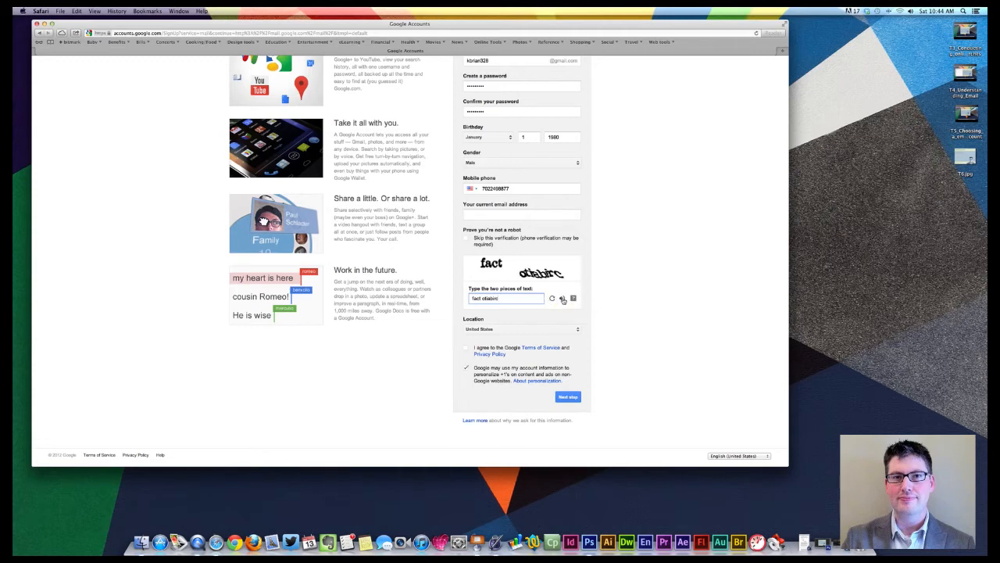
pyautogui.moveTo(563, 299)
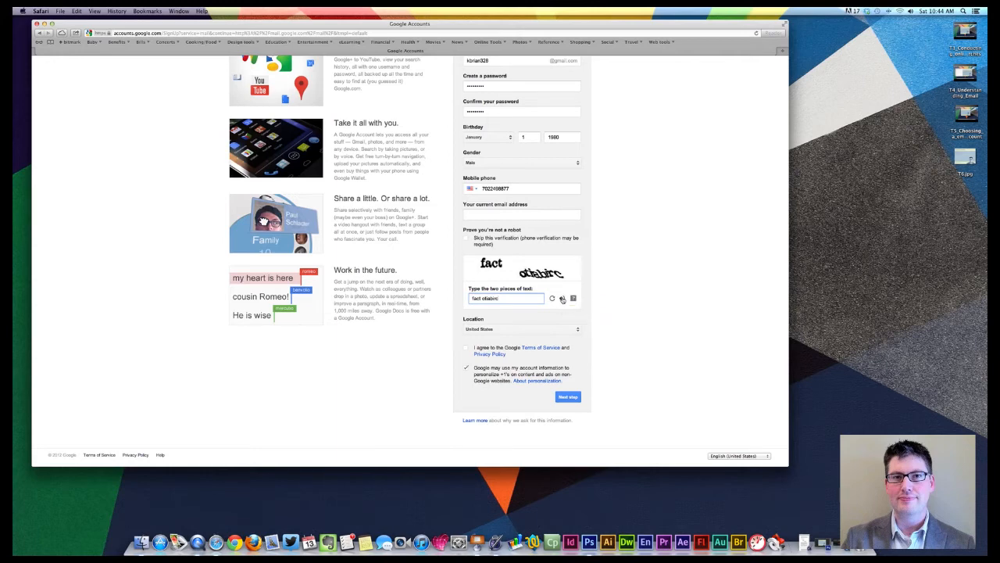
pyautogui.moveTo(562, 298)
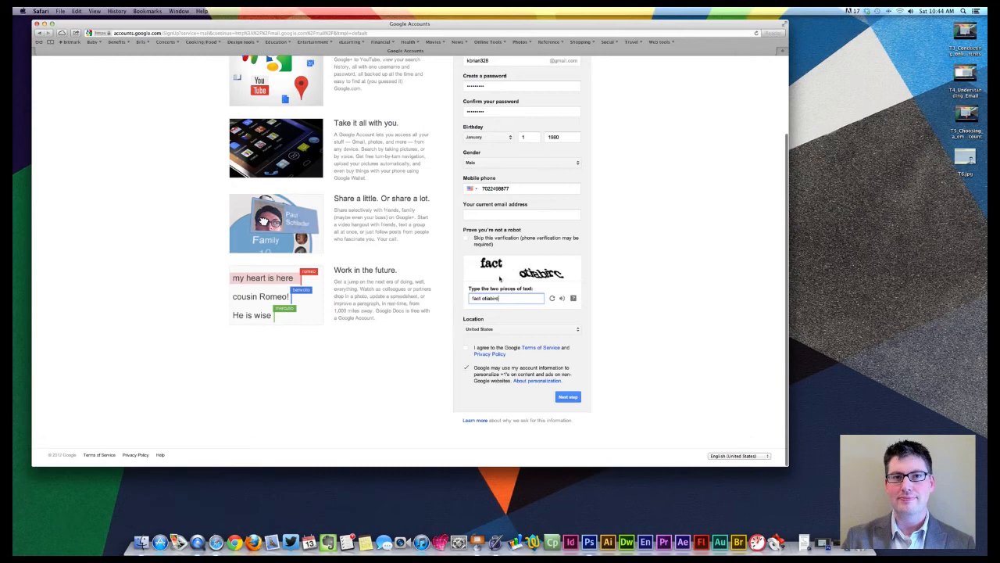
pyautogui.click(522, 328)
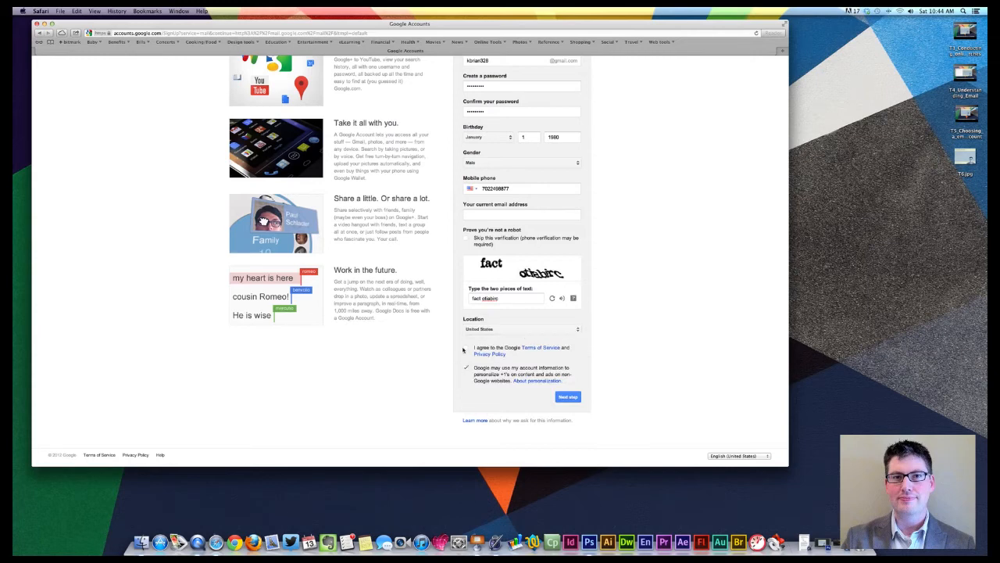
# - Keep United States as the location in the country list
pyautogui.click(522, 328)
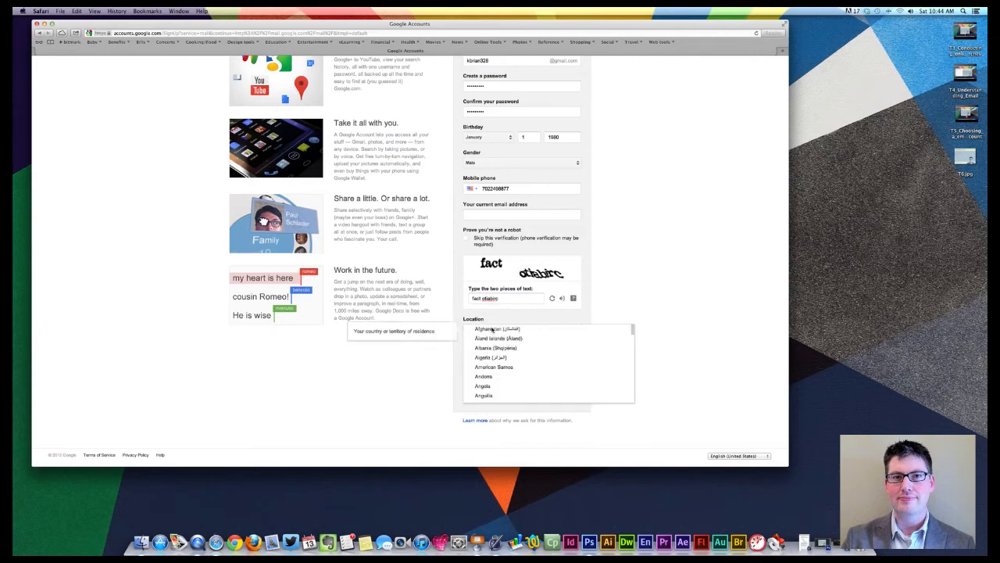
pyautogui.scroll(-3)
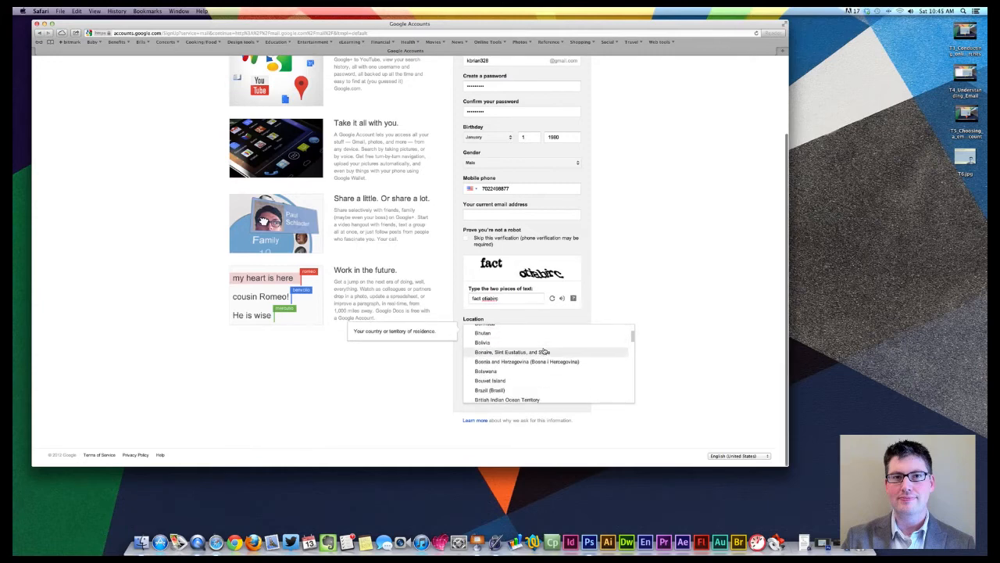
pyautogui.scroll(-3)
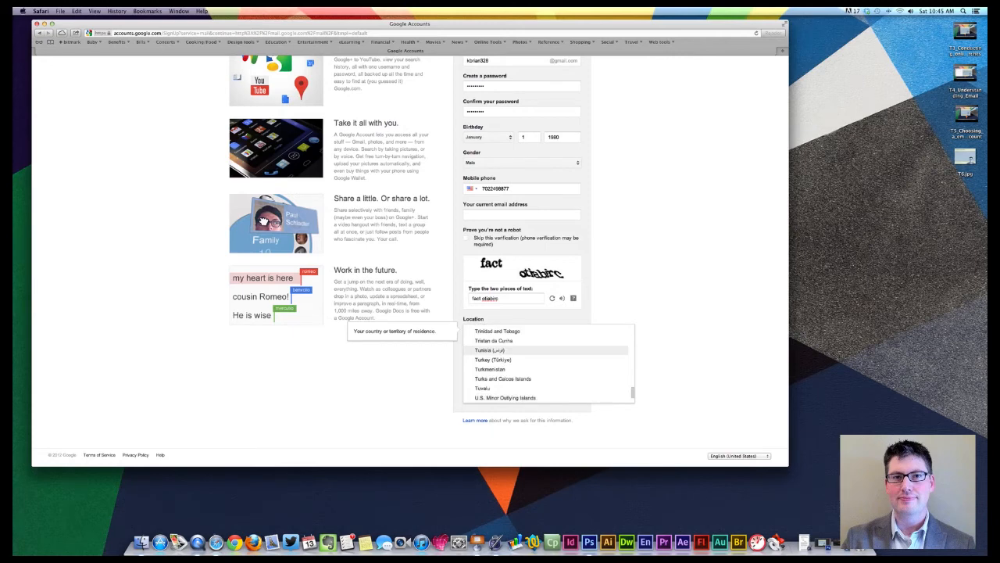
pyautogui.scroll(-3)
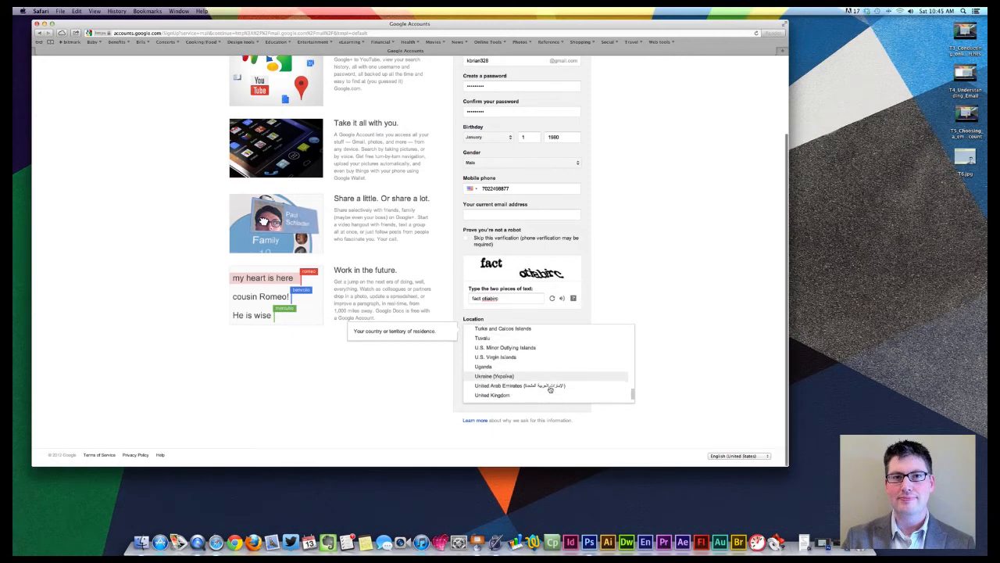
pyautogui.scroll(-3)
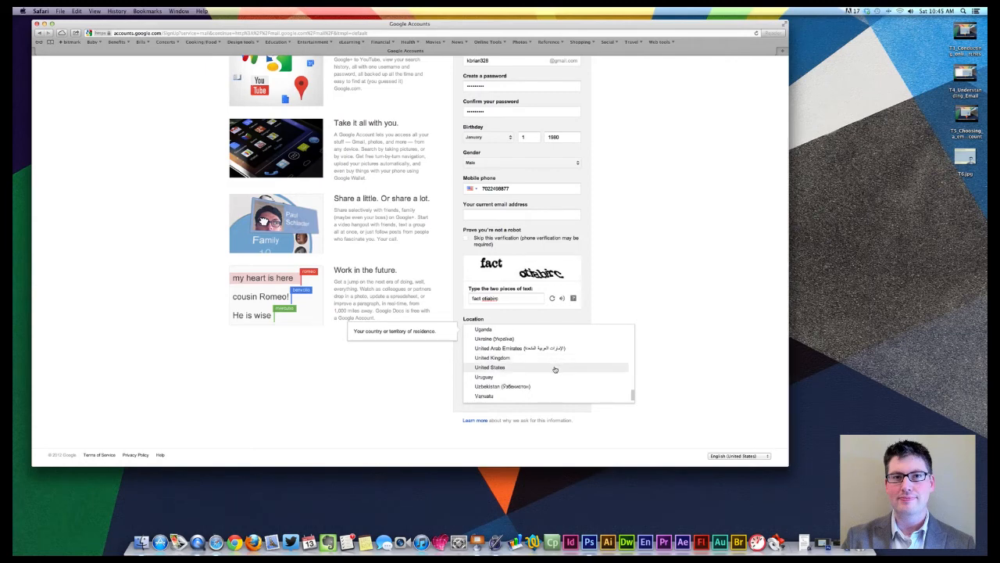
pyautogui.click(491, 367)
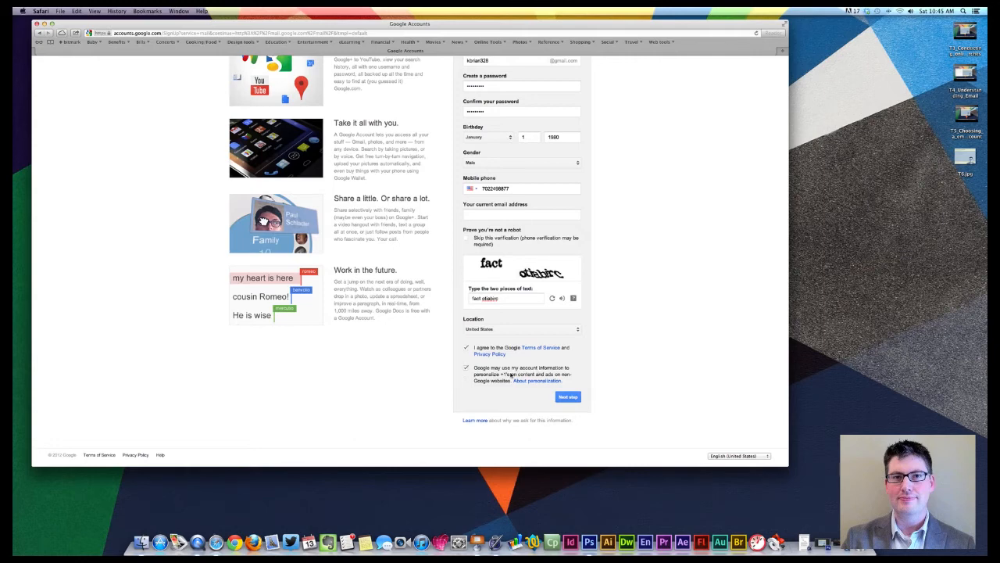
pyautogui.moveTo(558, 376)
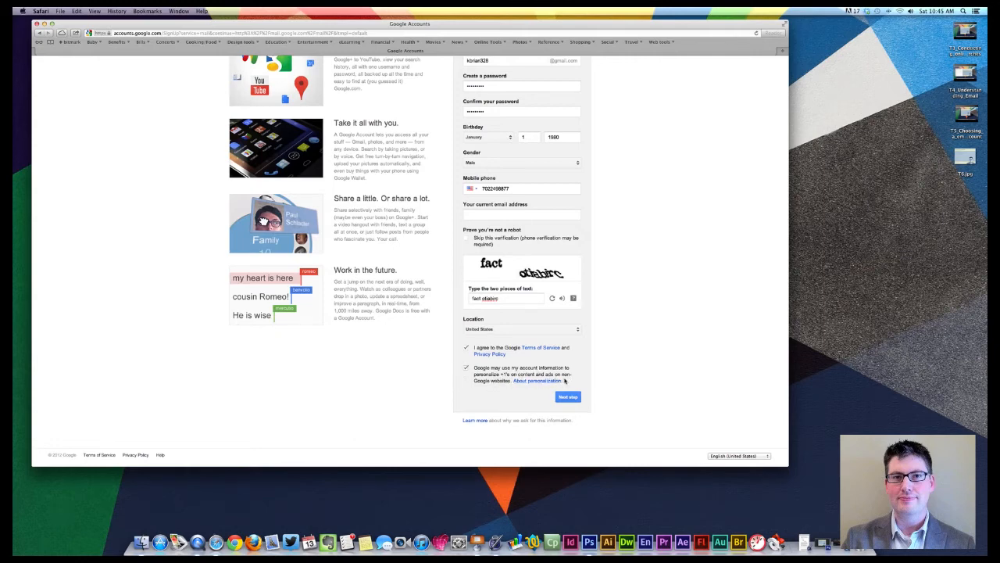
# - Leave the Mobile phone field empty on the sign-up form
pyautogui.click(466, 368)
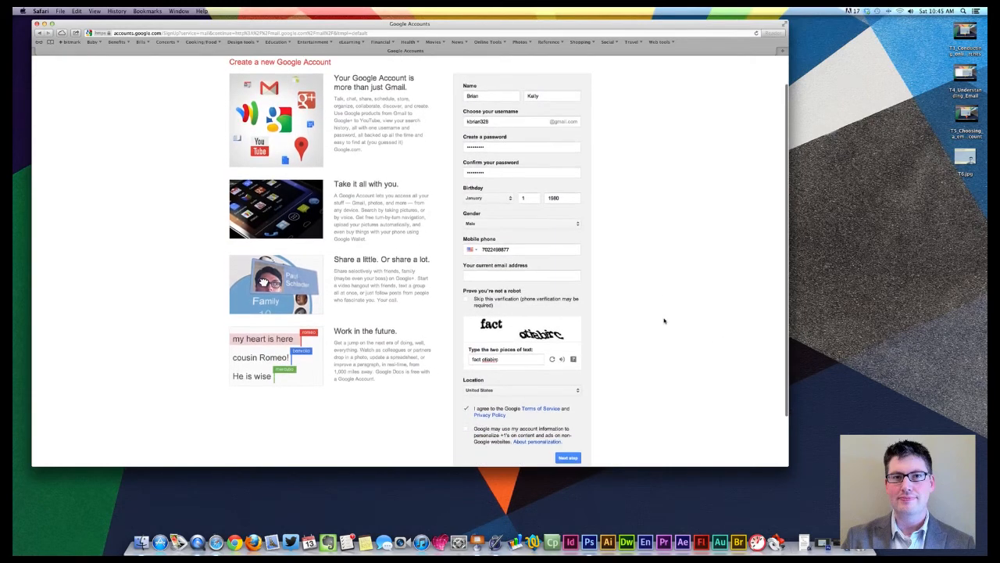
pyautogui.scroll(-3)
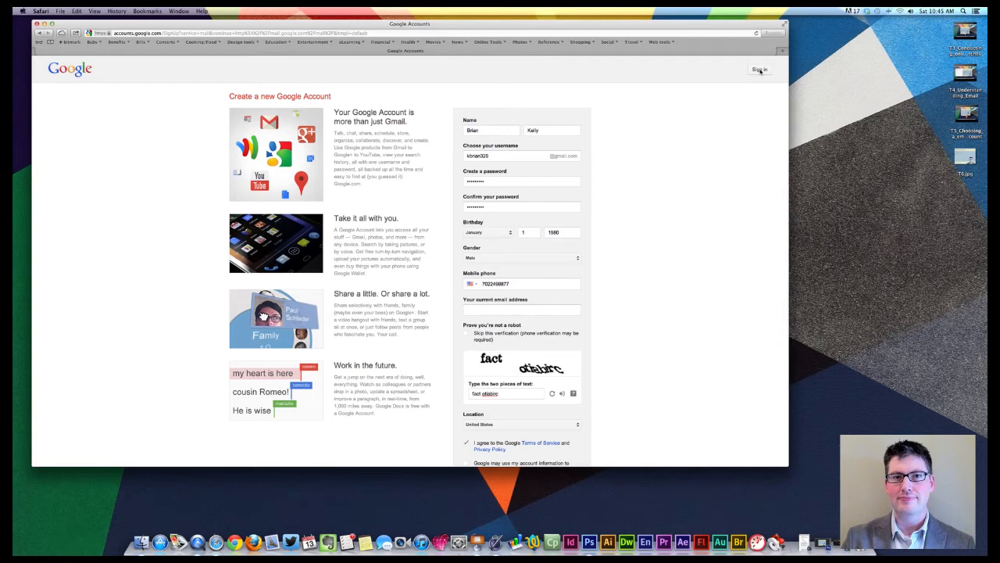
pyautogui.scroll(-3)
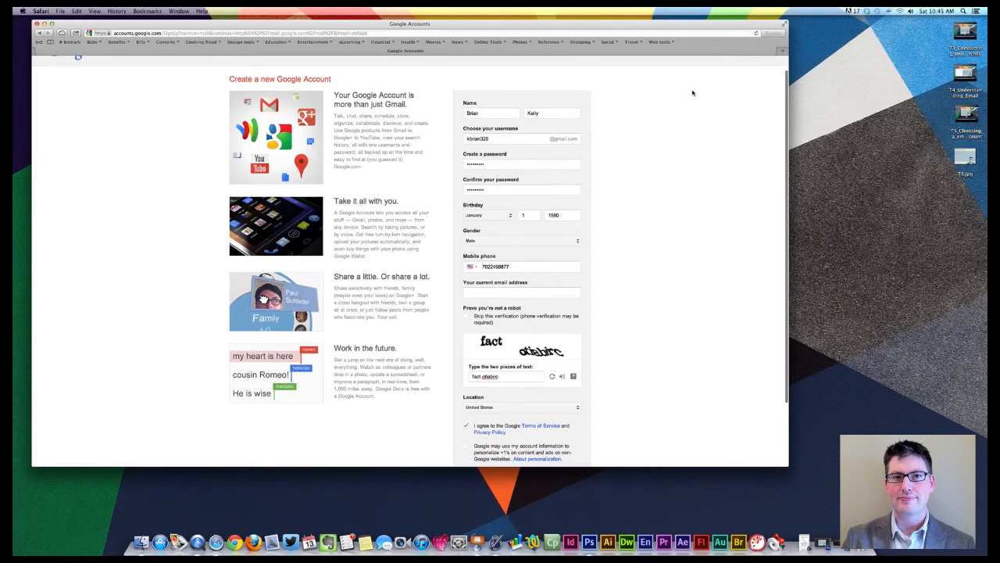
pyautogui.scroll(-3)
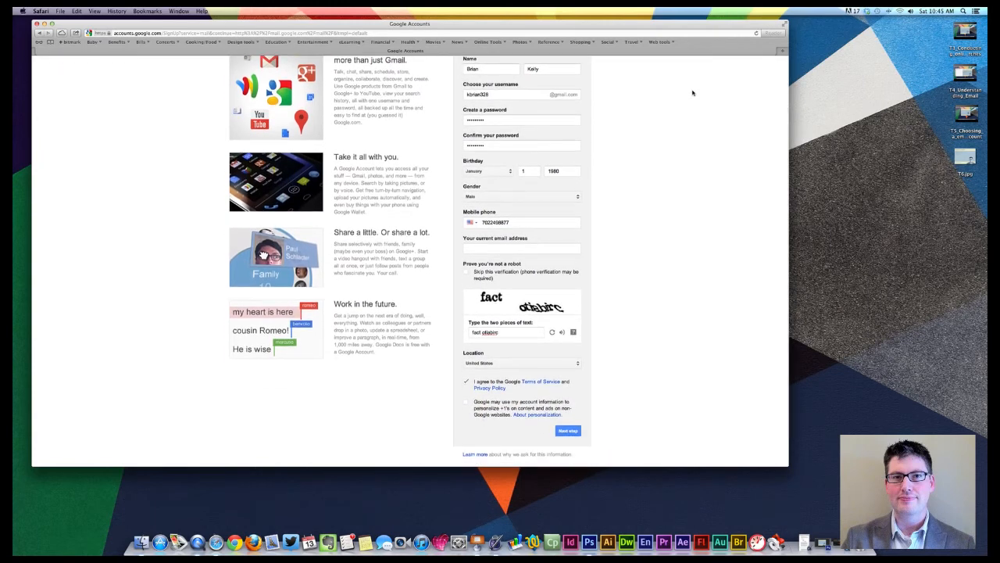
pyautogui.scroll(-3)
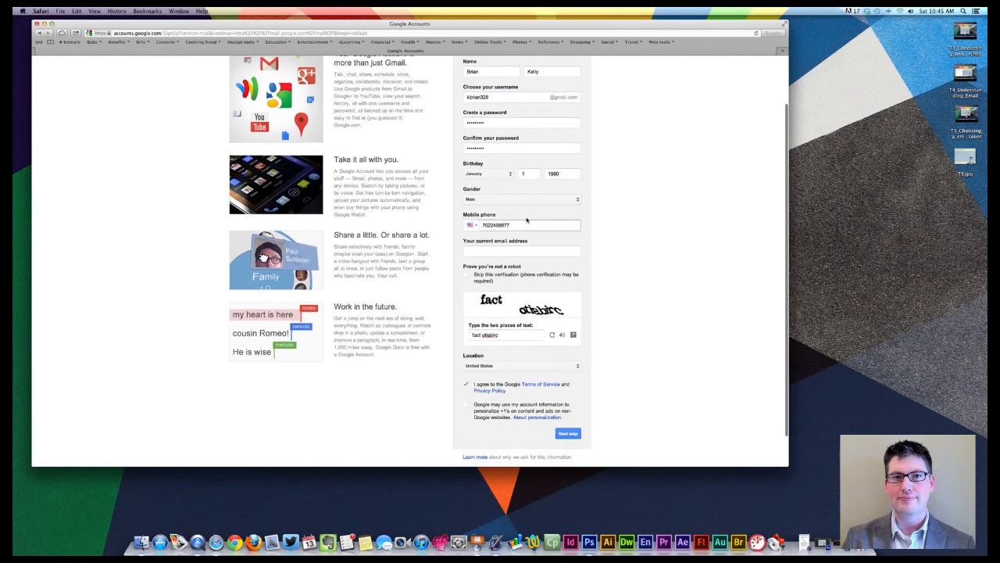
pyautogui.click(529, 225)
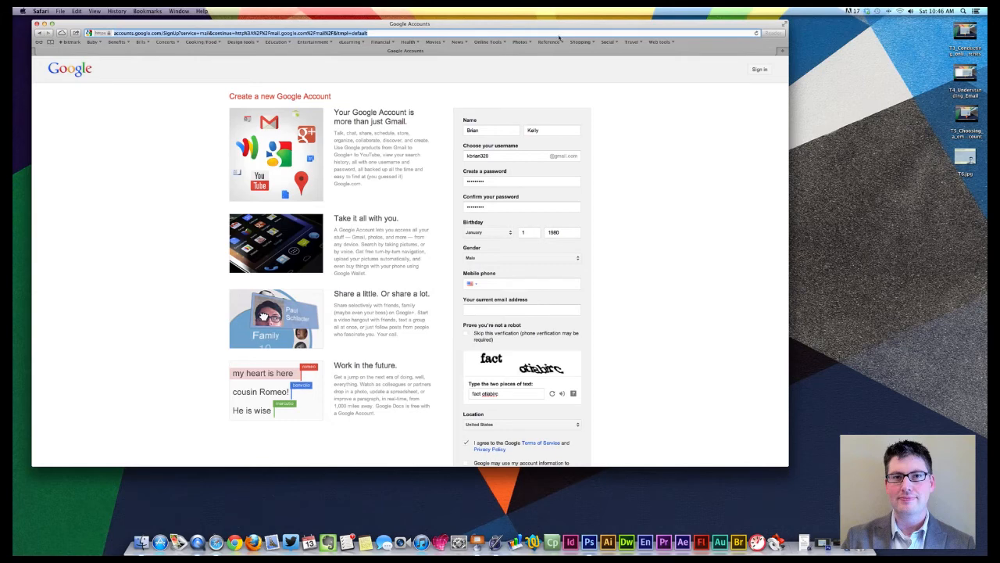
# - Go to Outlook.com and start signing up for a new Microsoft account
pyautogui.click(769, 50)
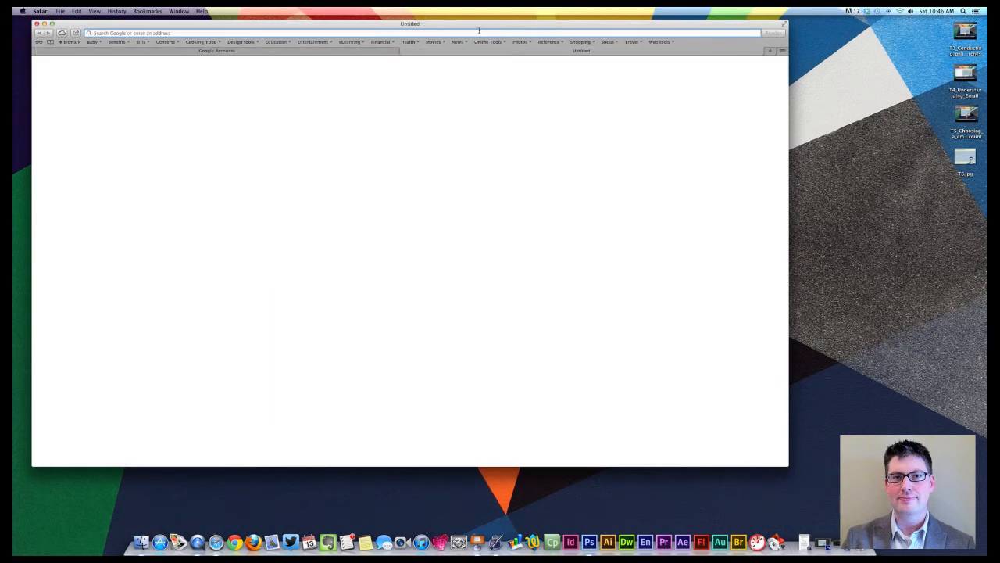
pyautogui.write('outlo')
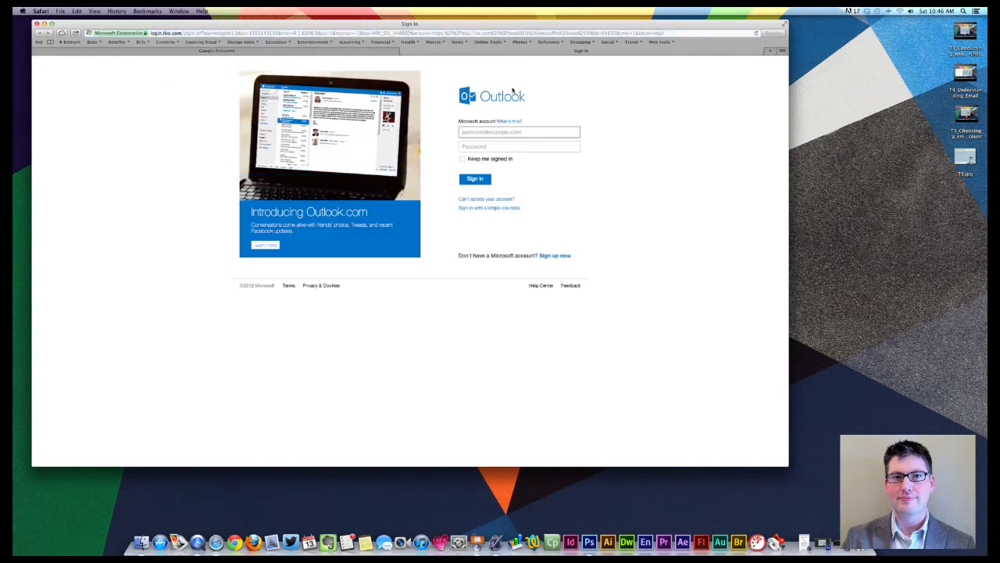
pyautogui.moveTo(191, 150)
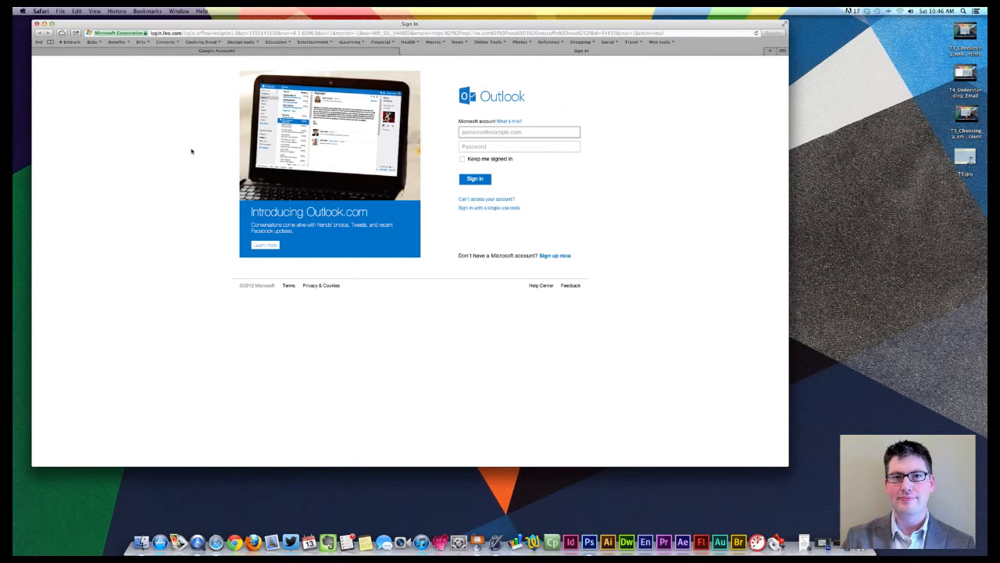
pyautogui.moveTo(275, 188)
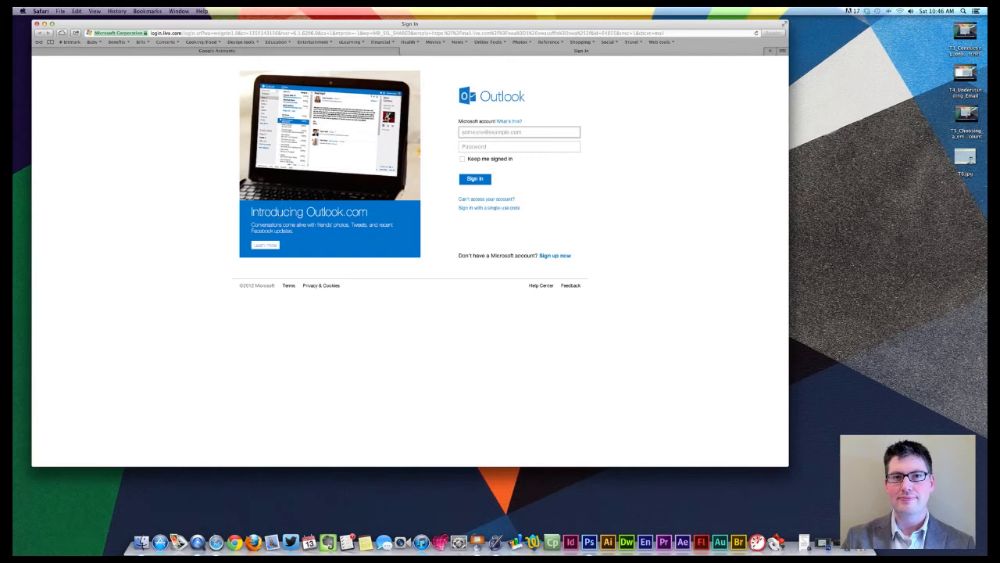
pyautogui.moveTo(434, 93)
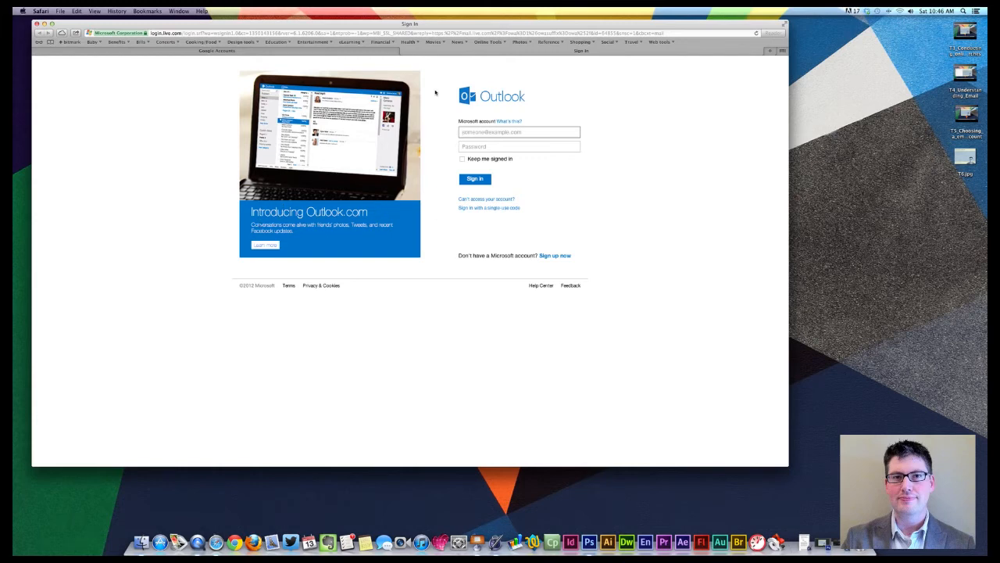
pyautogui.moveTo(597, 100)
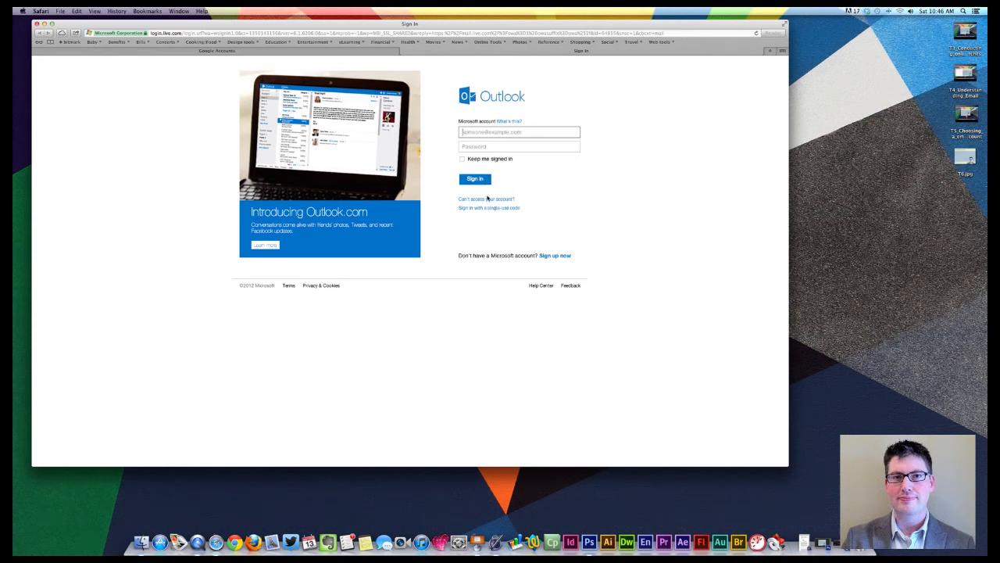
pyautogui.click(555, 256)
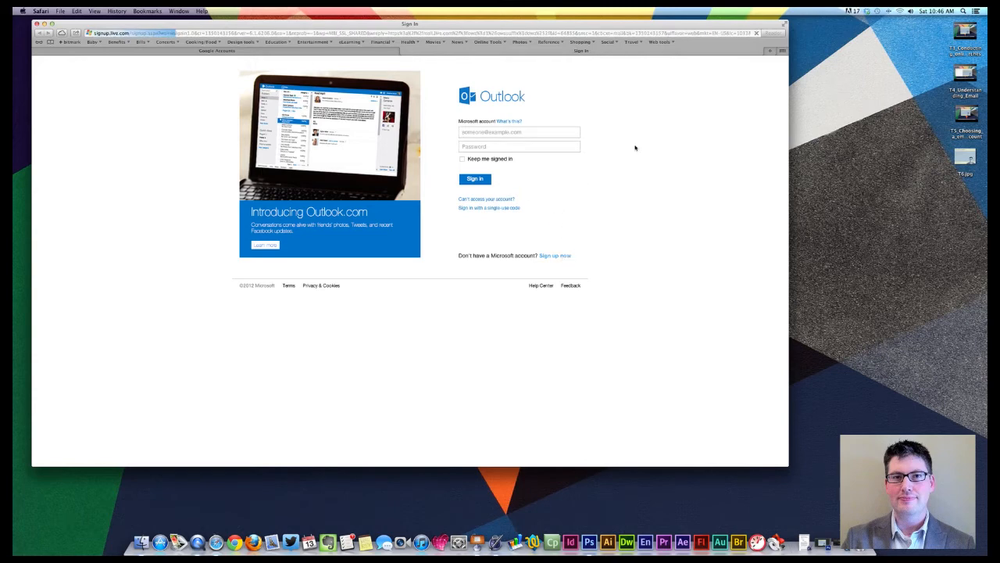
pyautogui.click(555, 257)
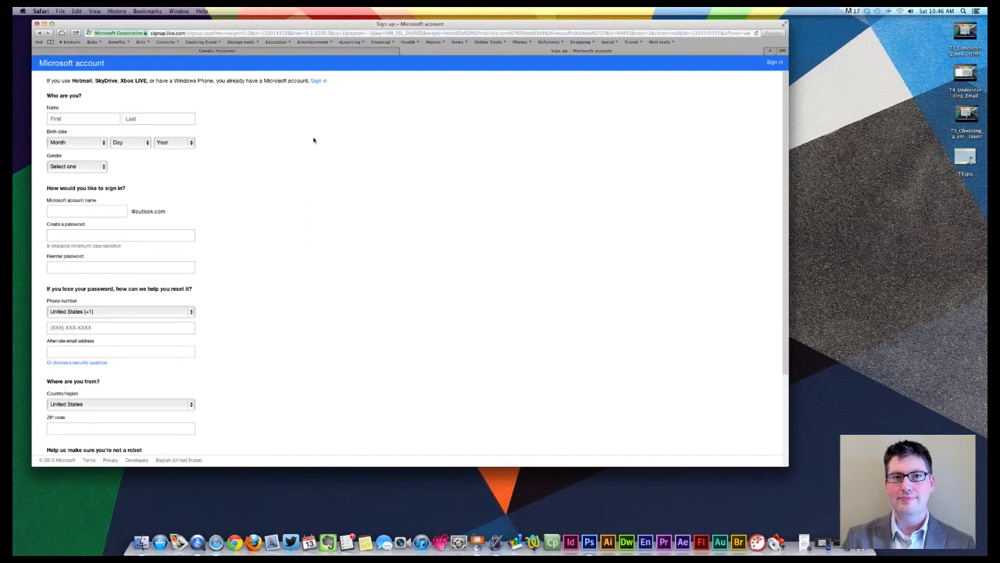
# - Scroll through the Microsoft account sign-up form and back to the top
pyautogui.scroll(-3)
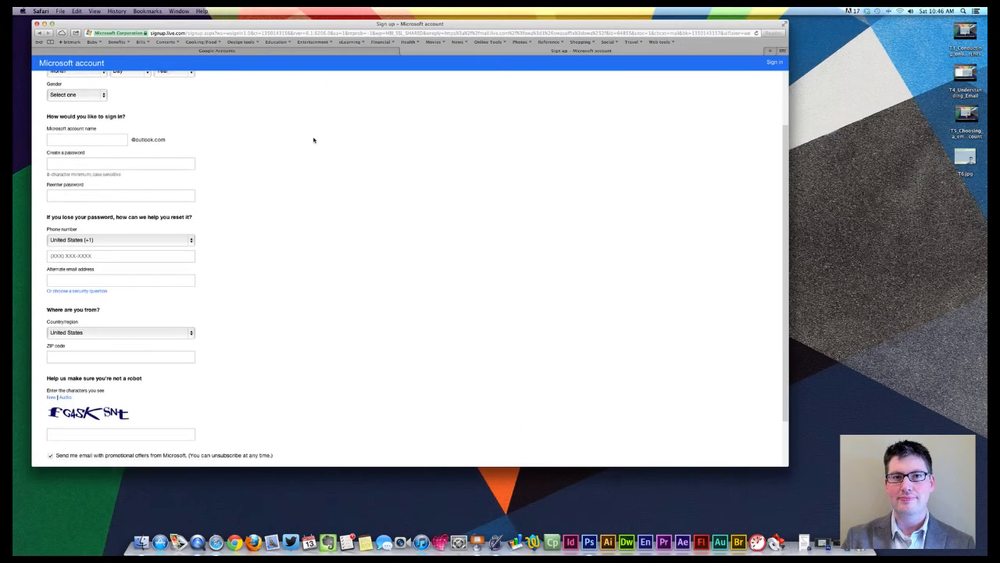
pyautogui.scroll(3)
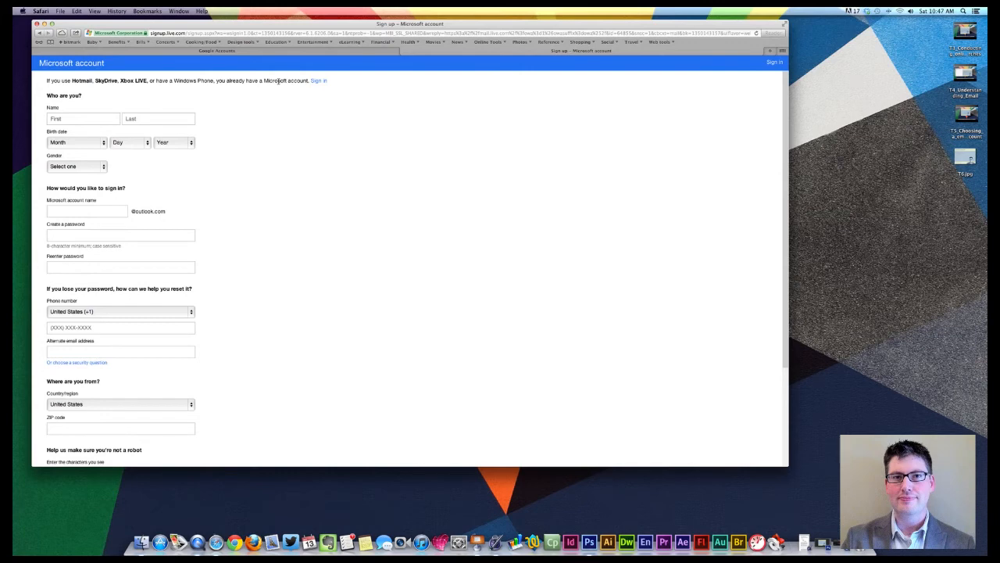
pyautogui.scroll(-3)
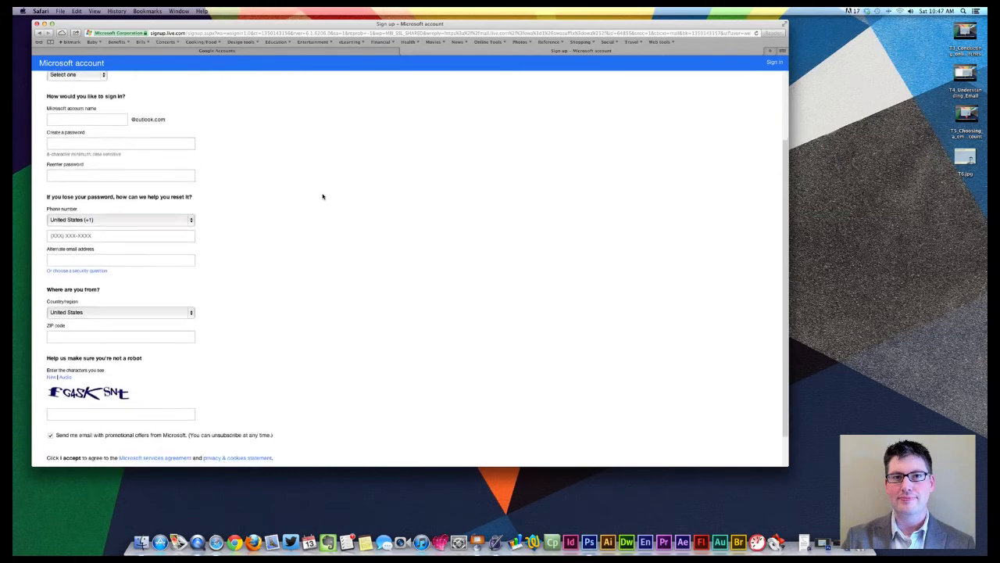
pyautogui.scroll(3)
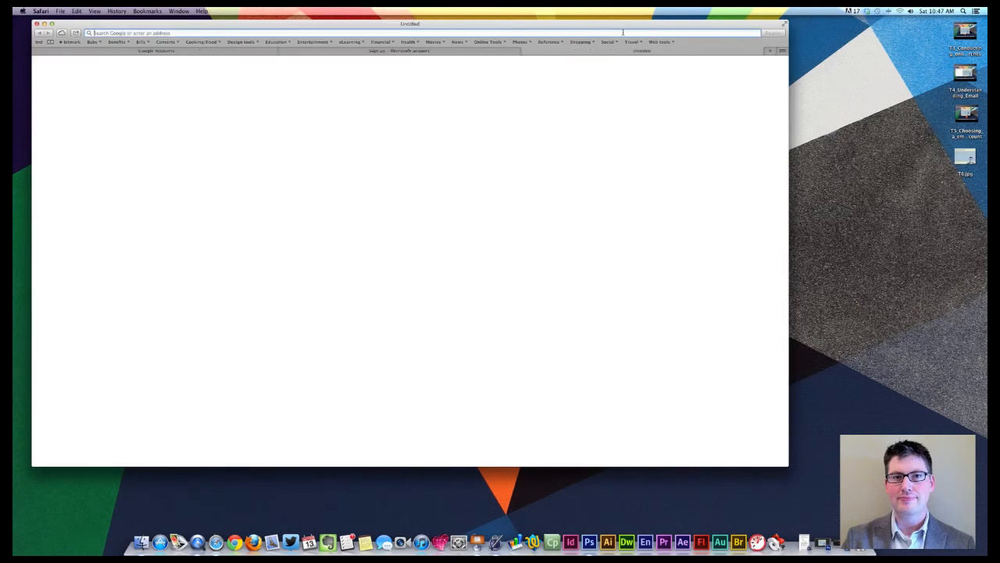
pyautogui.write('www.yahoo.com')
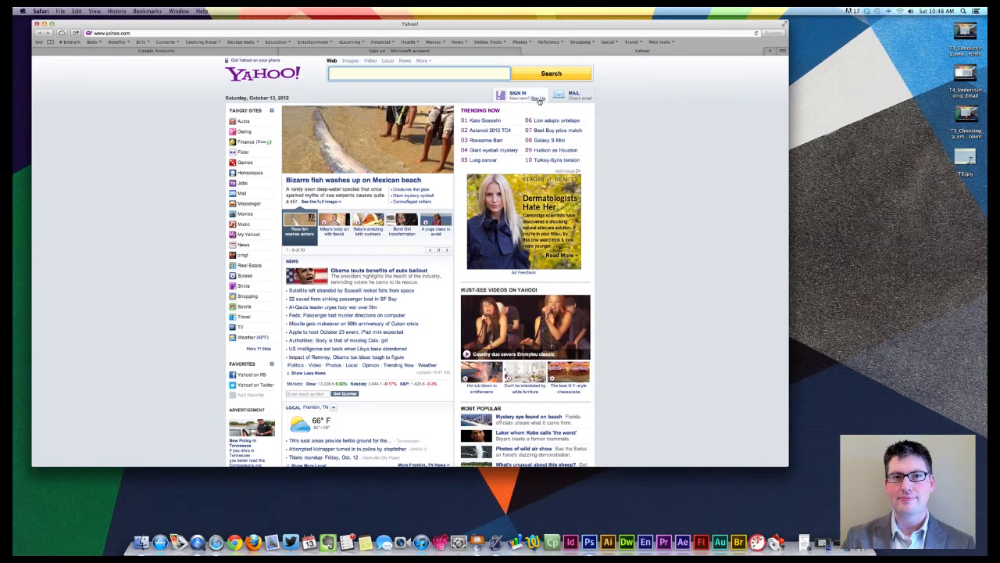
pyautogui.click(538, 99)
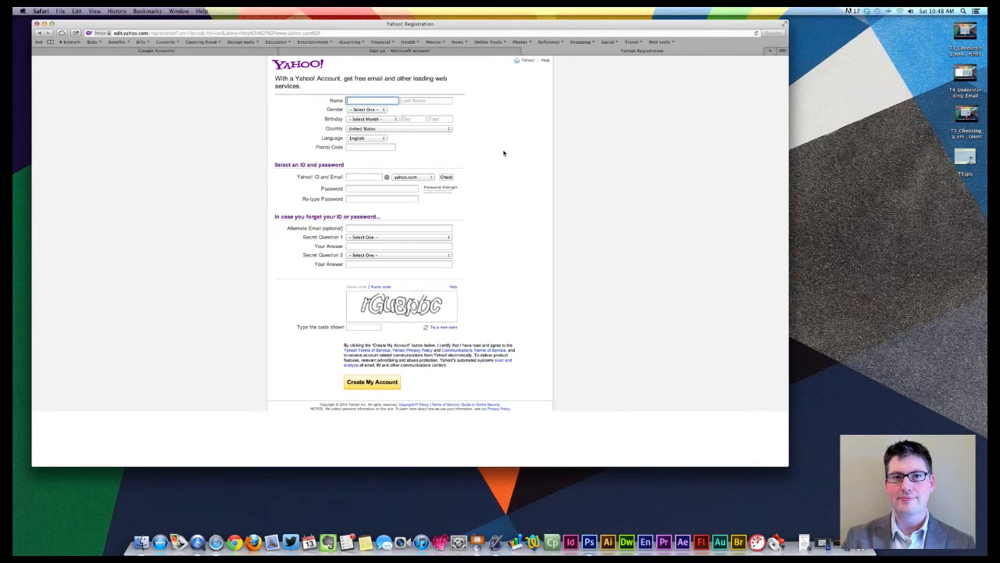
pyautogui.click(372, 100)
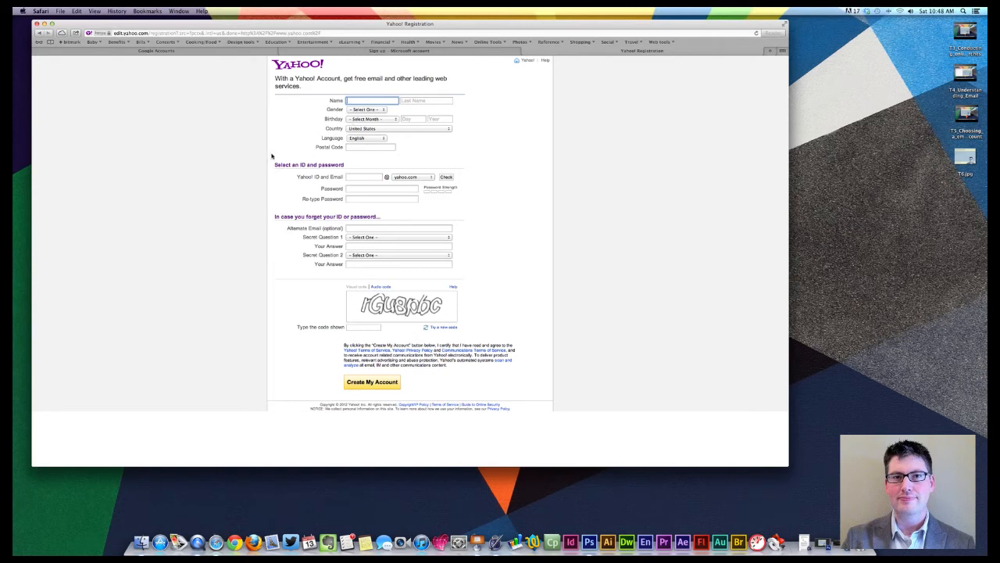
pyautogui.click(363, 176)
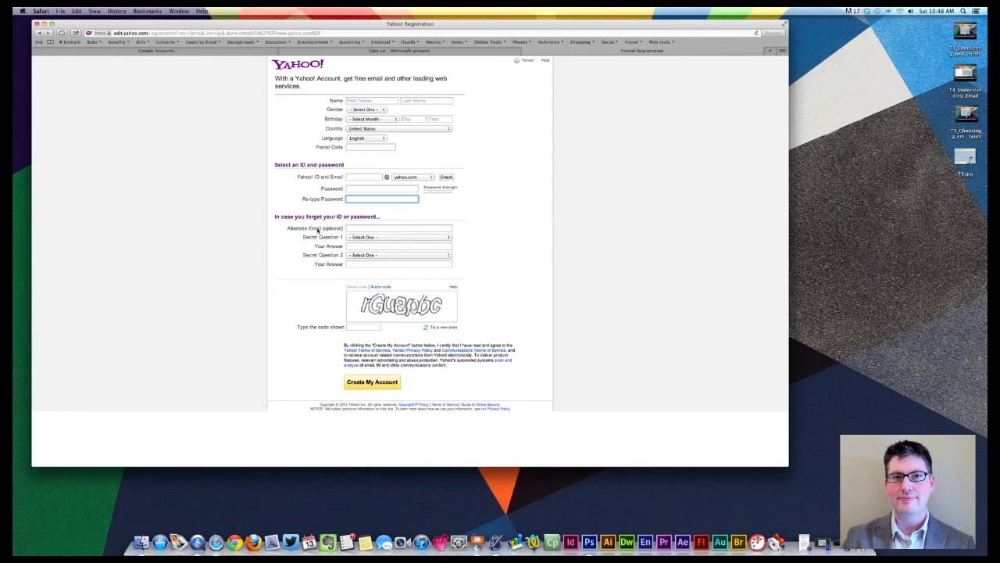
pyautogui.click(399, 229)
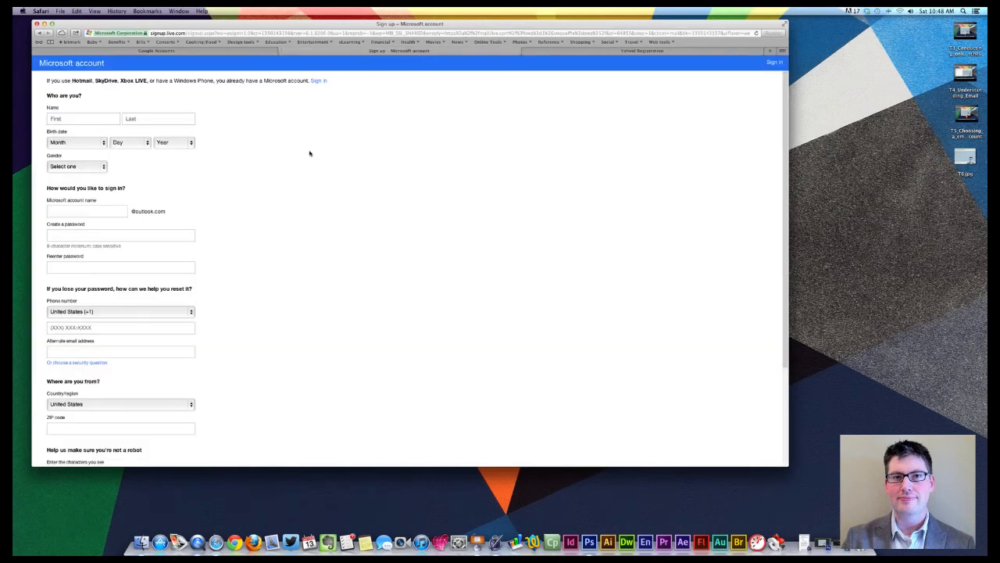
pyautogui.scroll(-3)
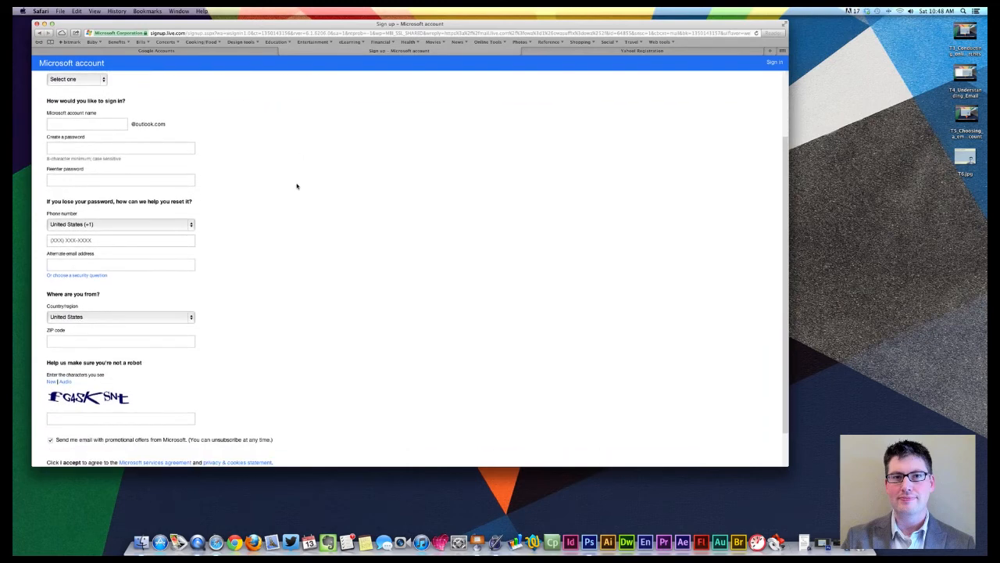
pyautogui.scroll(-3)
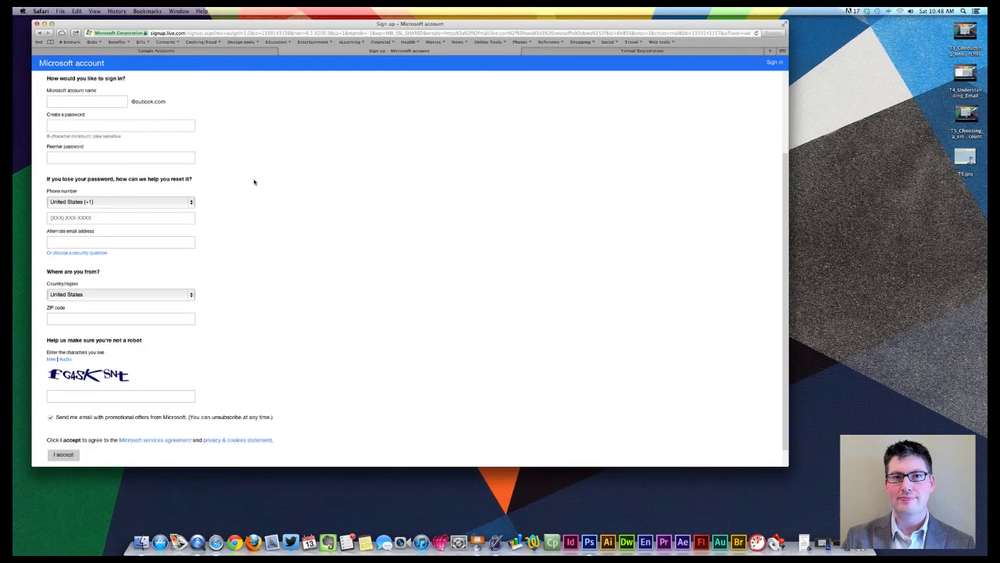
pyautogui.scroll(-3)
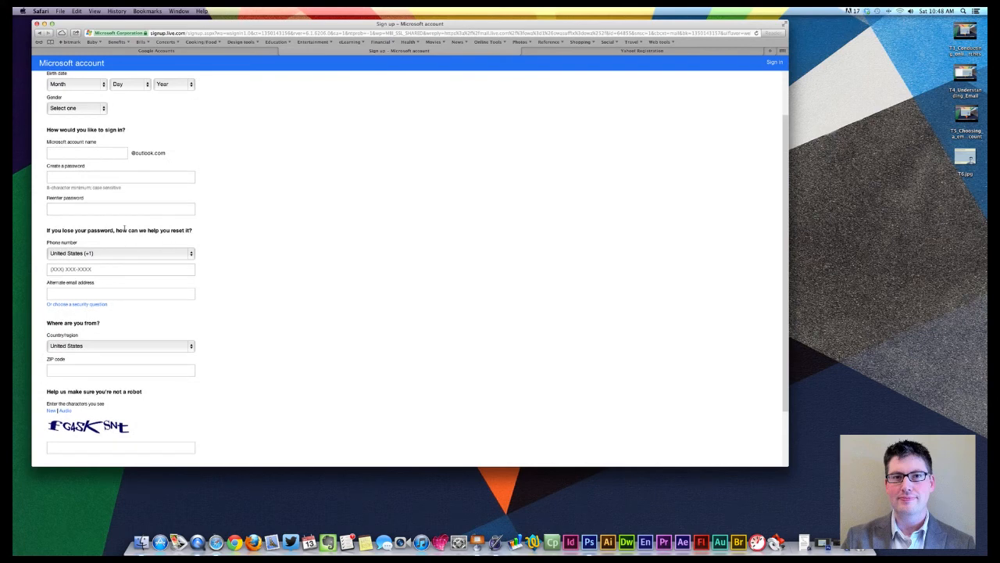
pyautogui.scroll(-3)
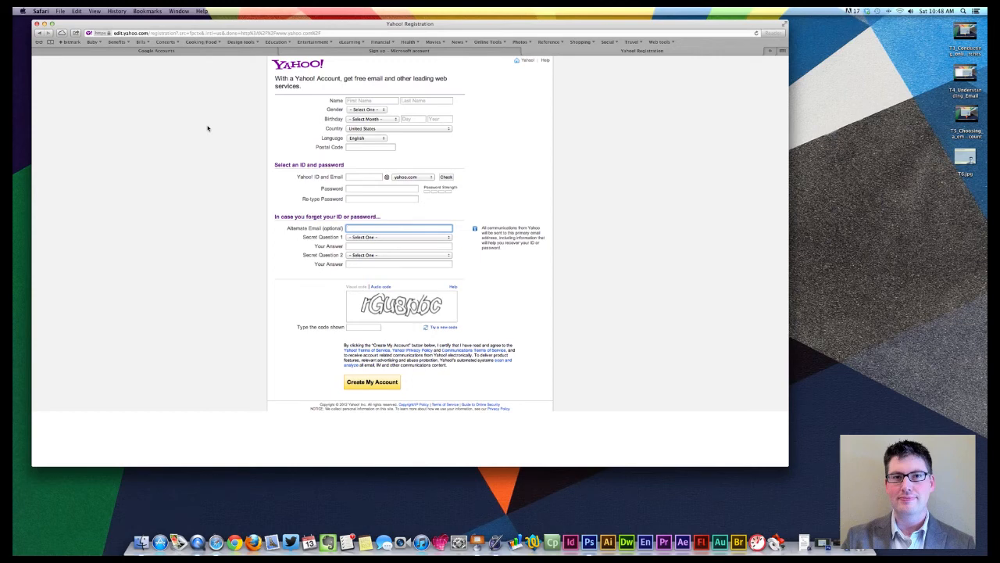
pyautogui.moveTo(156, 174)
pyautogui.write('gmail.com')
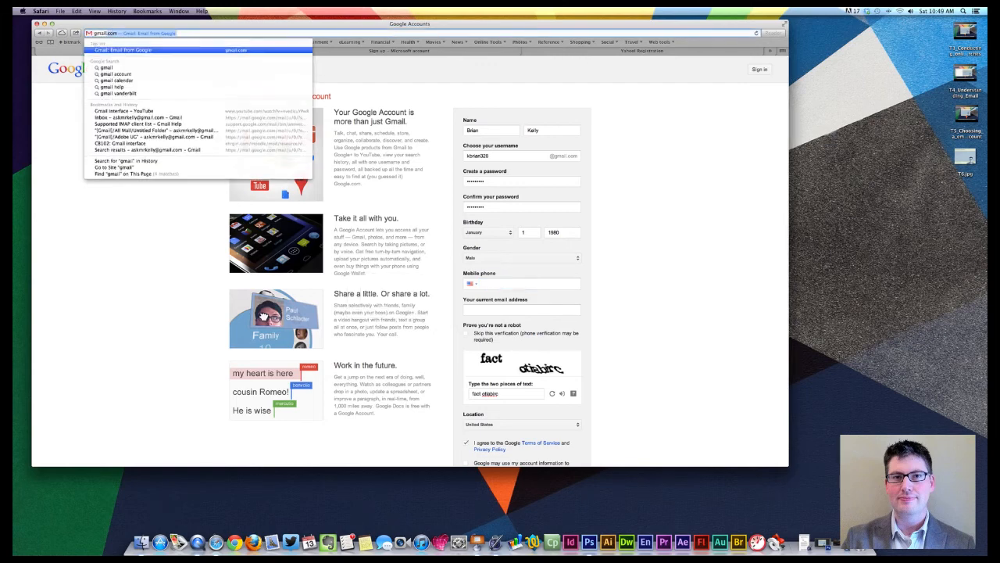
# - On the Gmail sign-in page keep 'Stay signed in' checked, then go to 'Having trouble signing in?'
pyautogui.click(128, 50)
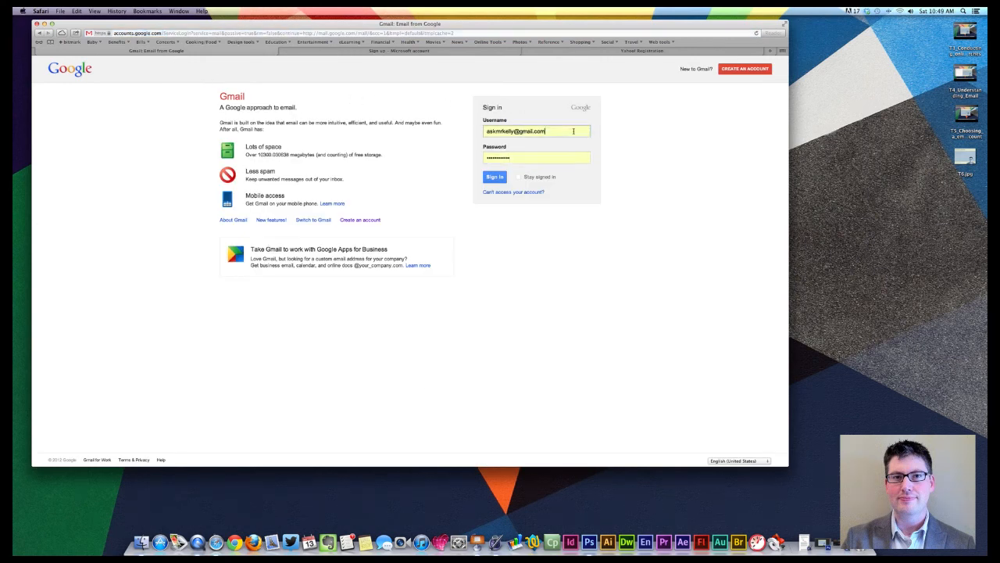
pyautogui.click(536, 157)
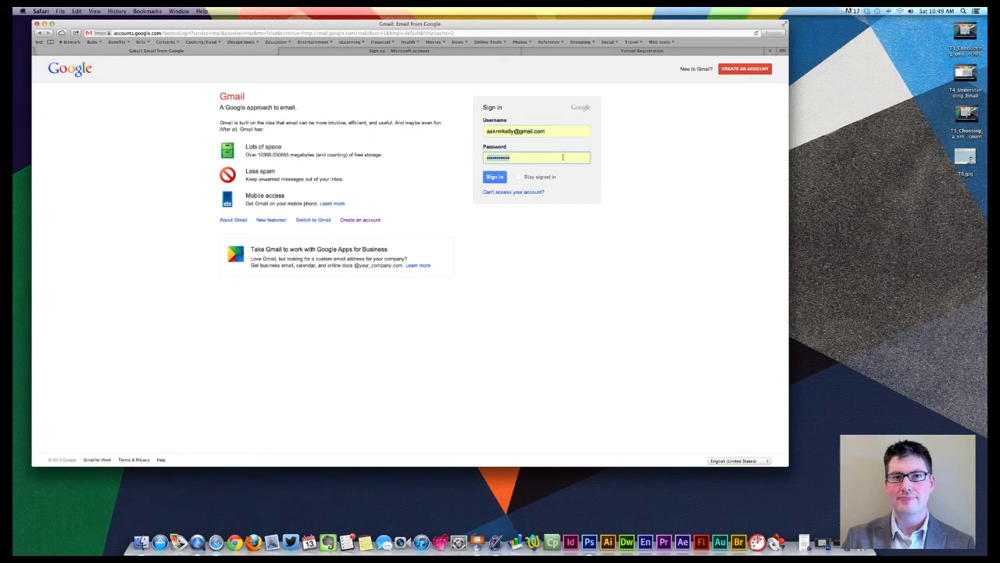
pyautogui.moveTo(517, 178)
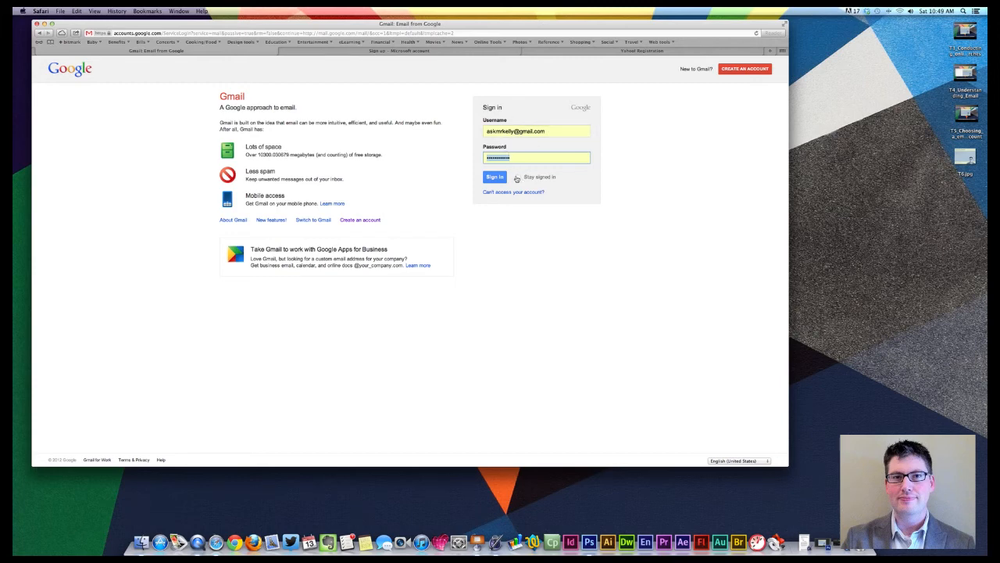
pyautogui.click(519, 176)
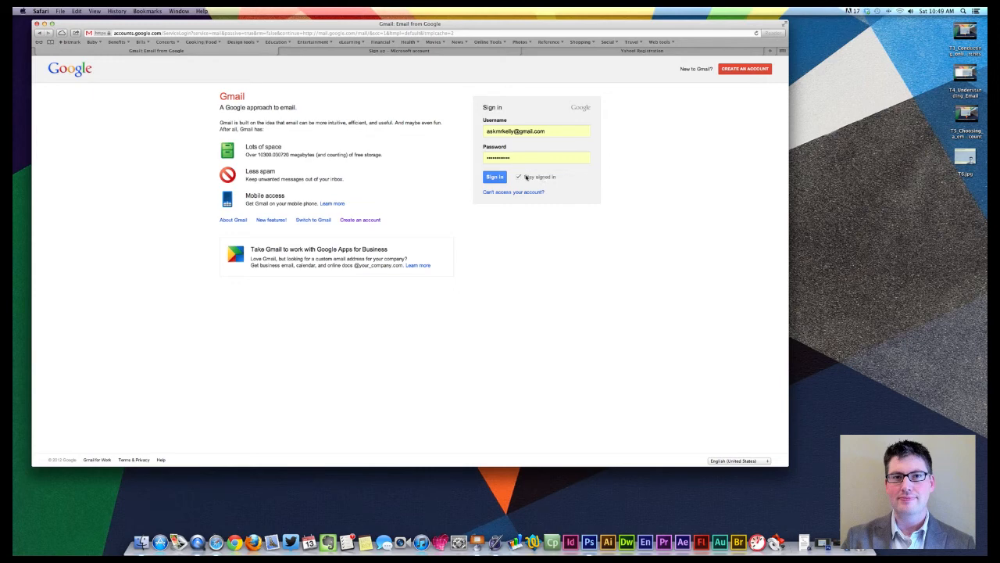
pyautogui.click(519, 177)
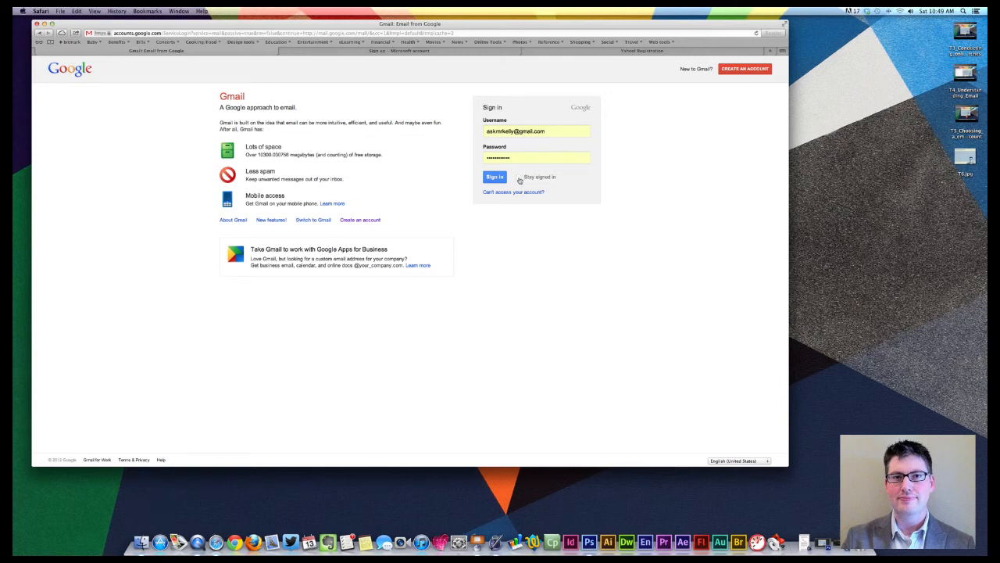
pyautogui.click(518, 177)
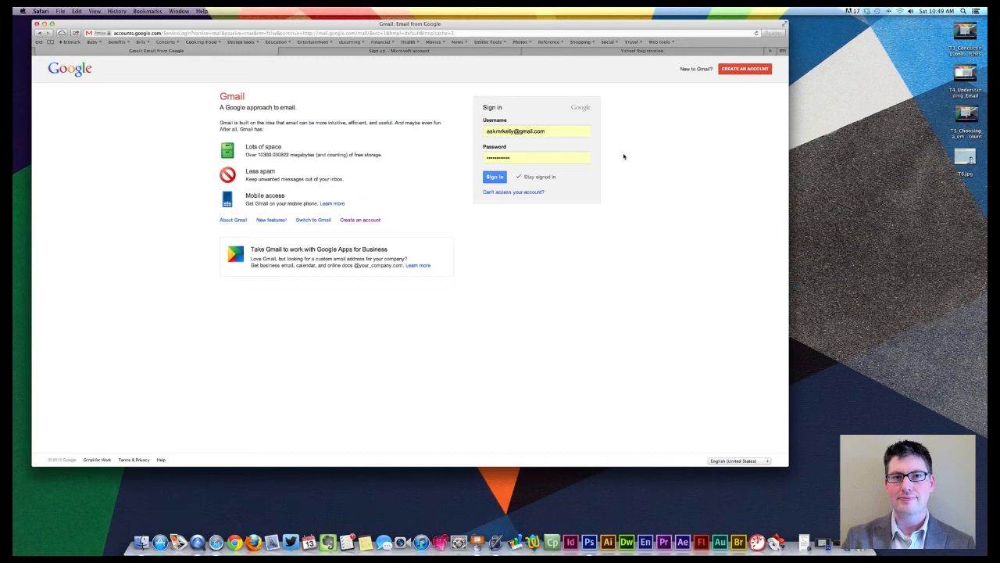
pyautogui.moveTo(637, 155)
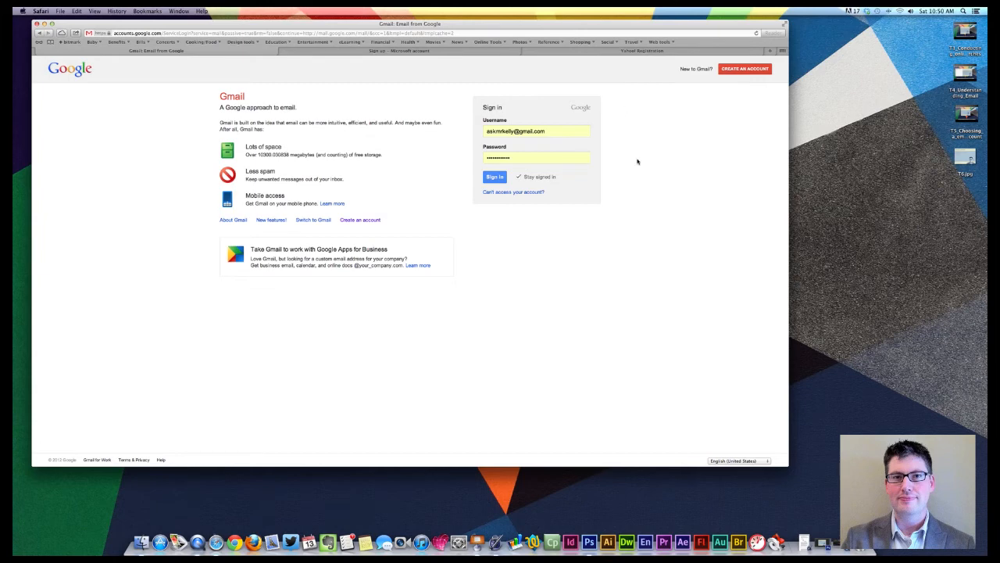
pyautogui.moveTo(643, 169)
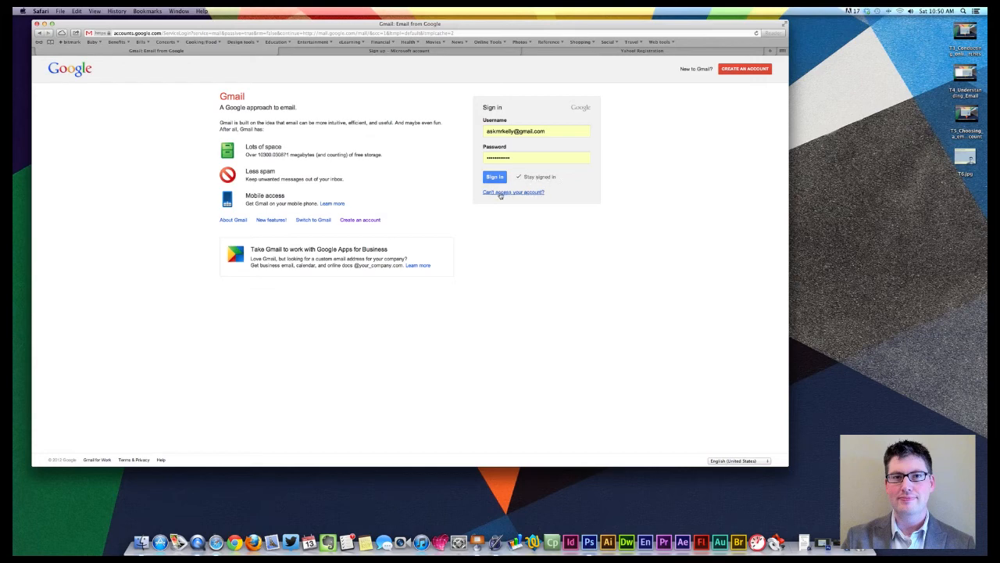
pyautogui.click(512, 191)
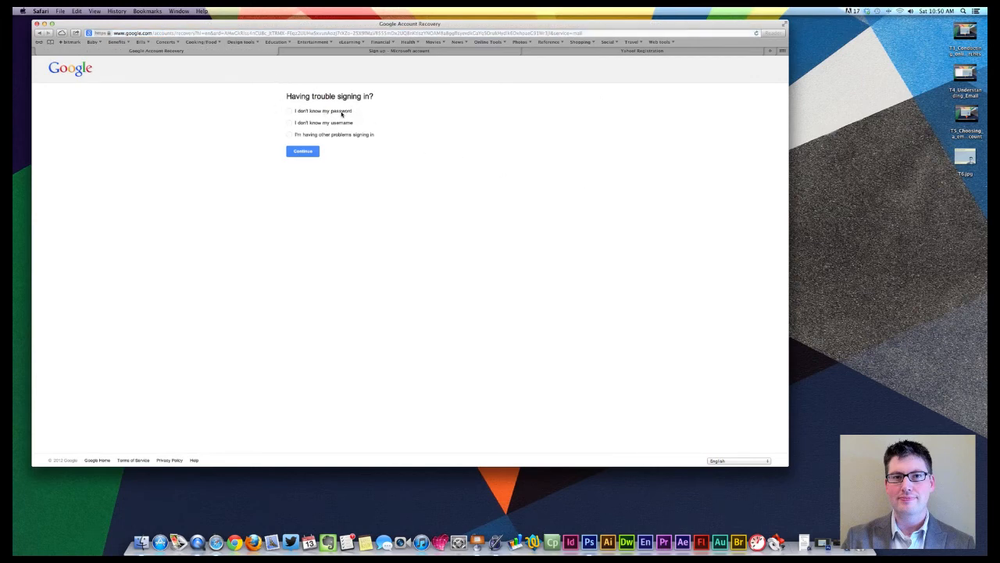
pyautogui.moveTo(350, 125)
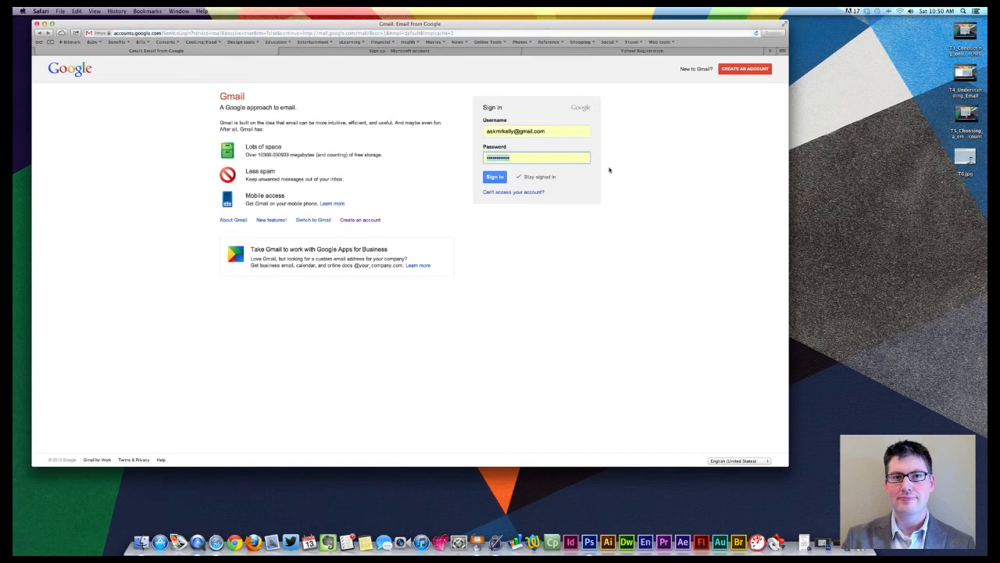
# - Confirm the filled Gmail username and password in the sign-in form
pyautogui.click(536, 157)
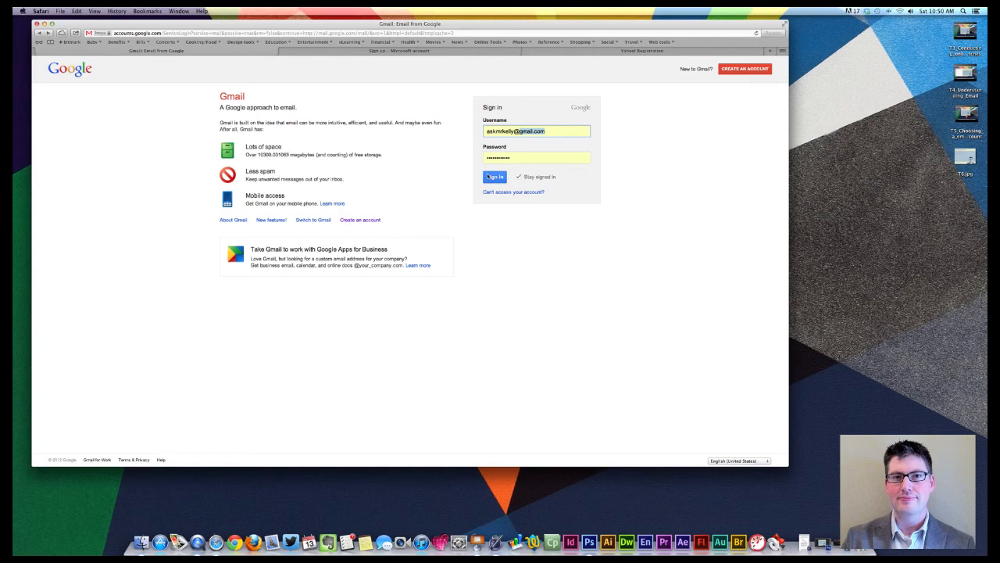
# - Sign in to Gmail and answer Safari's saved-password prompt to reach the inbox
pyautogui.click(494, 177)
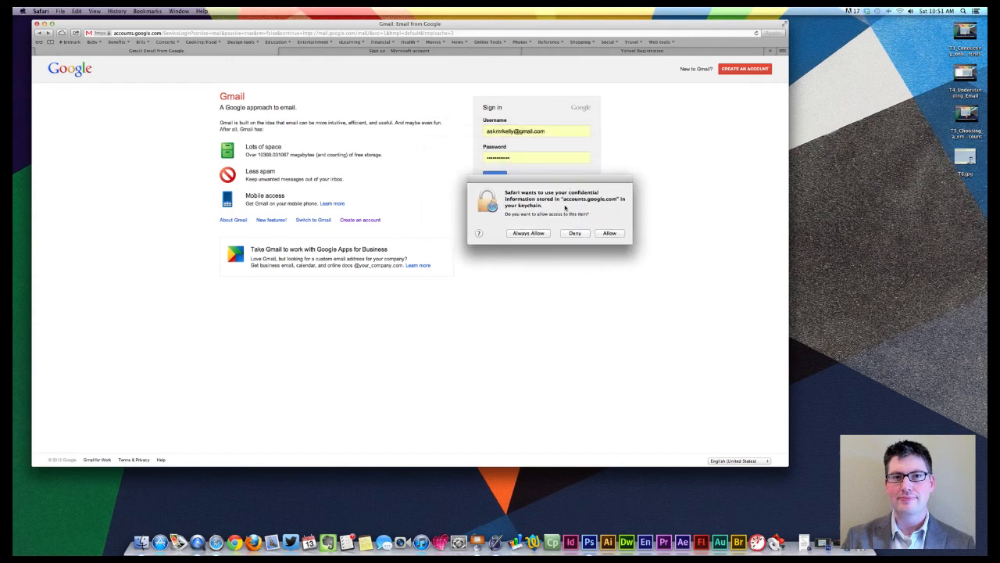
pyautogui.moveTo(475, 211)
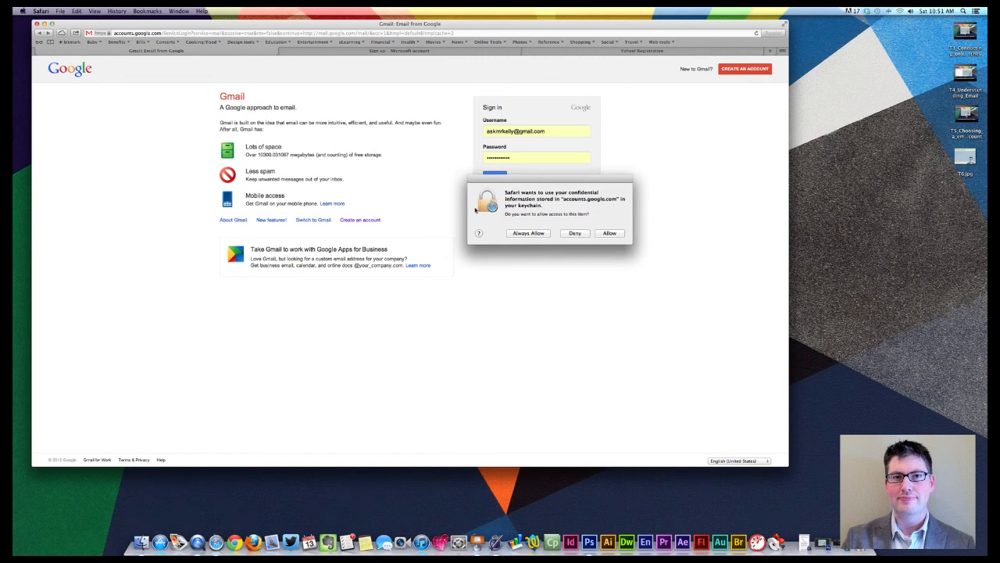
pyautogui.moveTo(559, 261)
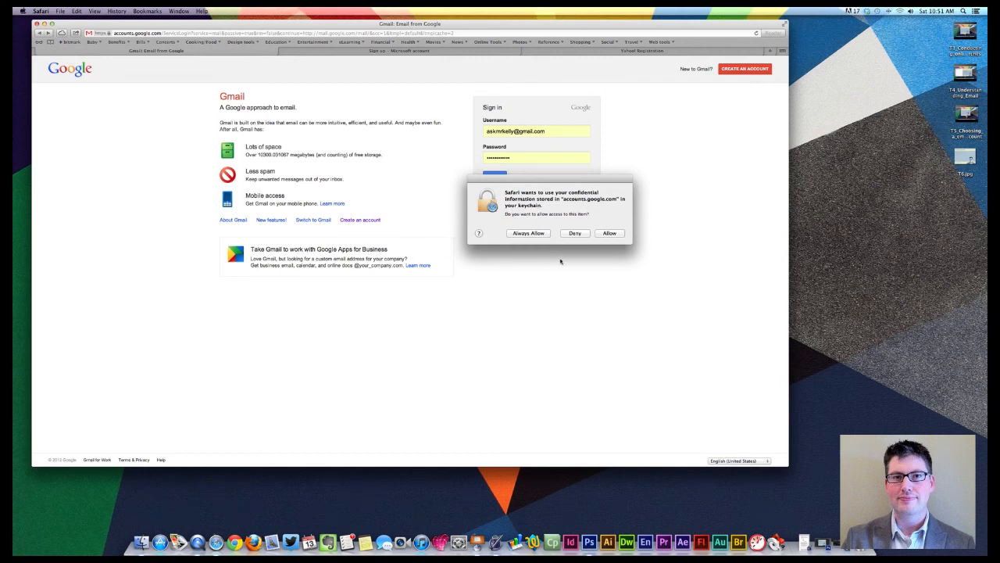
pyautogui.click(610, 233)
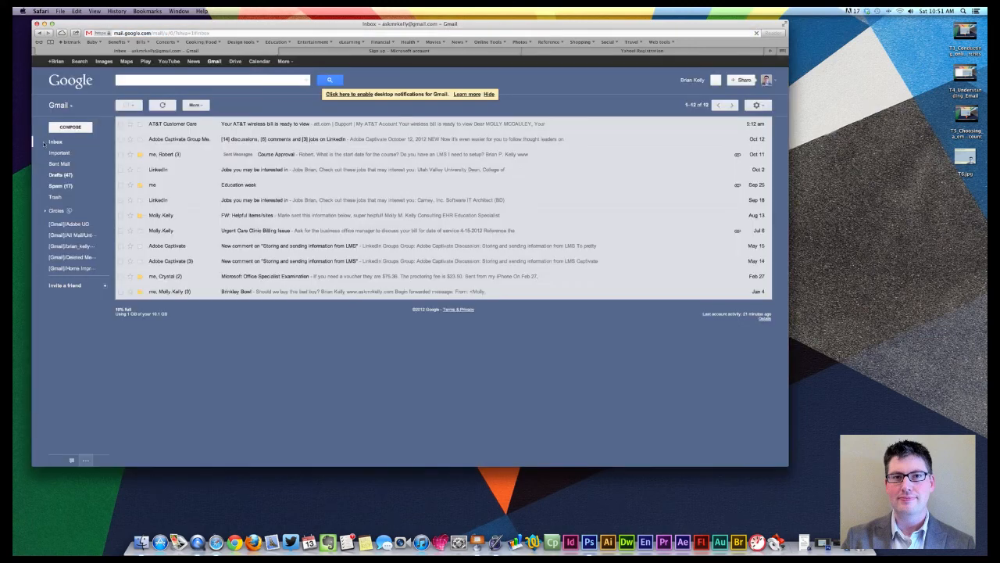
# - View the [Gmail]/Deleted Messages label, then go to Settings from the gear menu
pyautogui.click(44, 209)
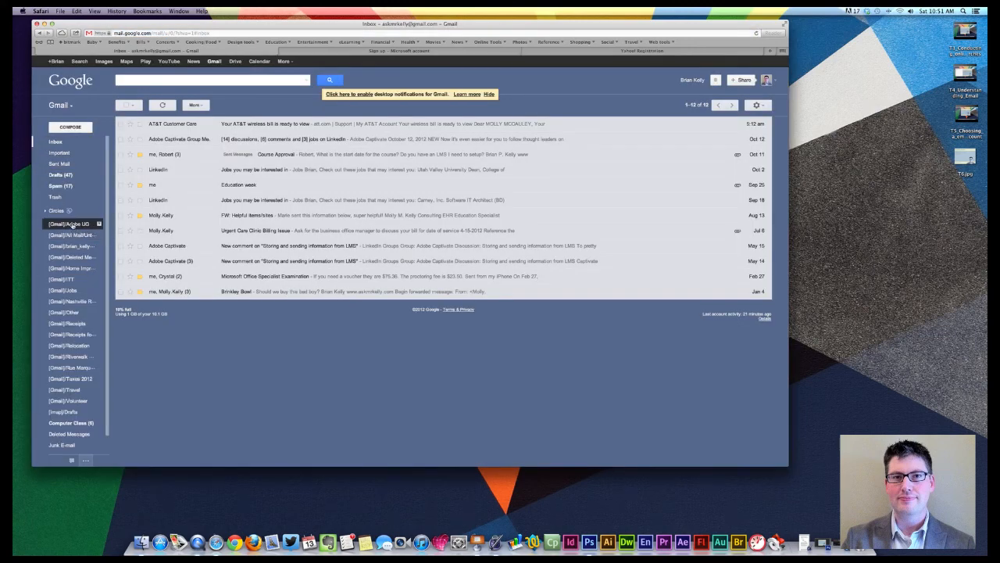
pyautogui.click(70, 225)
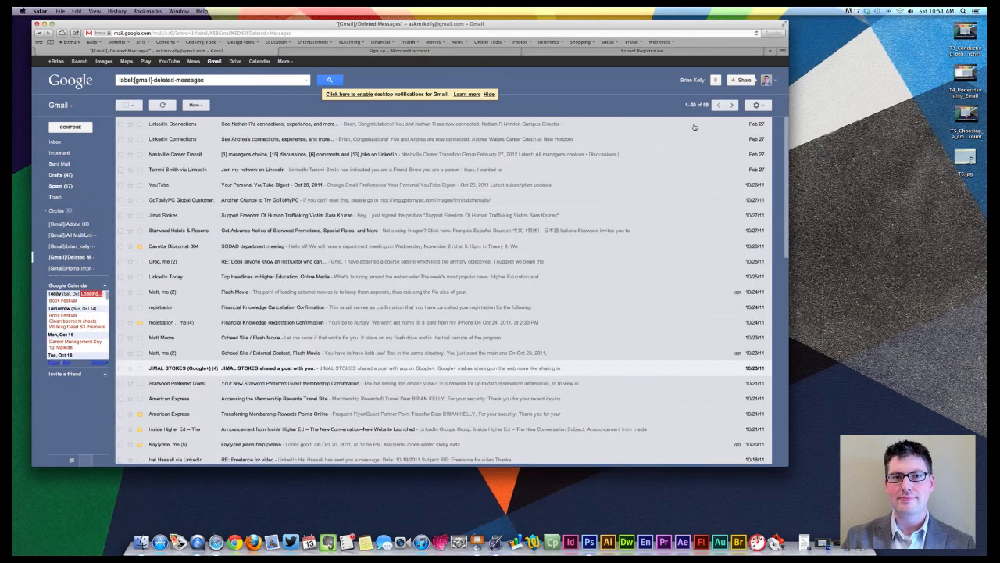
pyautogui.click(757, 105)
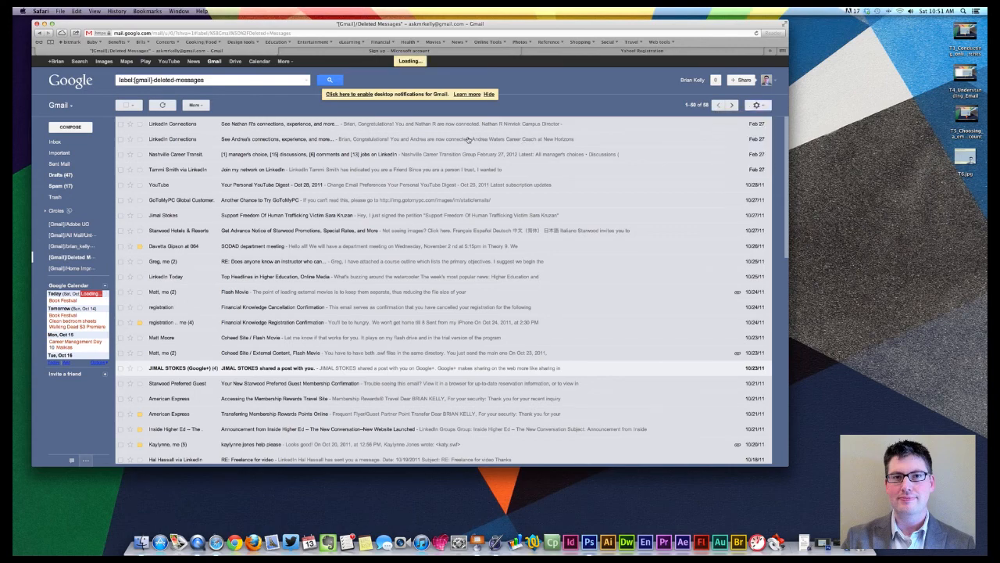
pyautogui.click(754, 104)
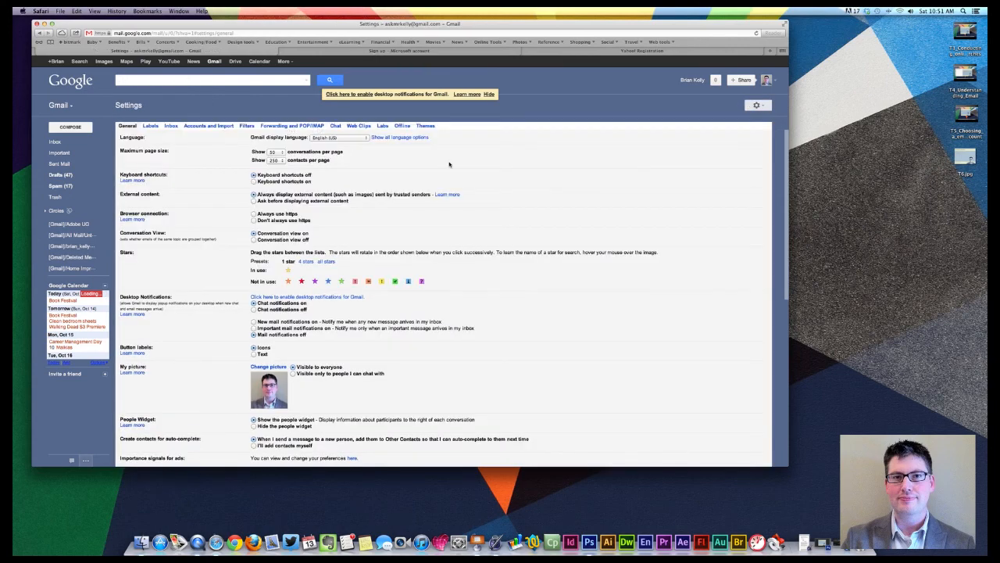
# - Switch Gmail Settings to the Accounts and Import tab
pyautogui.click(210, 125)
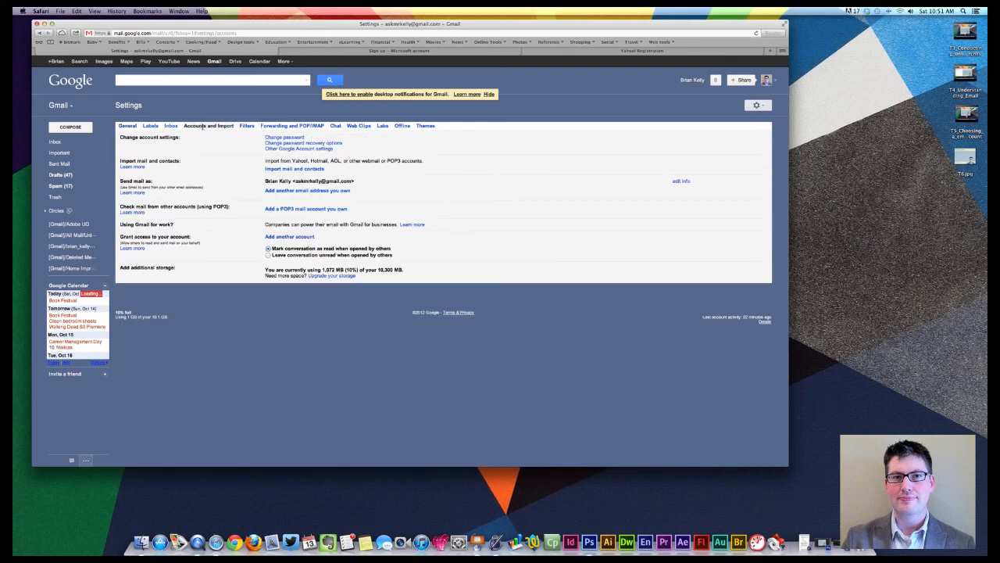
pyautogui.moveTo(222, 148)
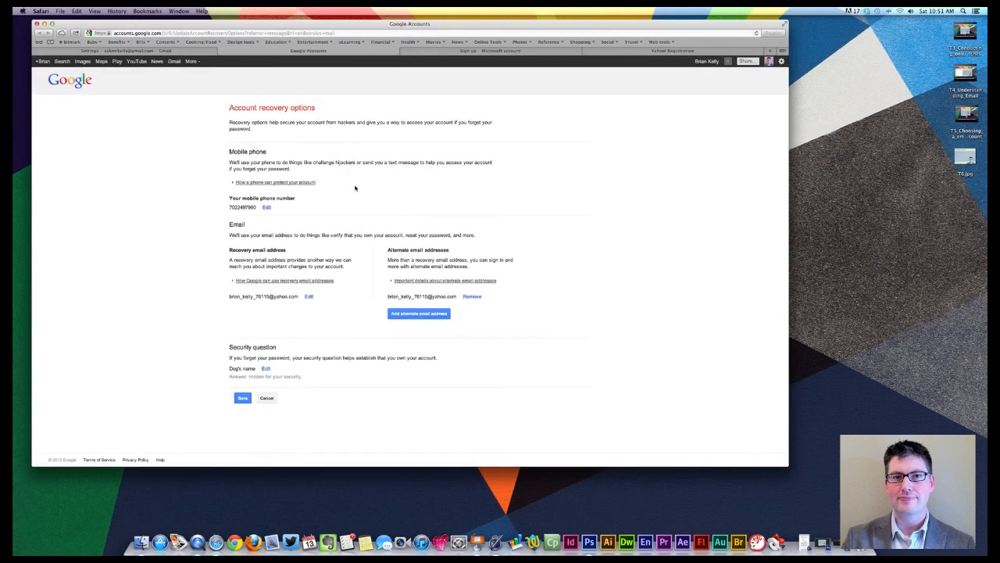
pyautogui.moveTo(388, 294)
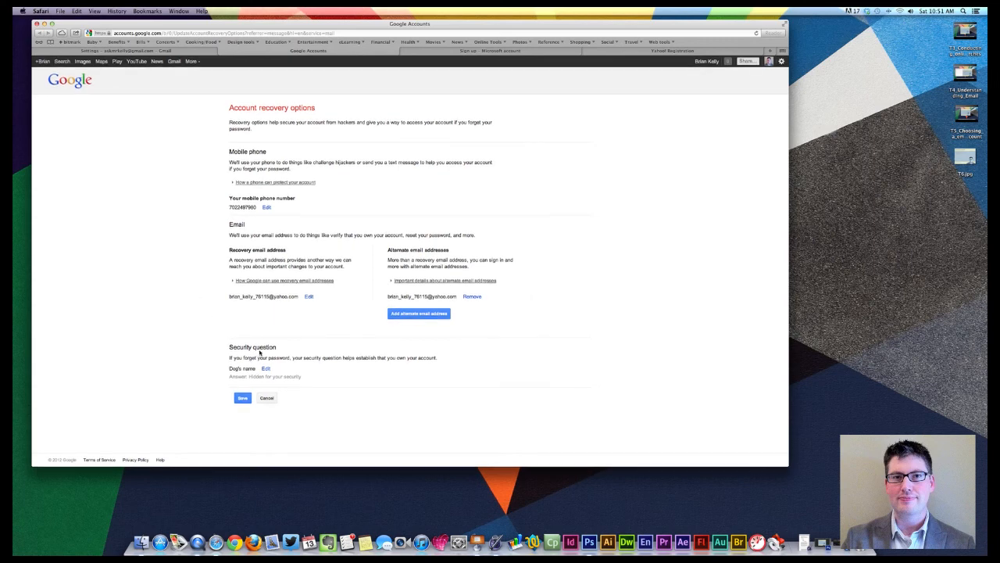
pyautogui.moveTo(256, 354)
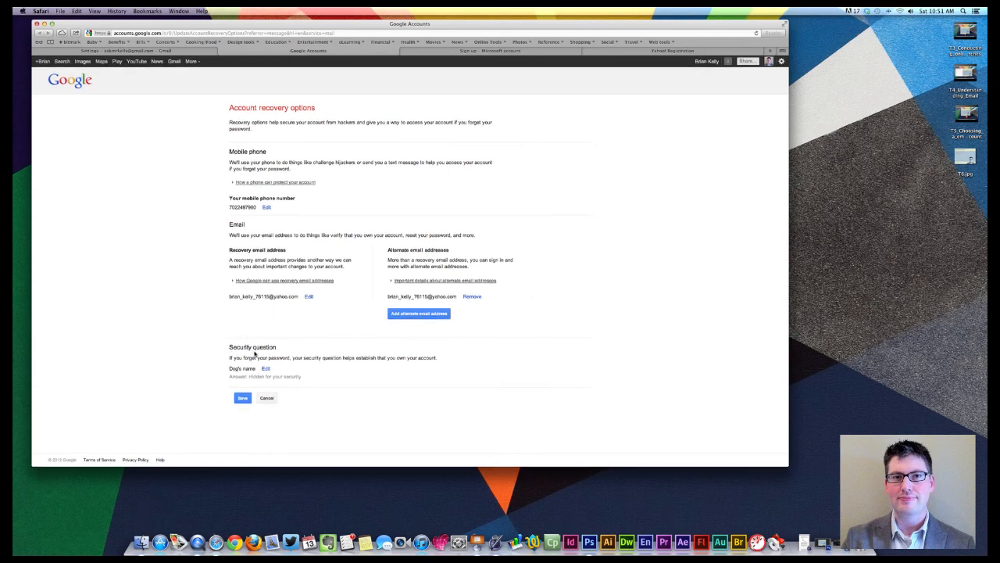
pyautogui.moveTo(280, 345)
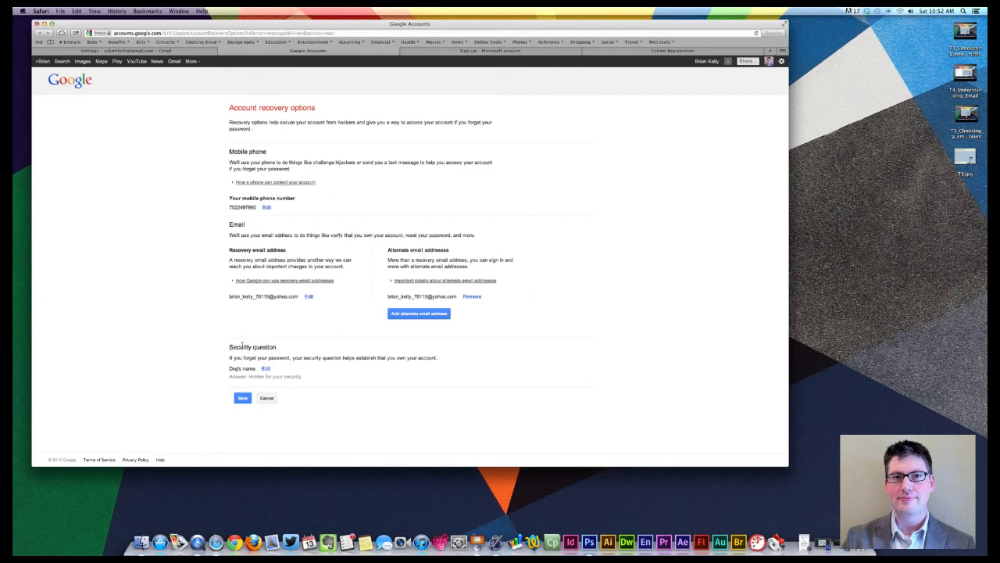
pyautogui.moveTo(155, 133)
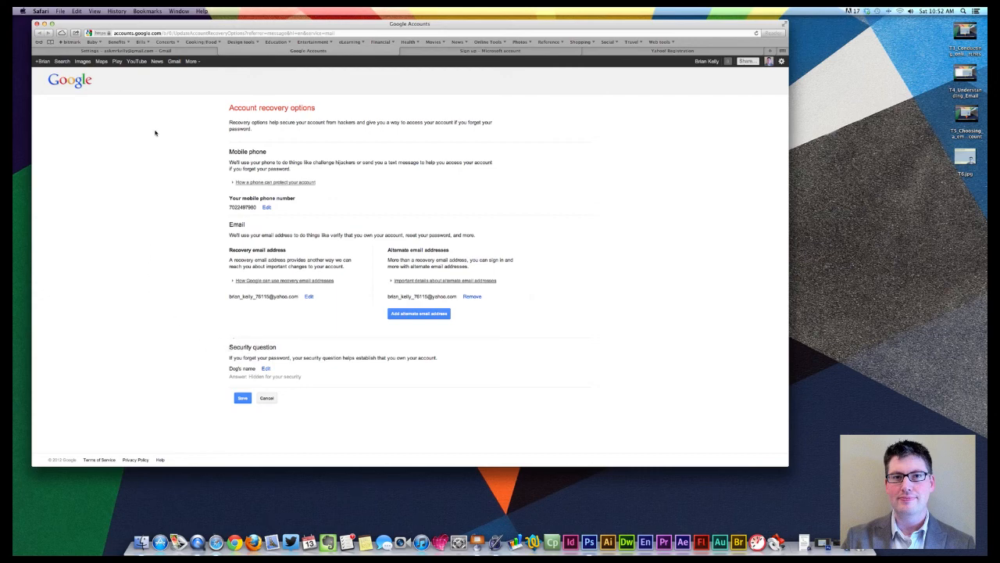
pyautogui.moveTo(192, 208)
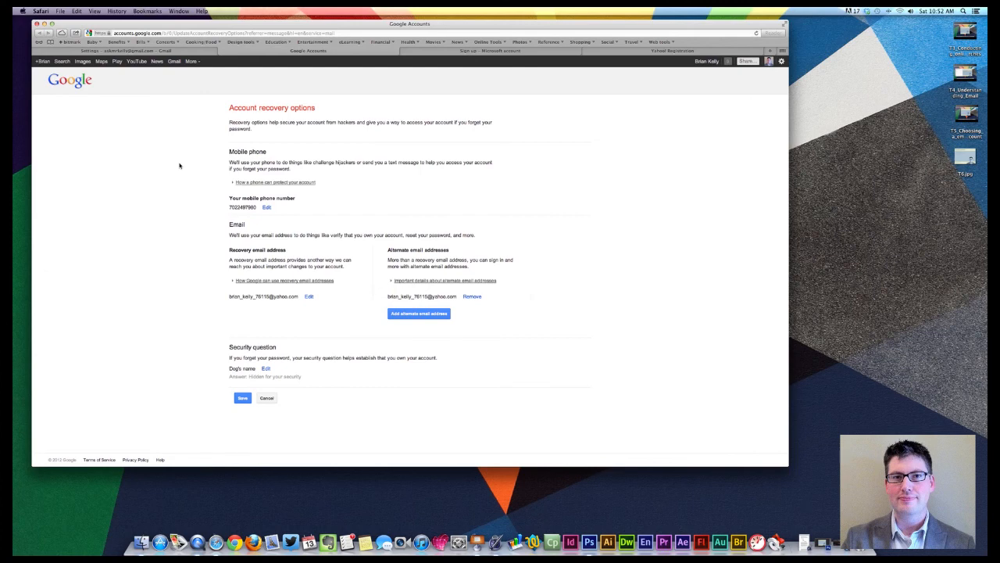
pyautogui.moveTo(168, 122)
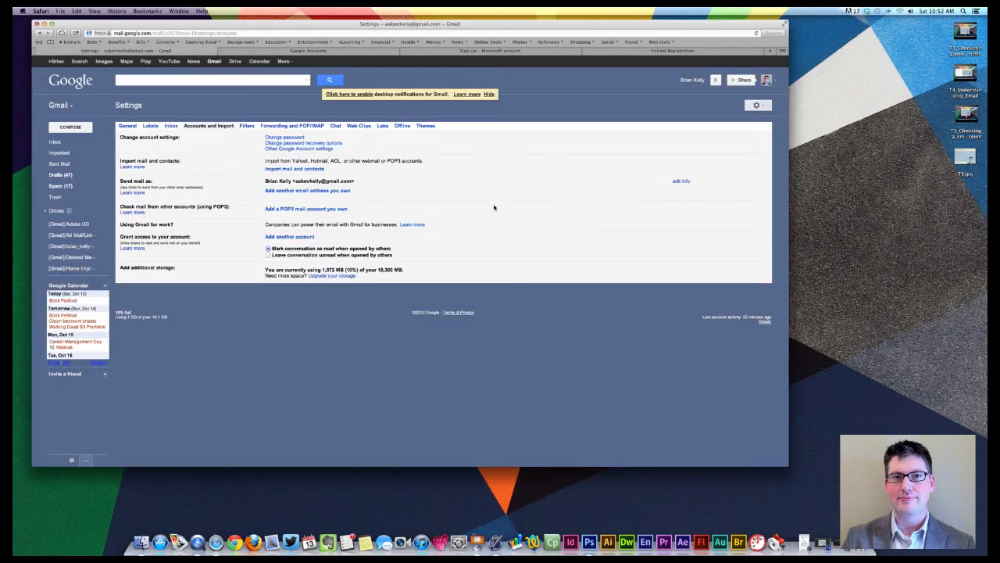
pyautogui.moveTo(209, 151)
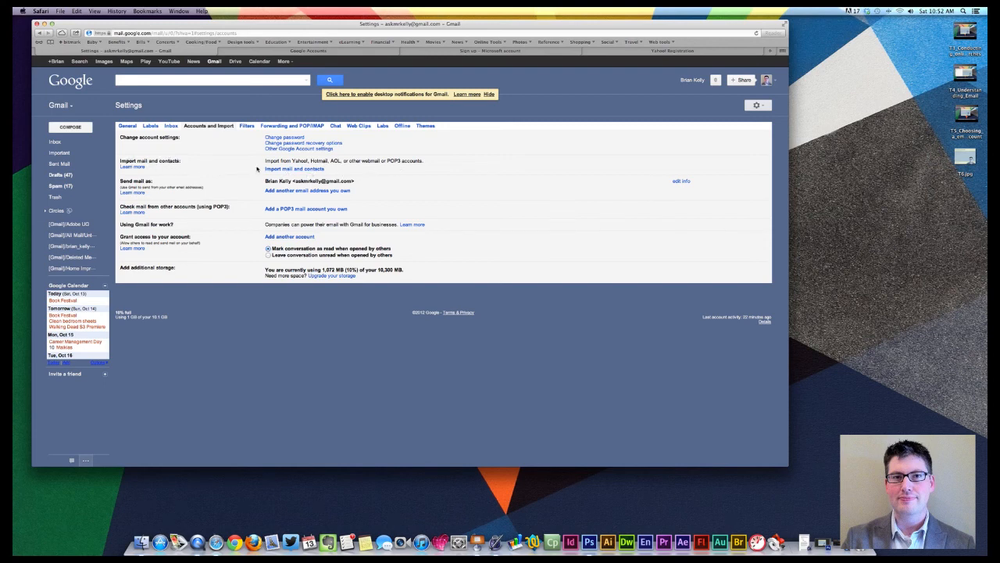
pyautogui.moveTo(316, 163)
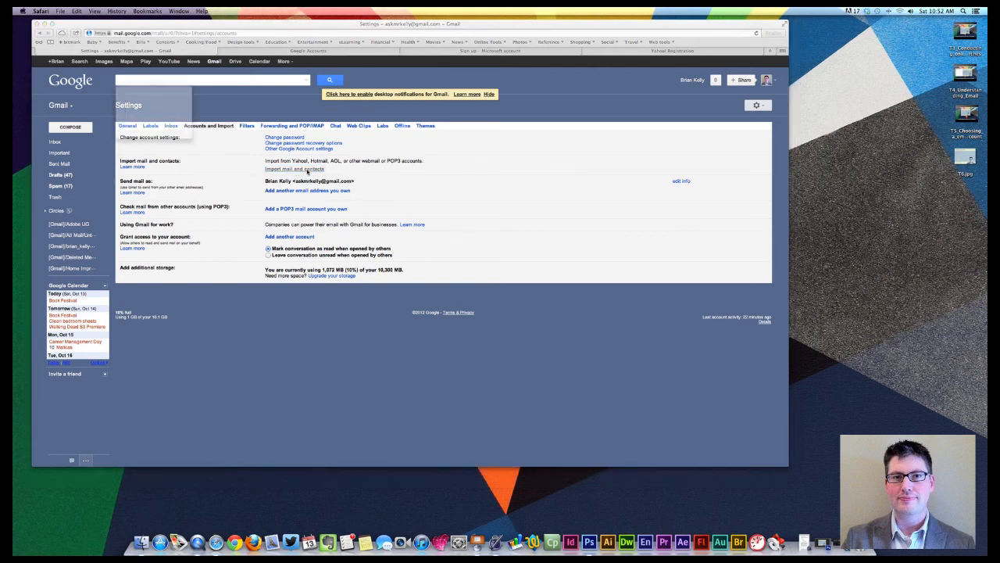
pyautogui.click(294, 169)
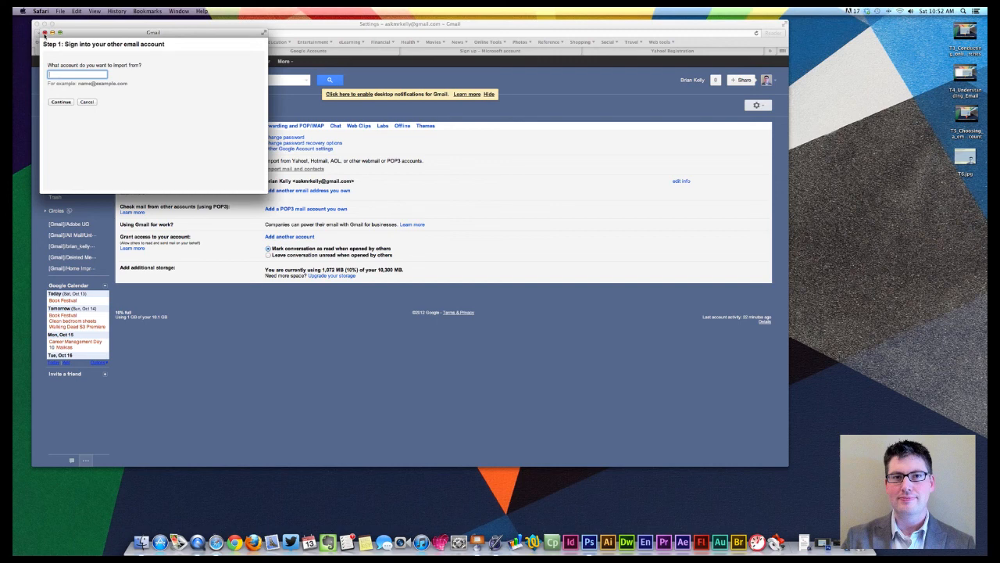
pyautogui.click(87, 101)
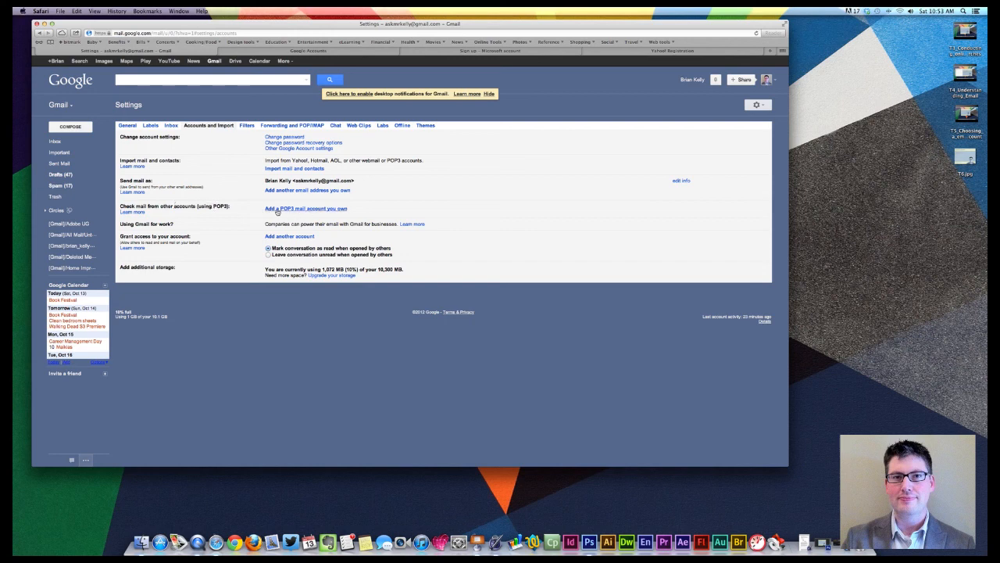
pyautogui.moveTo(261, 228)
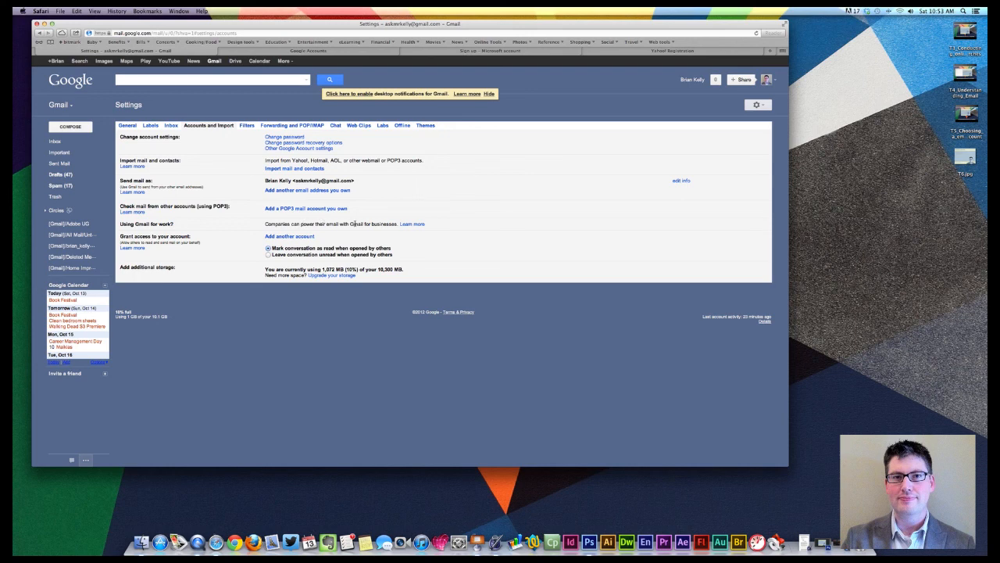
pyautogui.moveTo(316, 240)
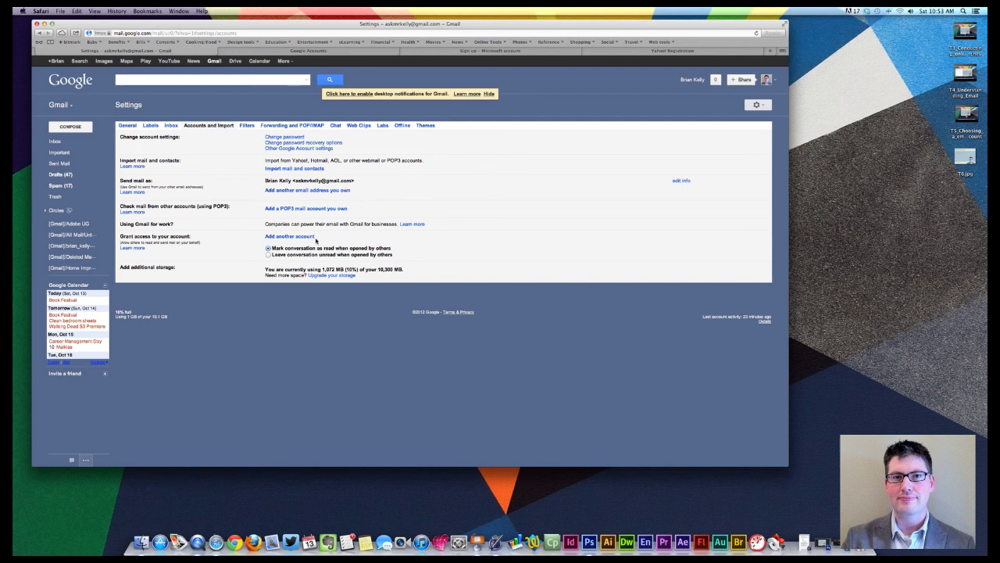
pyautogui.moveTo(198, 236)
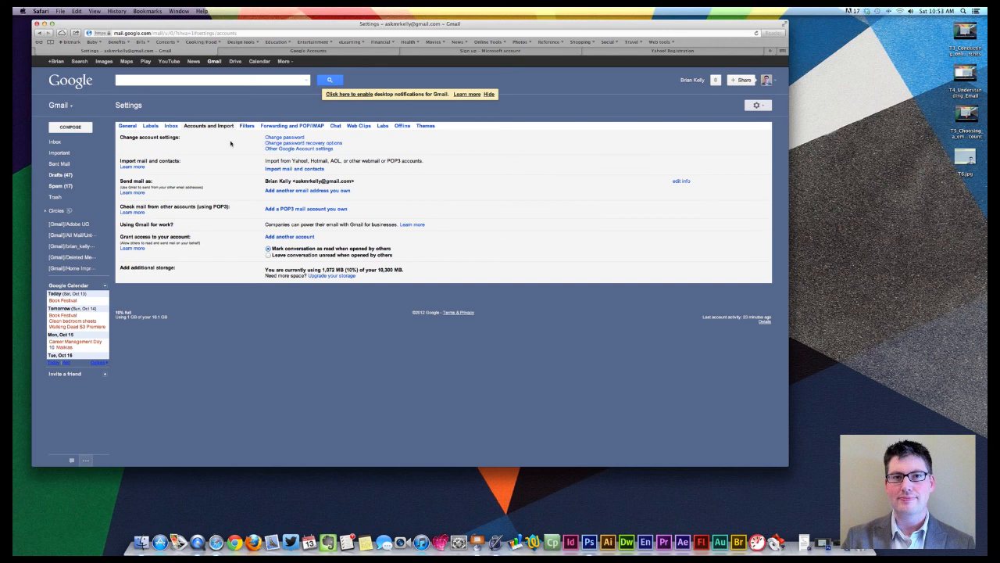
pyautogui.click(303, 144)
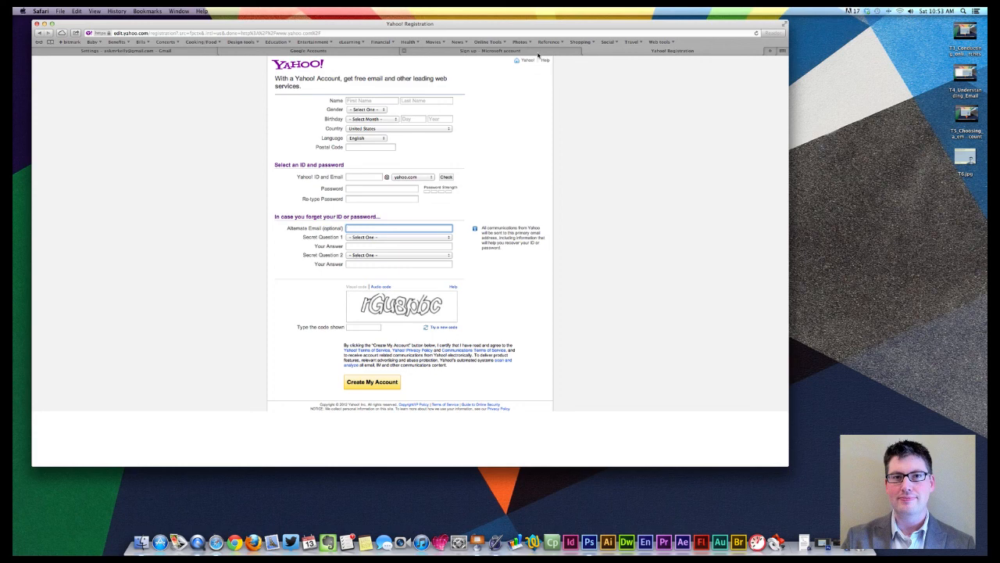
pyautogui.moveTo(813, 416)
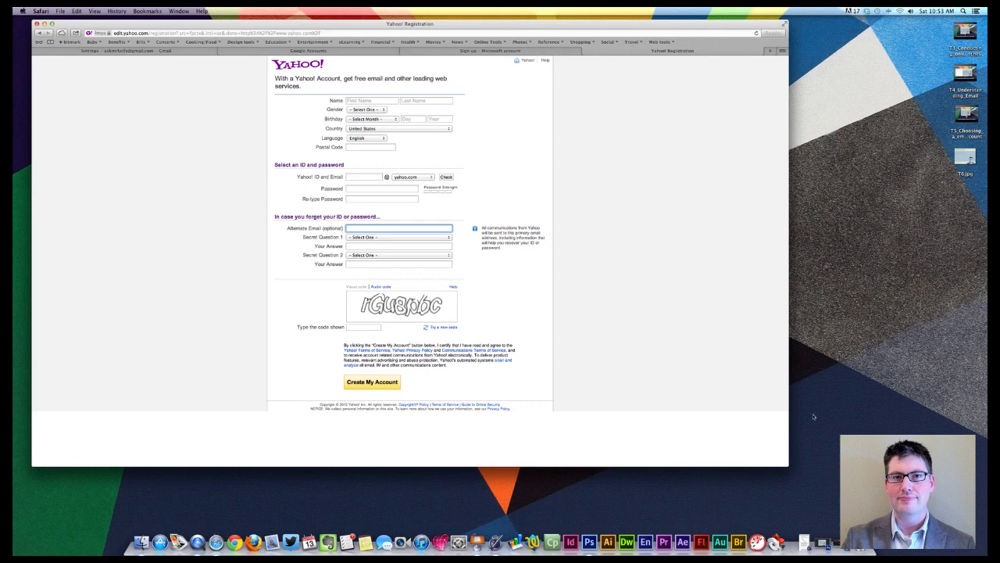
pyautogui.moveTo(834, 394)
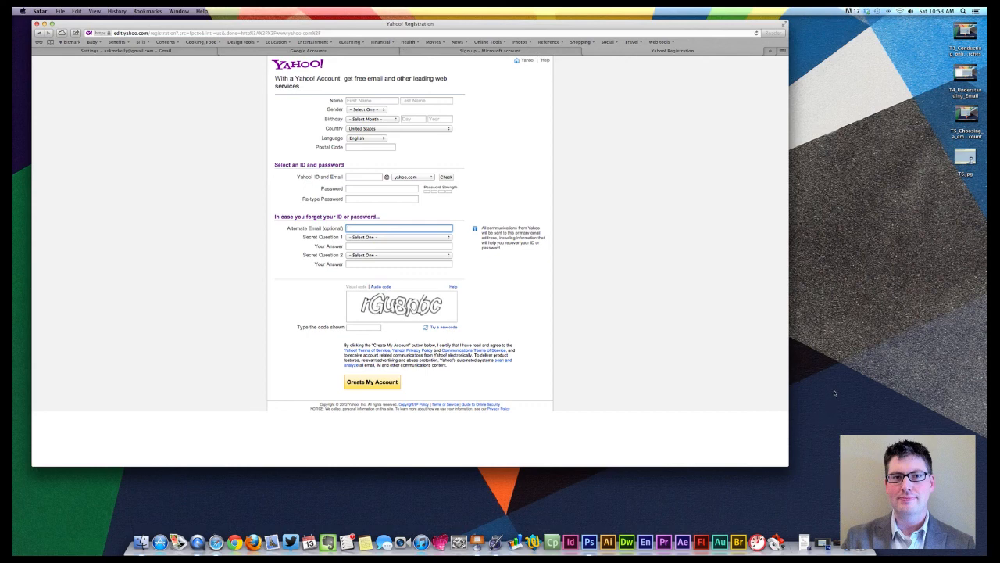